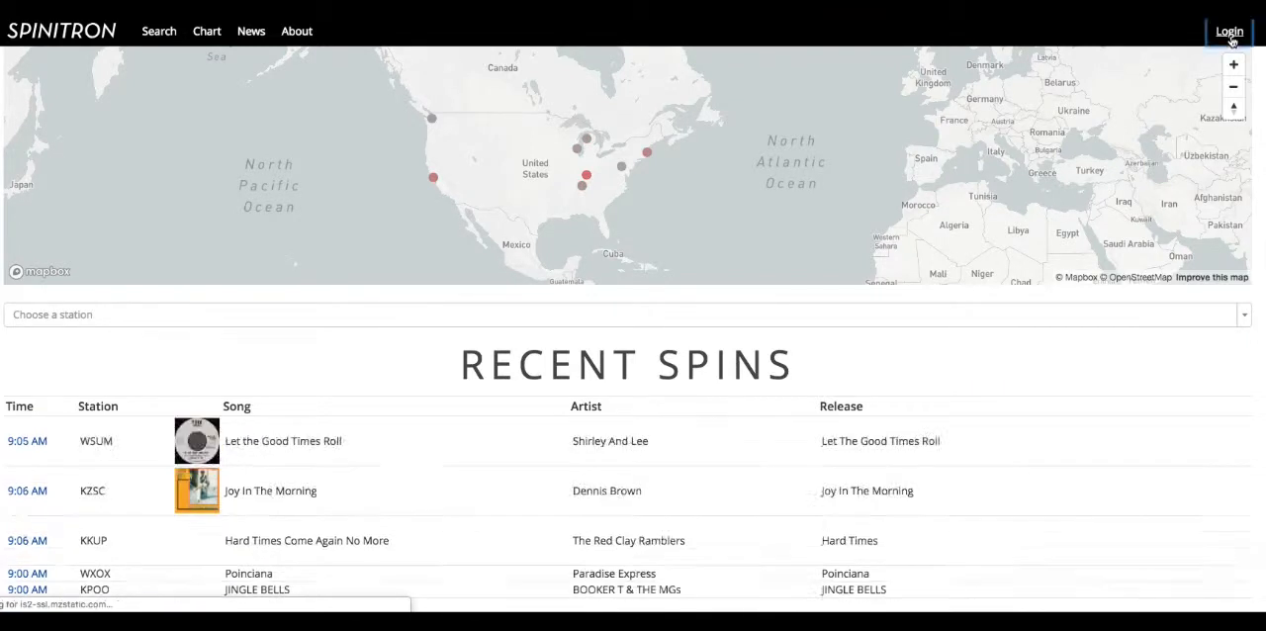
Sign in to the KBVR DJ and station account with the saved email and password.
{"action": "left_click", "coordinate": [1229, 30]}
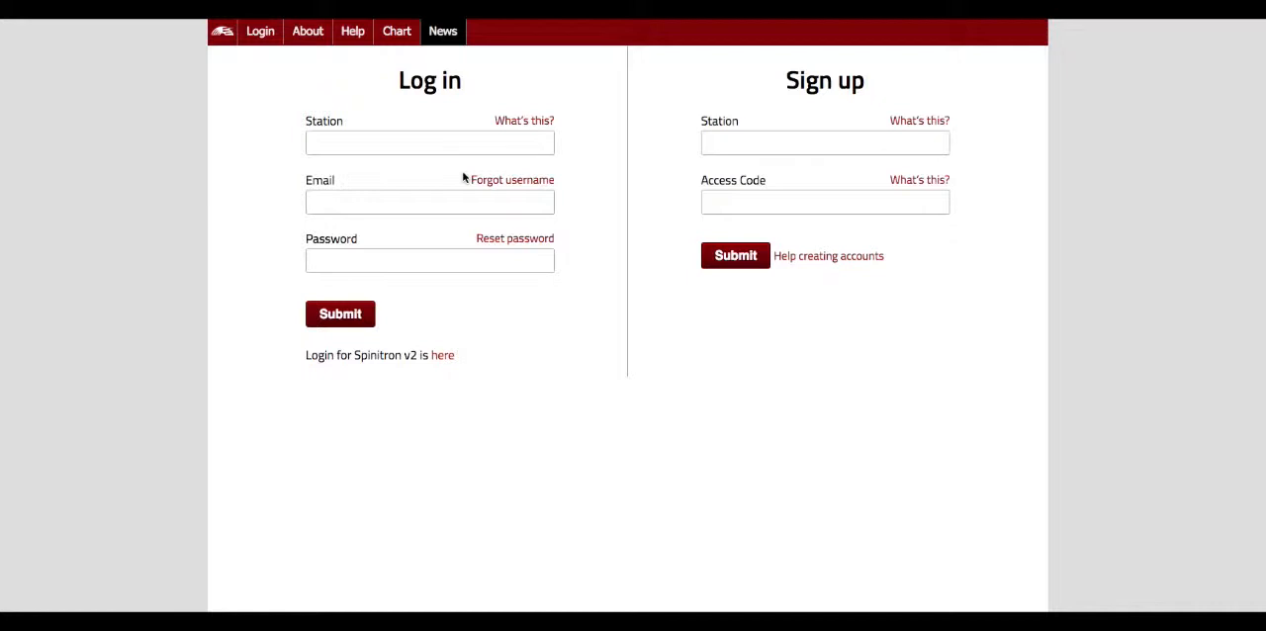
{"action": "mouse_move", "coordinate": [340, 356]}
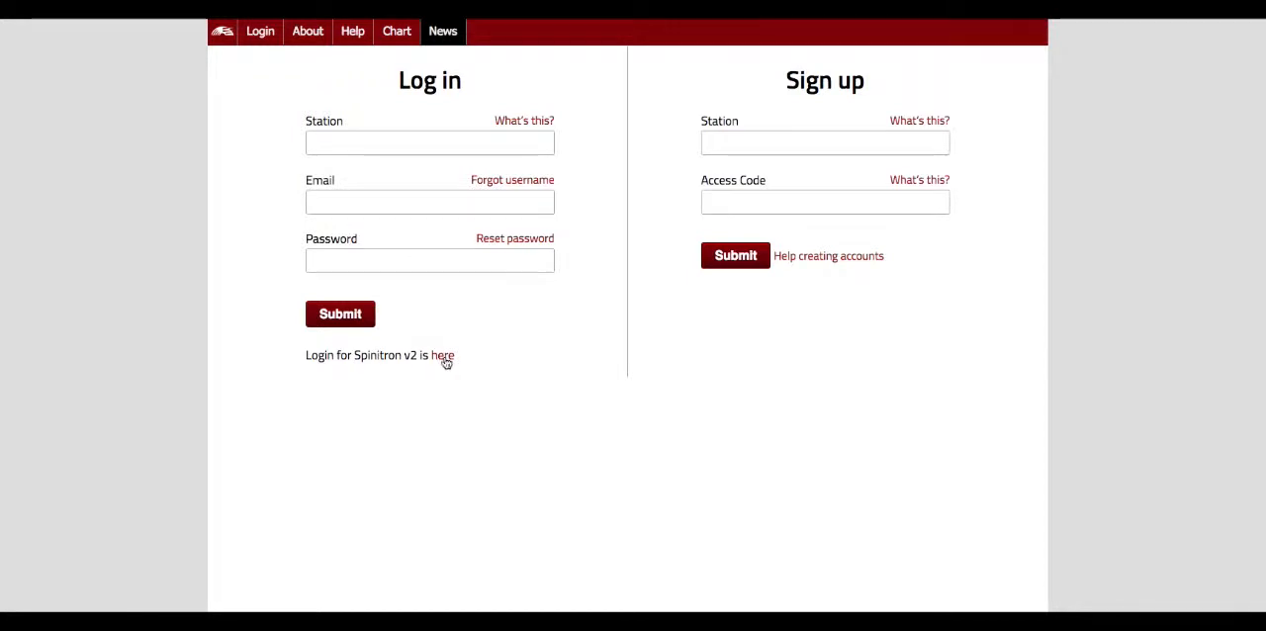
{"action": "left_click", "coordinate": [444, 356]}
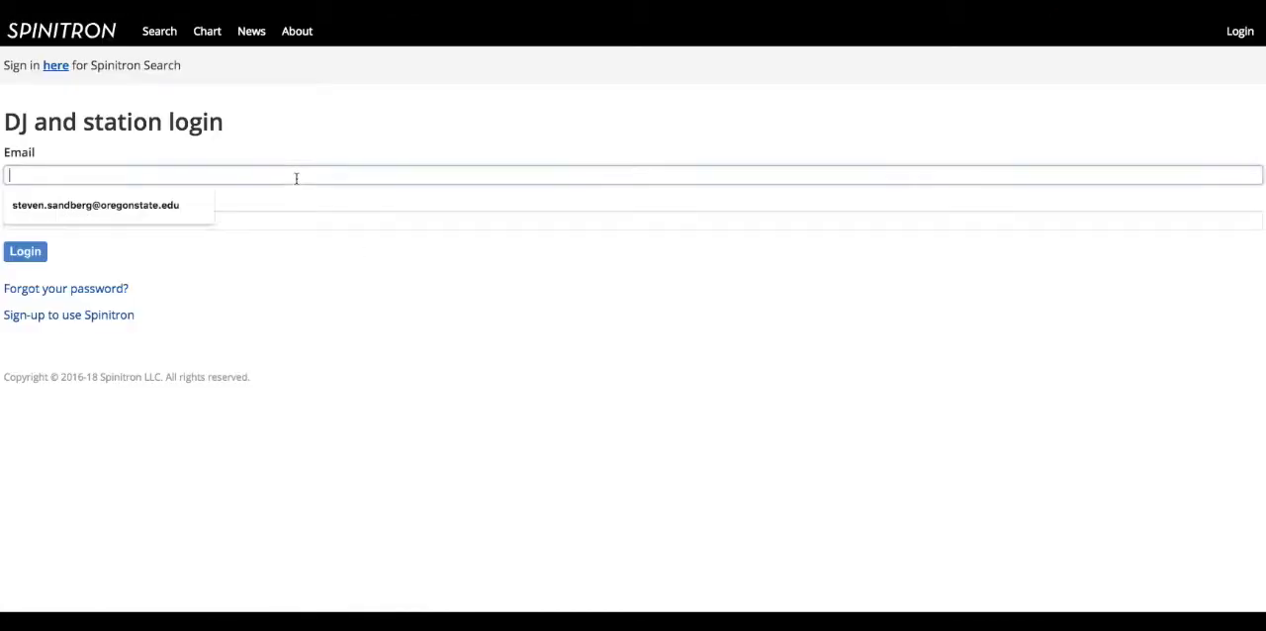
{"action": "left_click", "coordinate": [95, 206]}
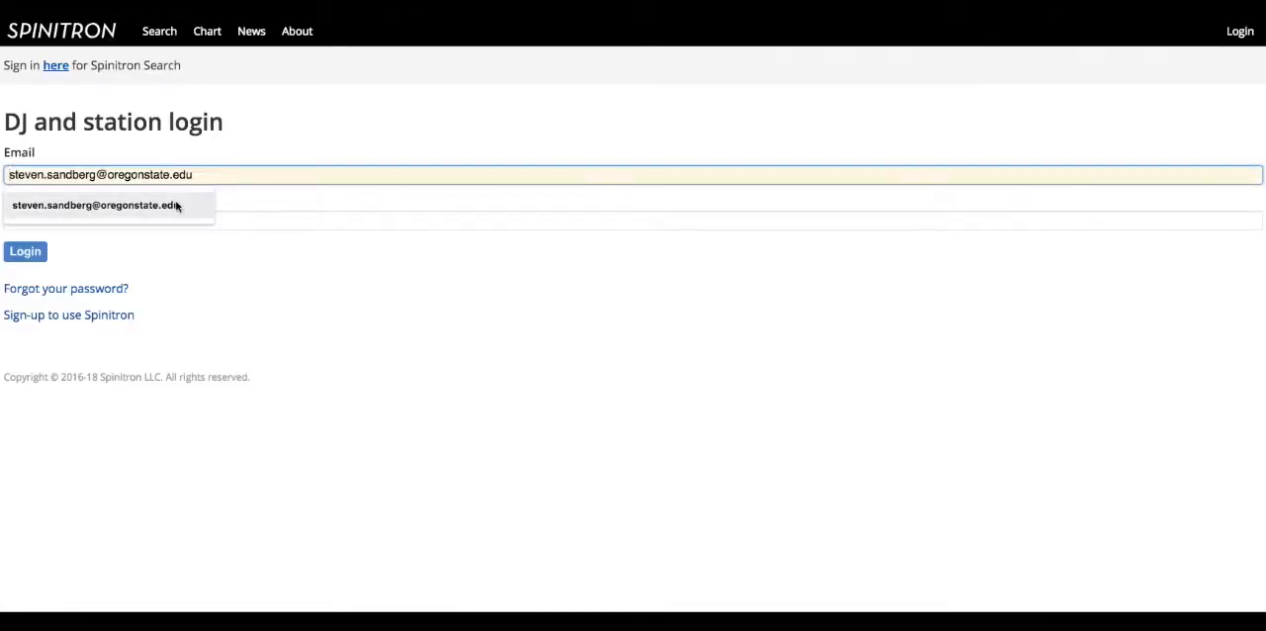
{"action": "left_click", "coordinate": [99, 205]}
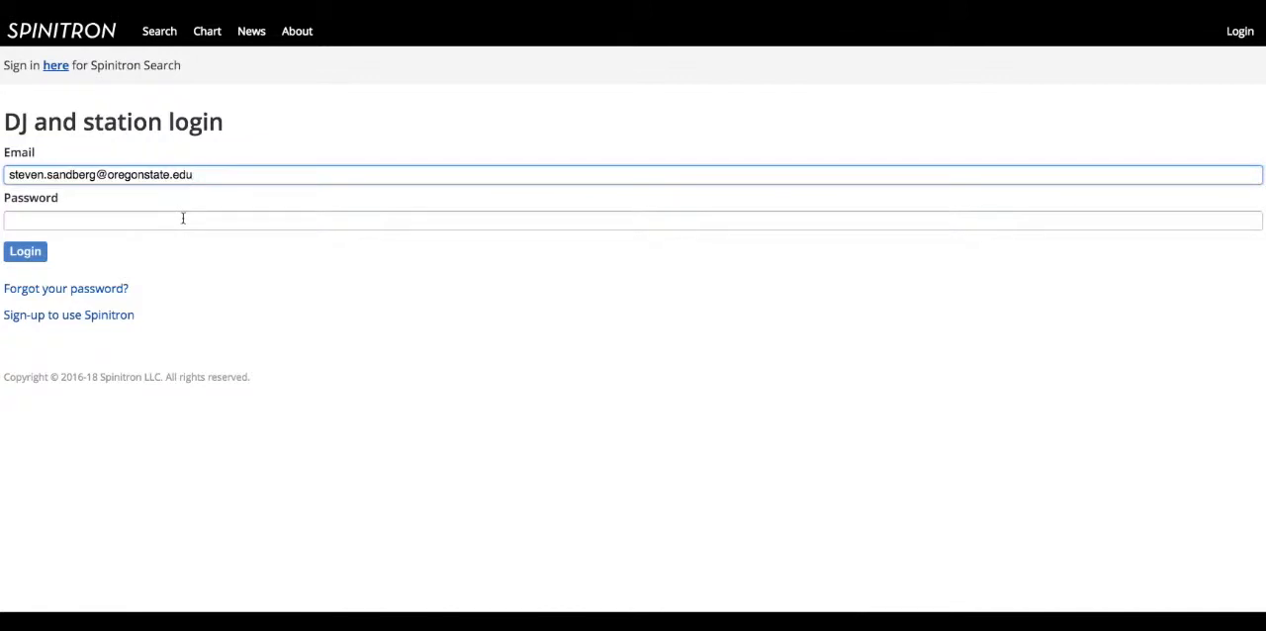
{"action": "left_click", "coordinate": [23, 250]}
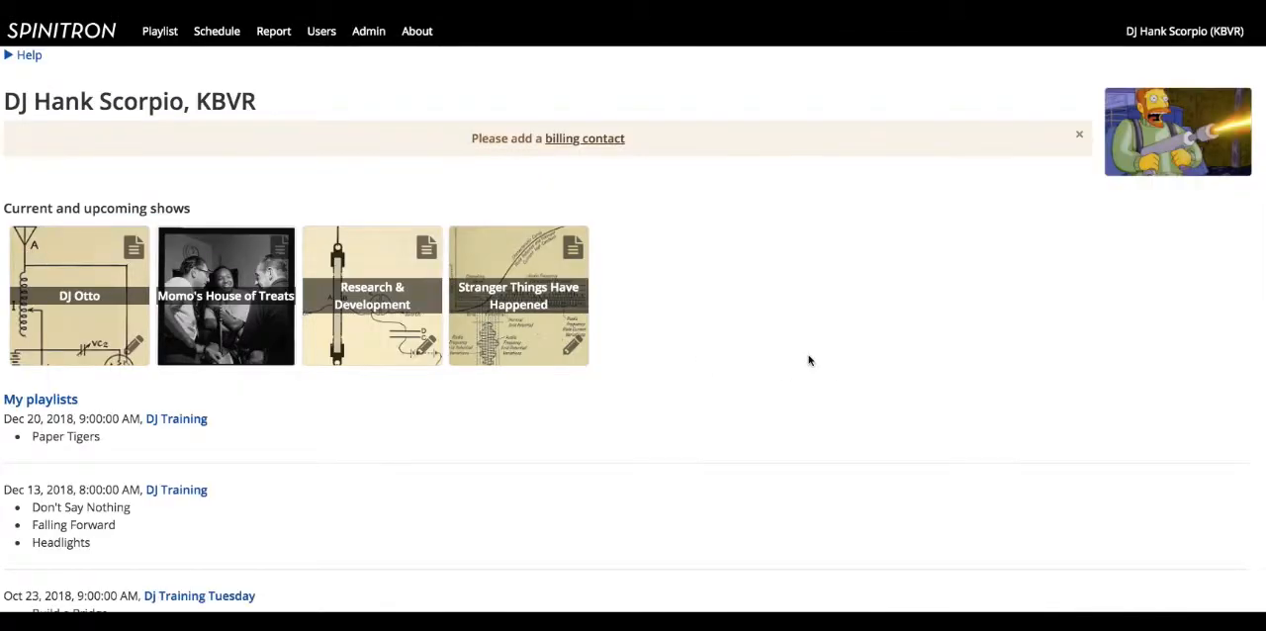
{"action": "mouse_move", "coordinate": [277, 246]}
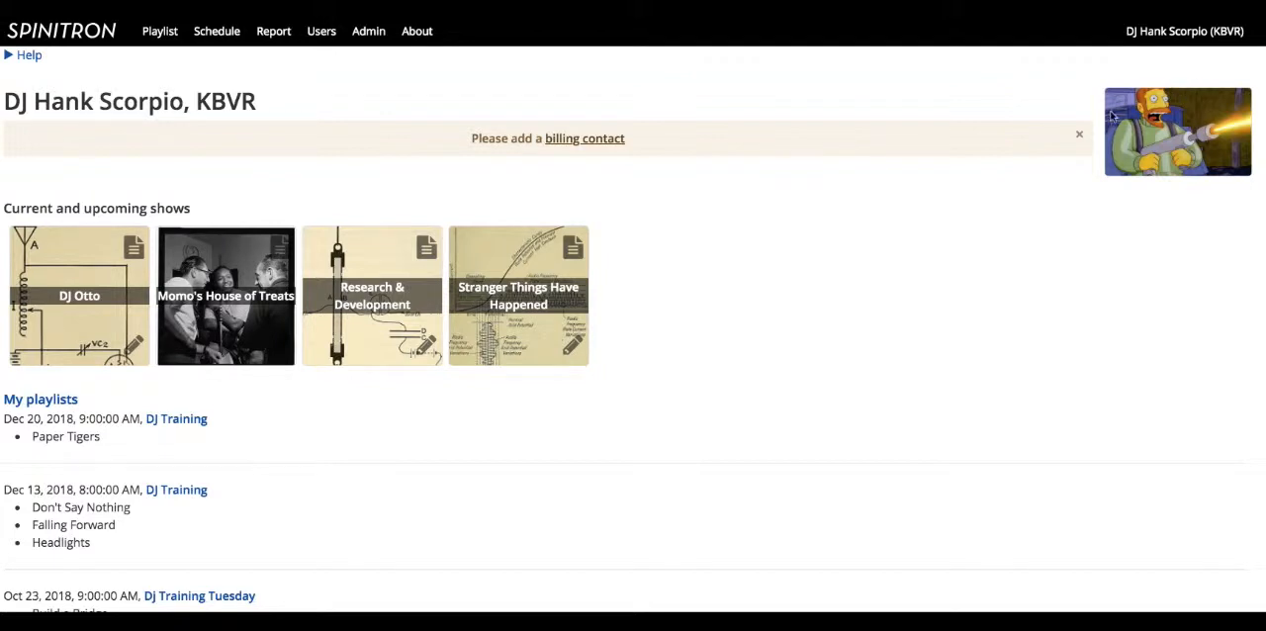
{"action": "mouse_move", "coordinate": [1215, 141]}
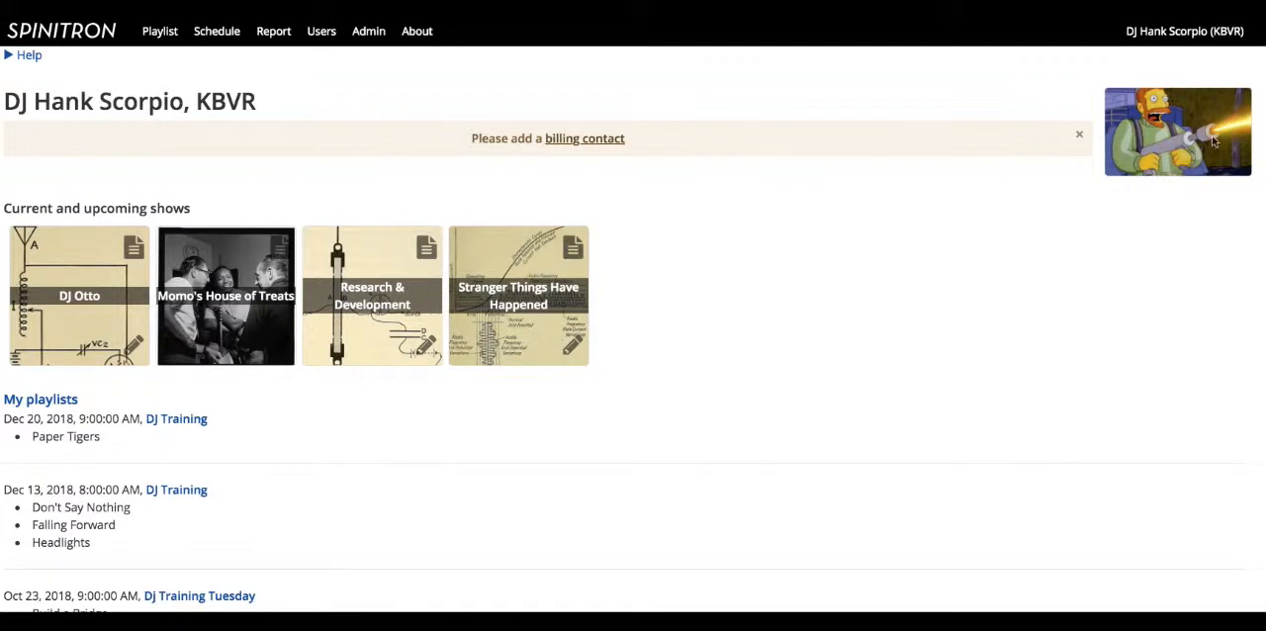
{"action": "mouse_move", "coordinate": [83, 324]}
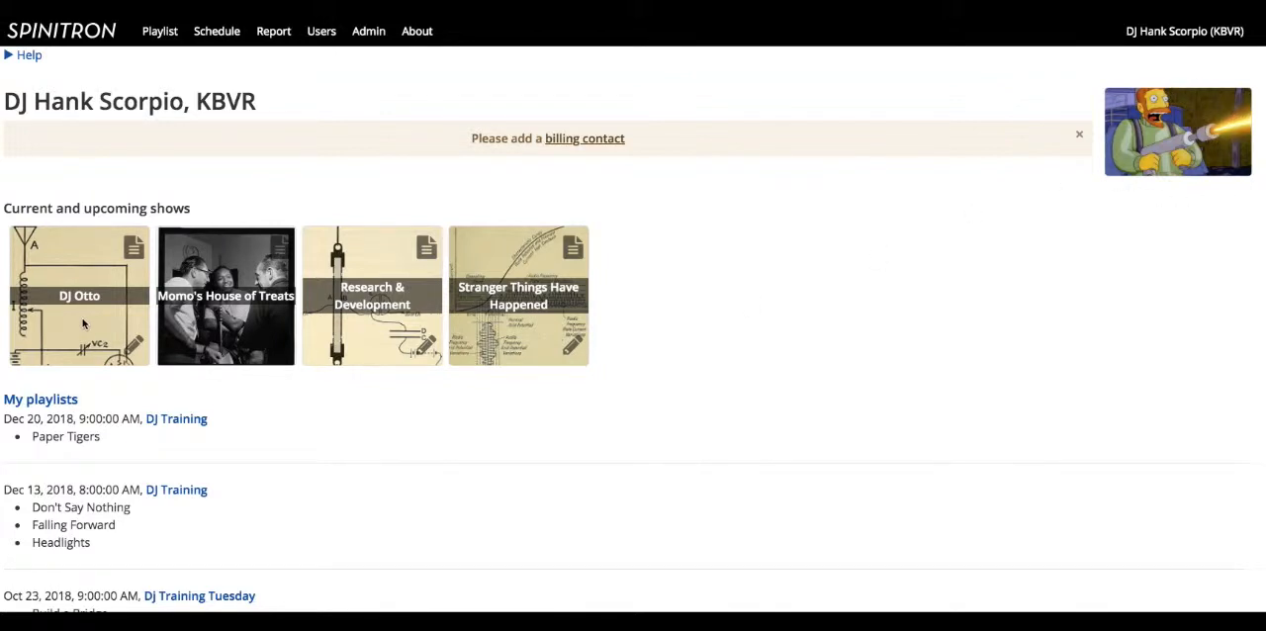
{"action": "mouse_move", "coordinate": [289, 323]}
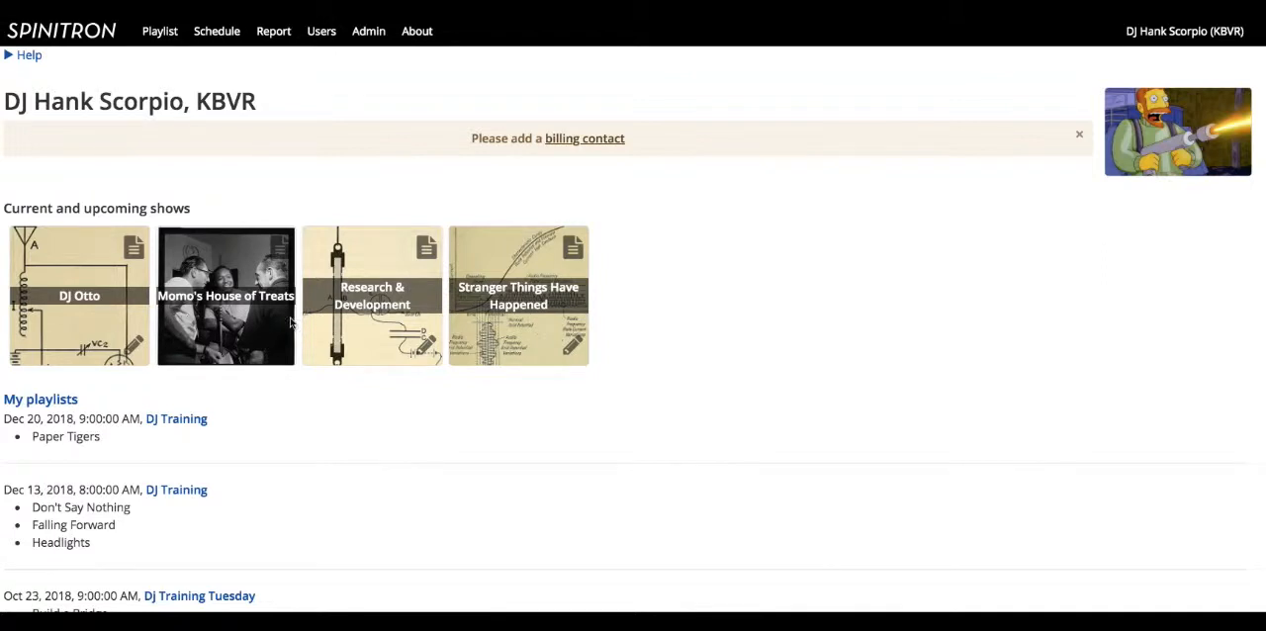
{"action": "mouse_move", "coordinate": [245, 340]}
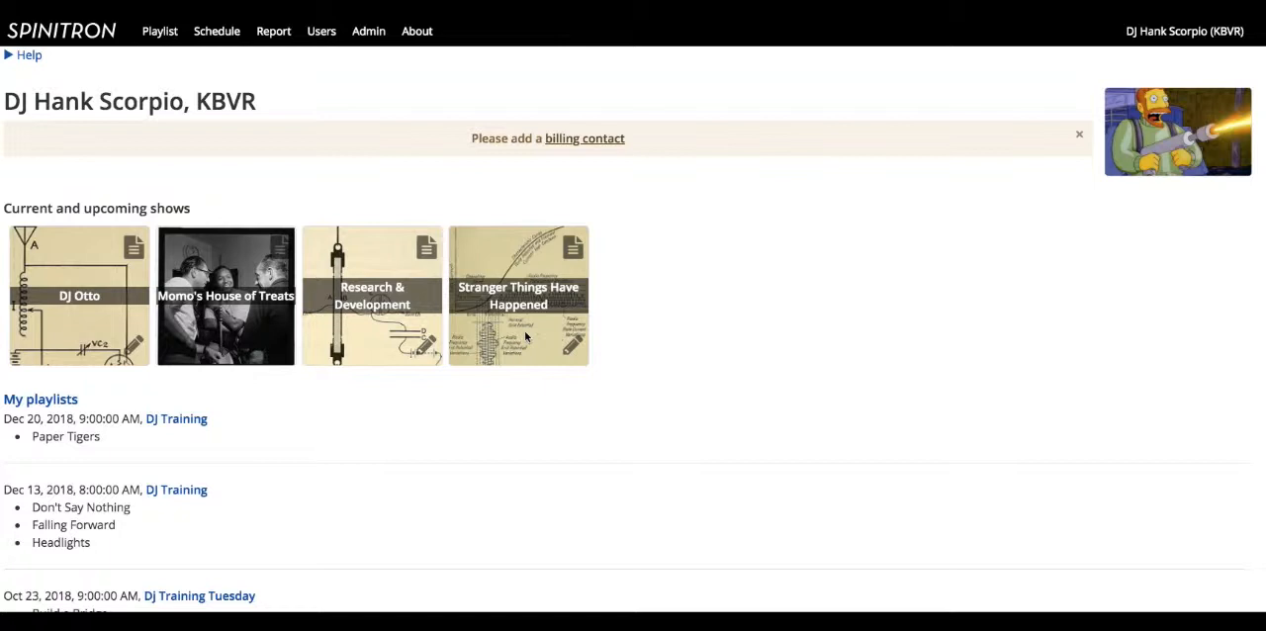
{"action": "scroll", "scroll_direction": "down", "scroll_amount": 3}
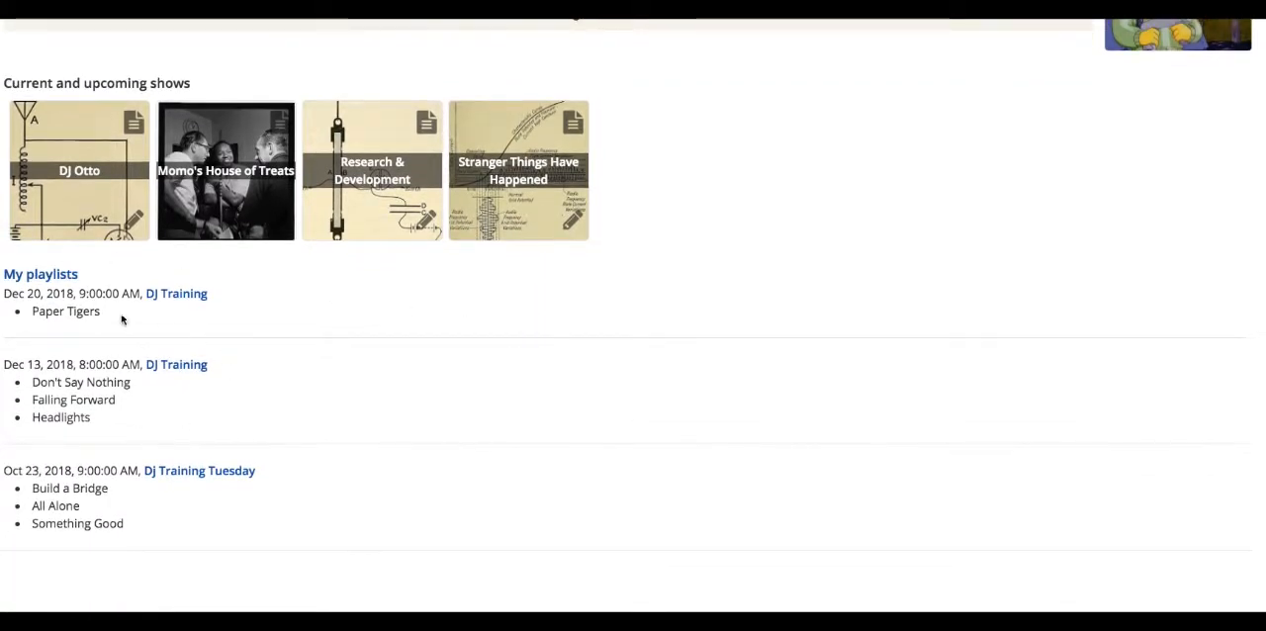
{"action": "mouse_move", "coordinate": [210, 453]}
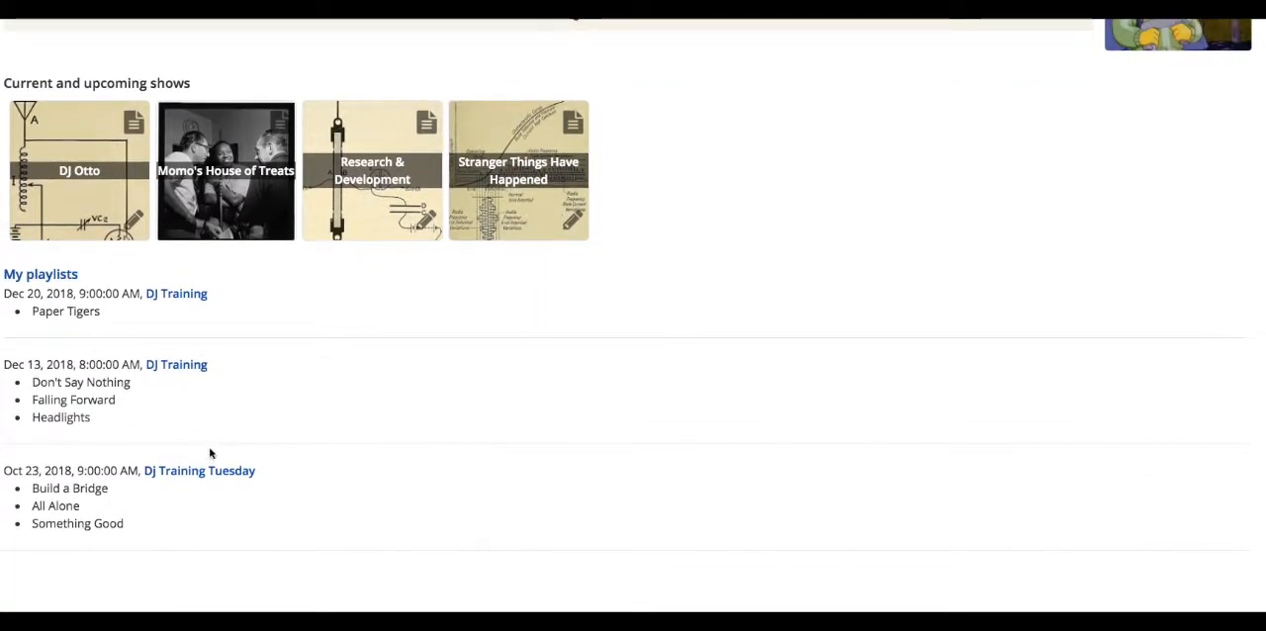
{"action": "mouse_move", "coordinate": [217, 451]}
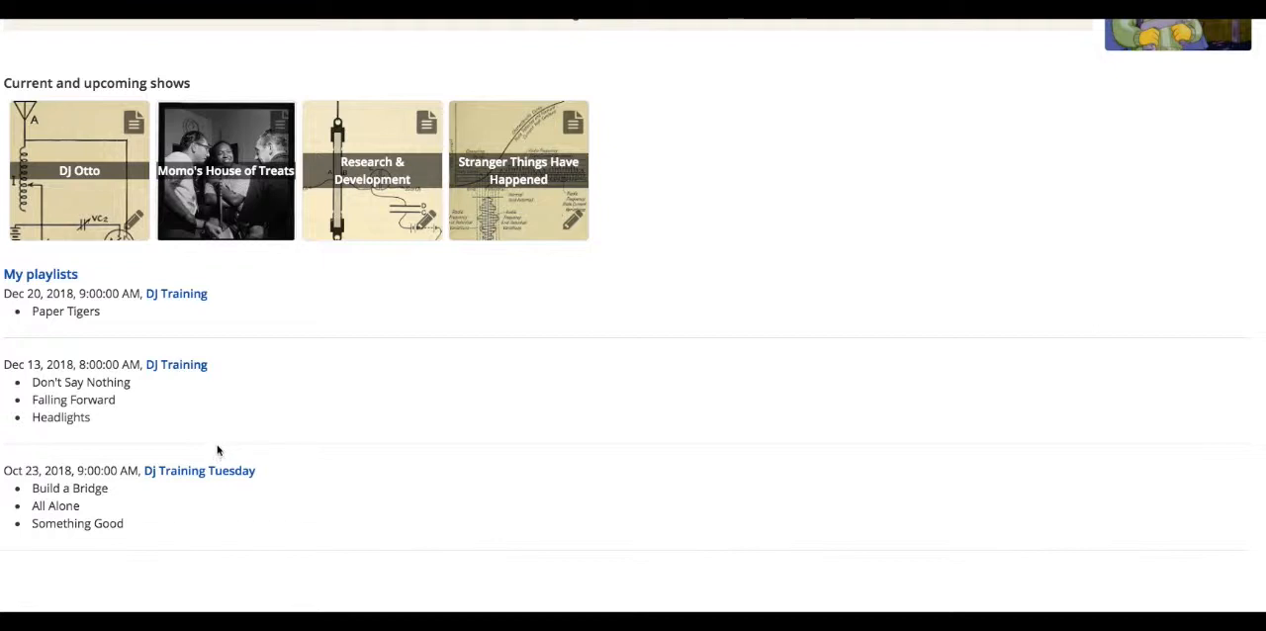
{"action": "scroll", "scroll_direction": "down", "scroll_amount": 3}
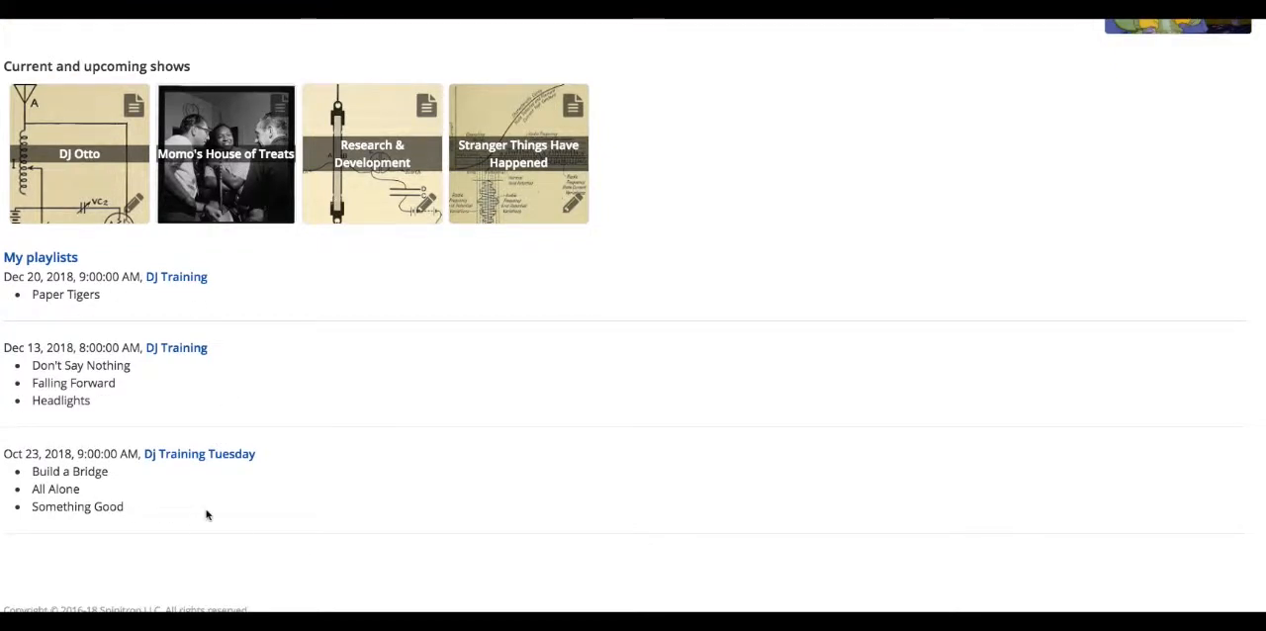
{"action": "mouse_move", "coordinate": [210, 479]}
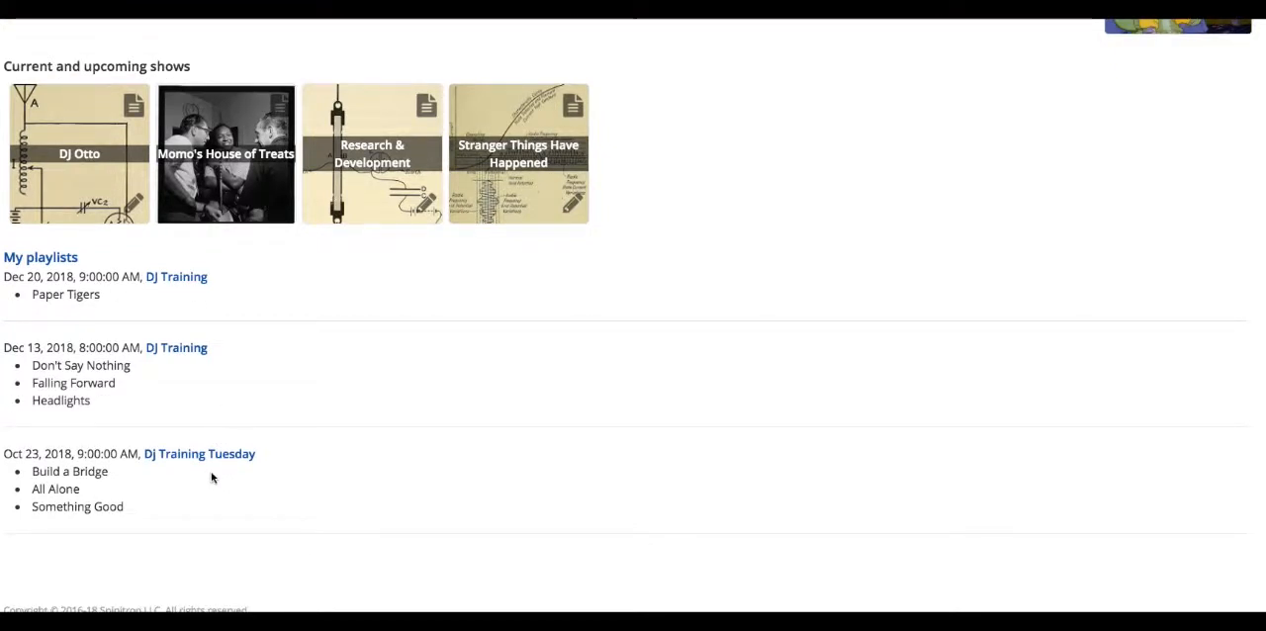
{"action": "scroll", "scroll_direction": "down", "scroll_amount": 3}
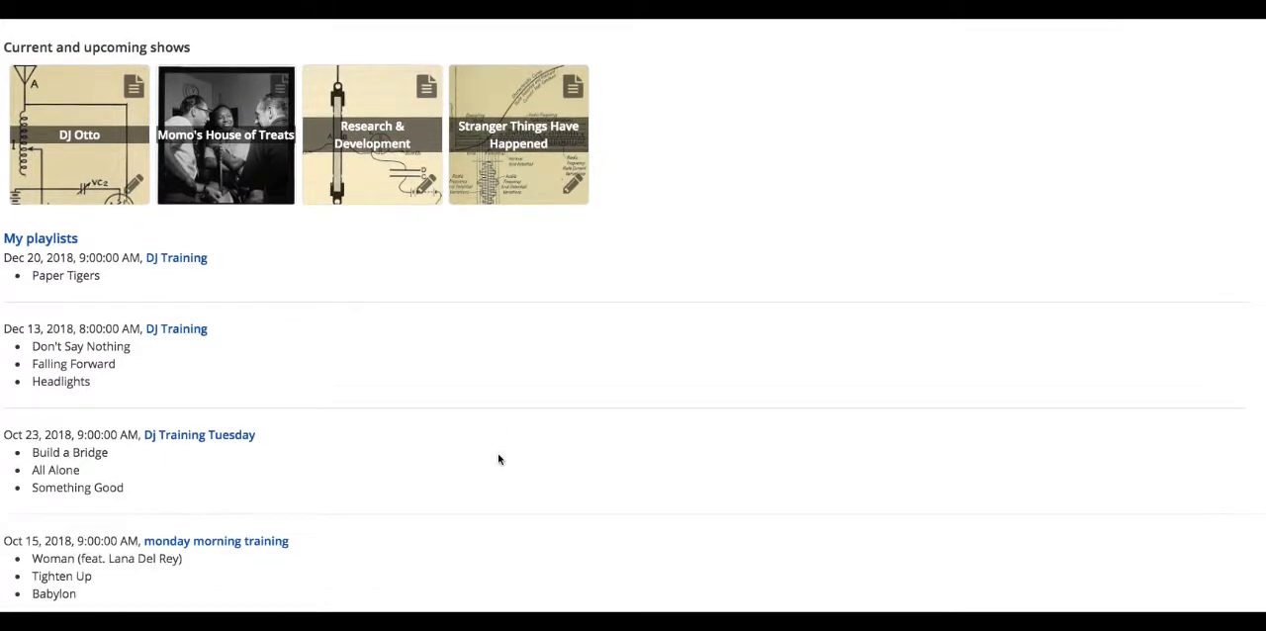
{"action": "scroll", "scroll_direction": "up", "scroll_amount": 3}
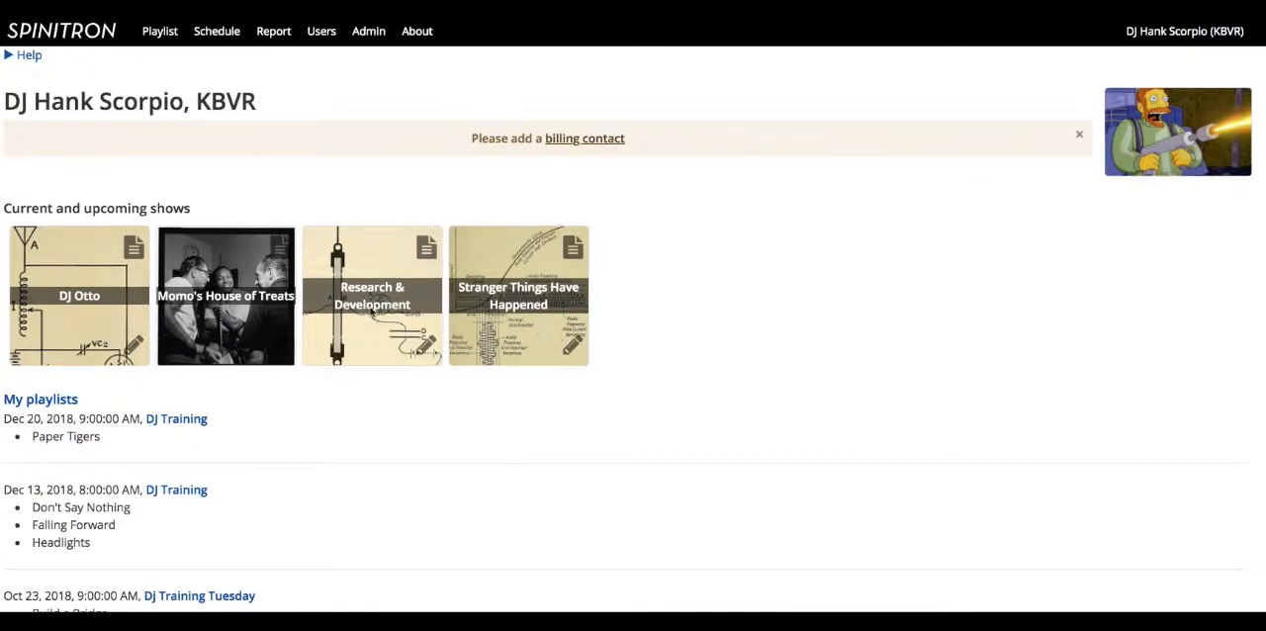
{"action": "mouse_move", "coordinate": [207, 160]}
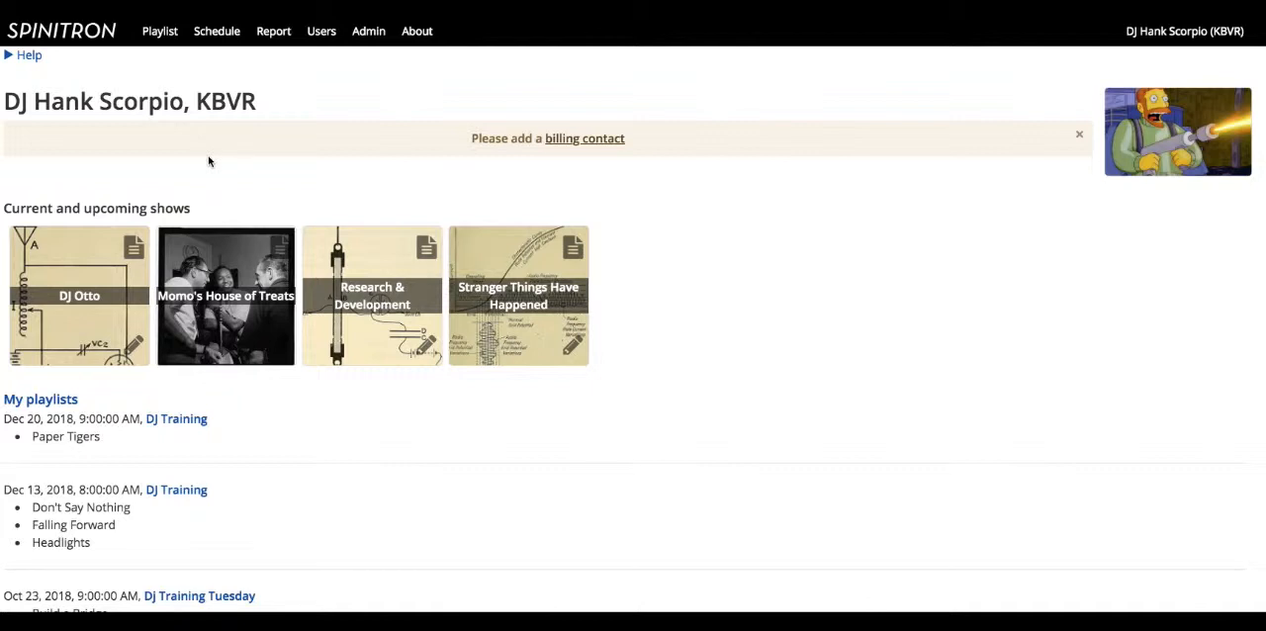
Start a new playlist from the Playlist menu, listing scheduled shows.
{"action": "left_click", "coordinate": [159, 30]}
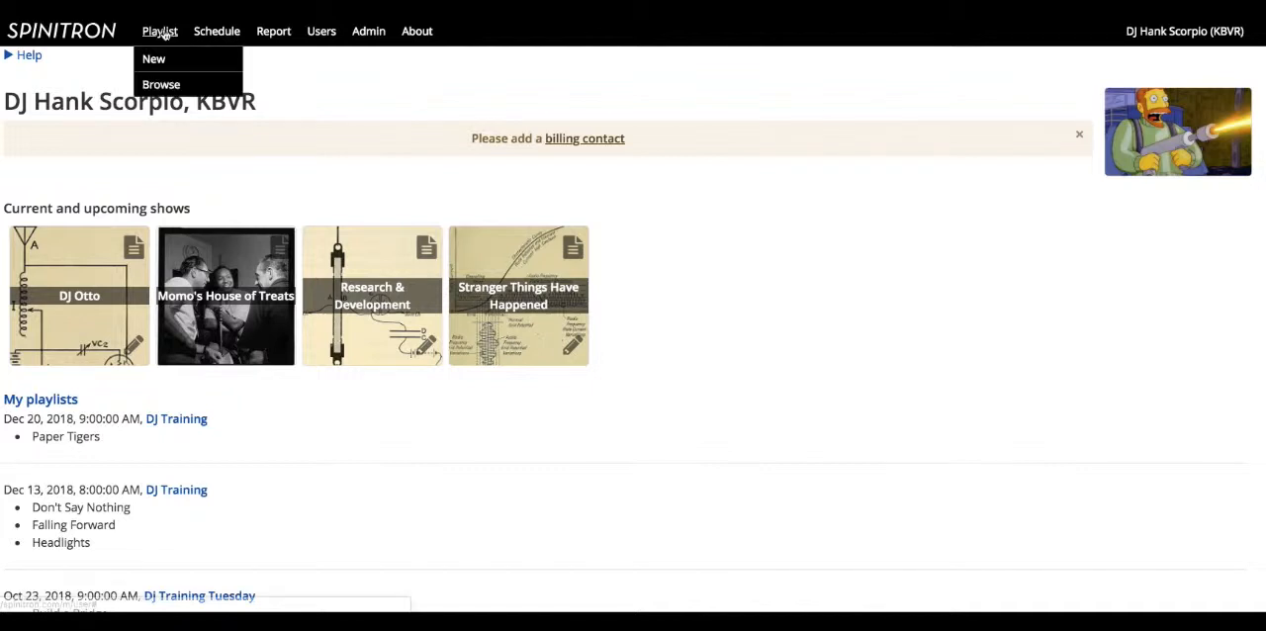
{"action": "mouse_move", "coordinate": [155, 59]}
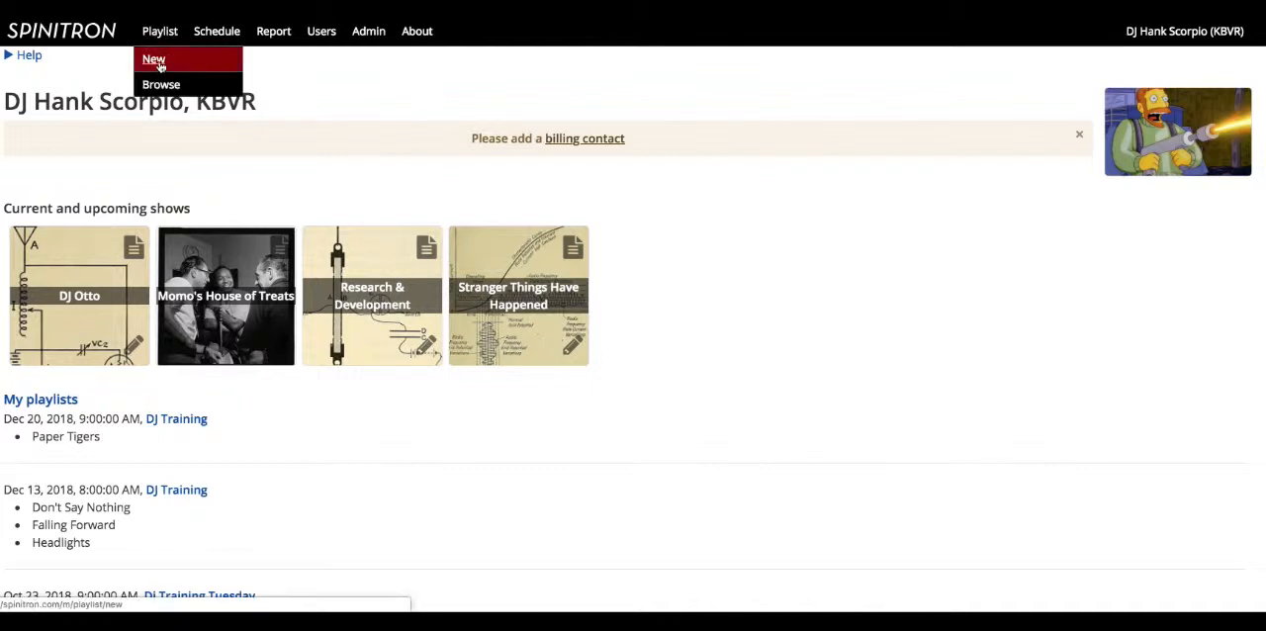
{"action": "left_click", "coordinate": [154, 59]}
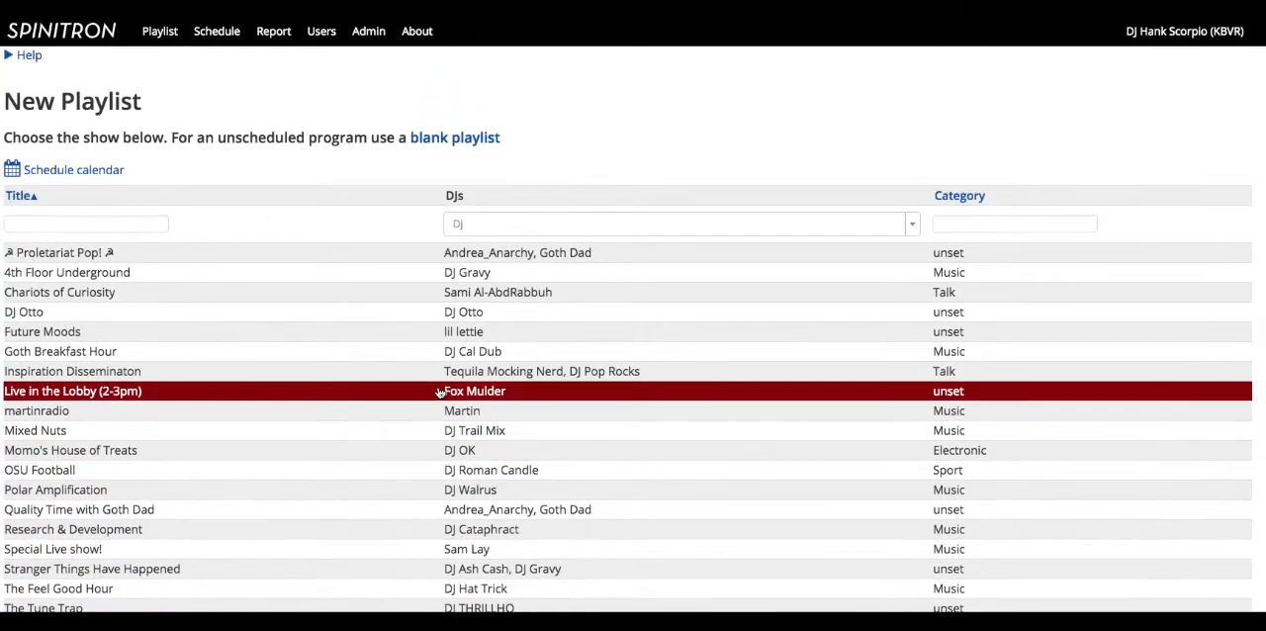
Filter the show list by DJ, first 'steve', then 'dj ok' to leave Momo's House of Treats.
{"action": "left_click", "coordinate": [681, 224]}
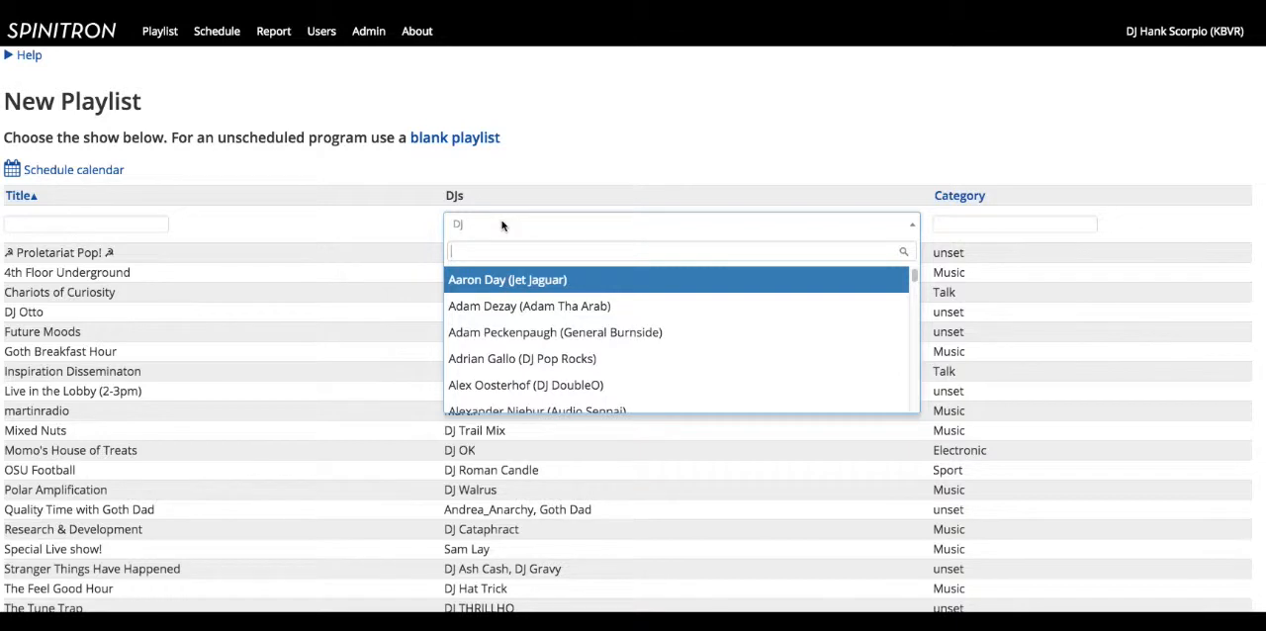
{"action": "type", "text": "steve"}
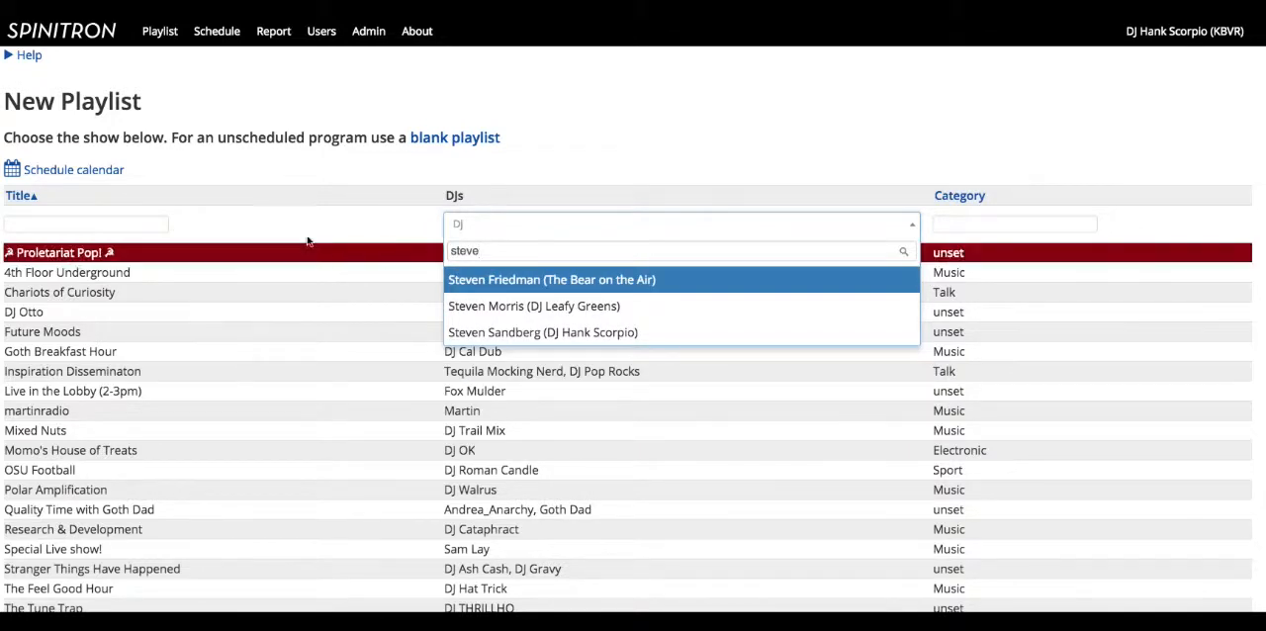
{"action": "left_click", "coordinate": [542, 332]}
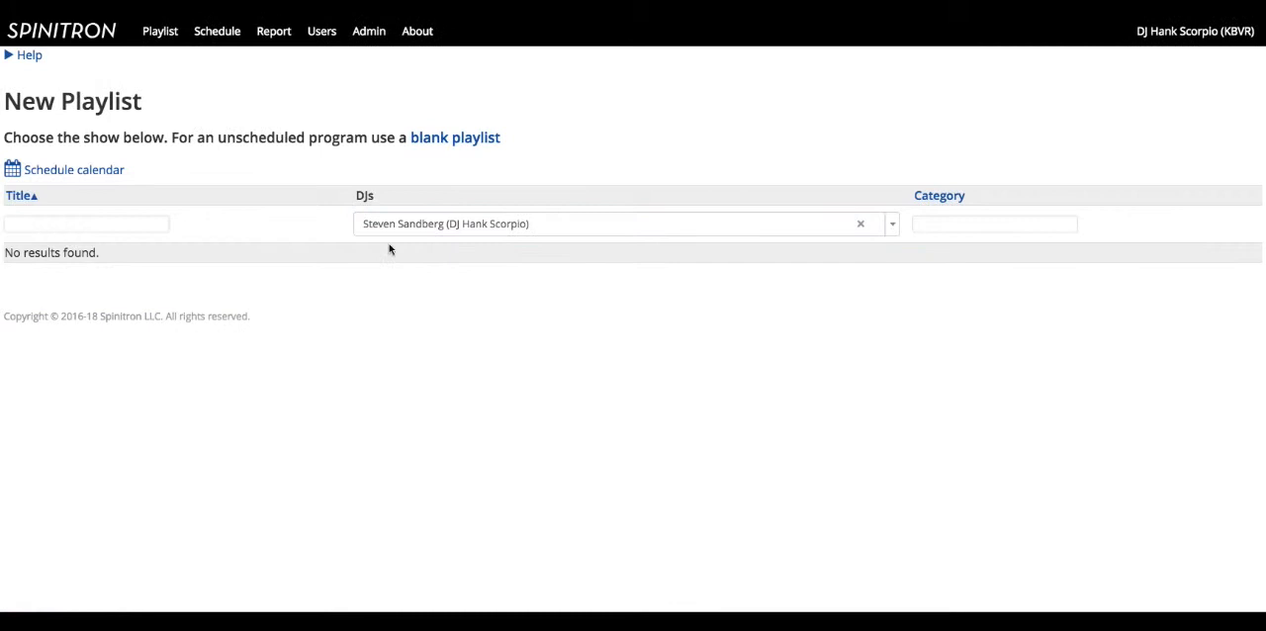
{"action": "mouse_move", "coordinate": [447, 257]}
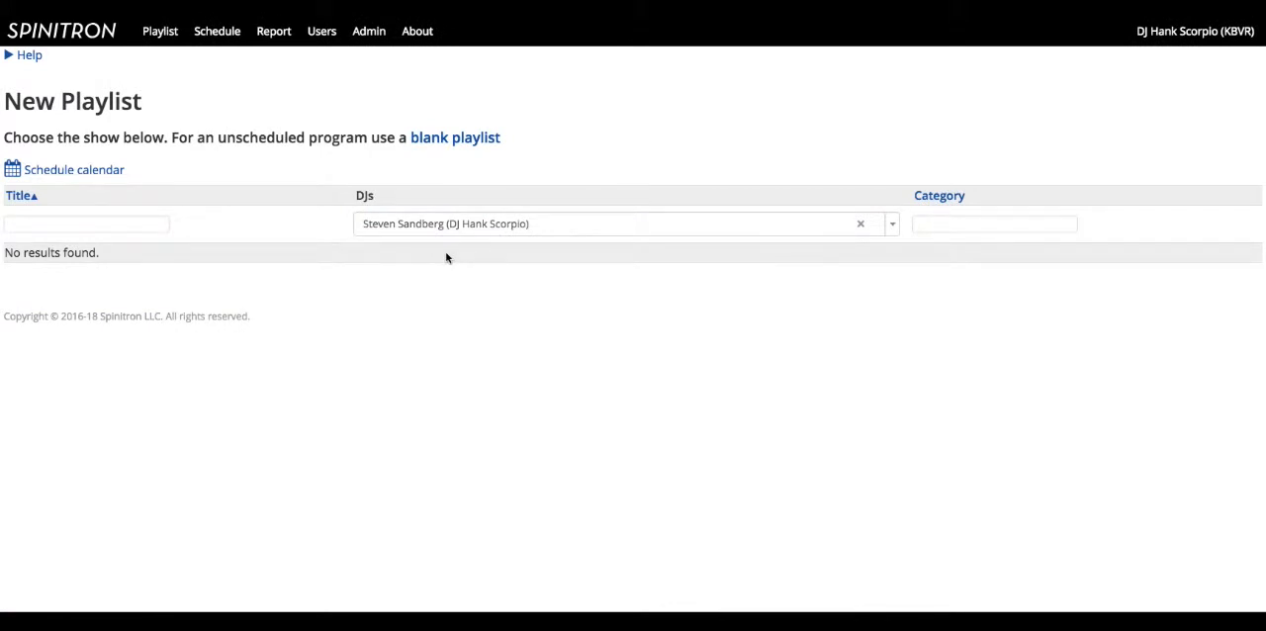
{"action": "mouse_move", "coordinate": [439, 287]}
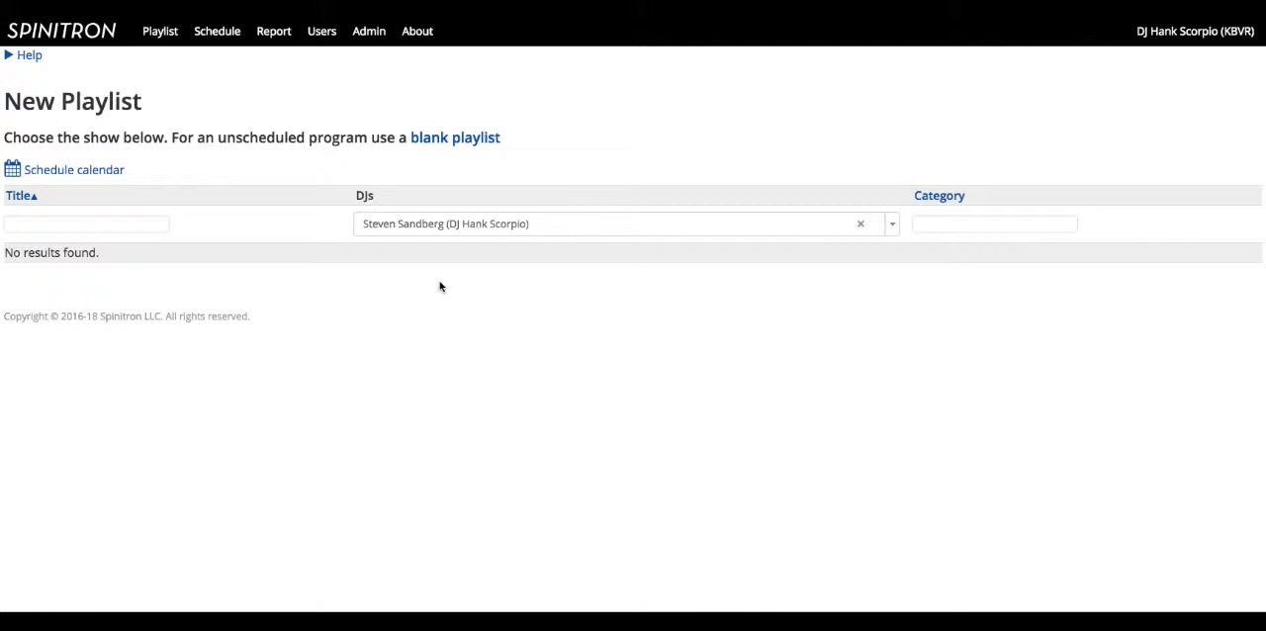
{"action": "mouse_move", "coordinate": [533, 249]}
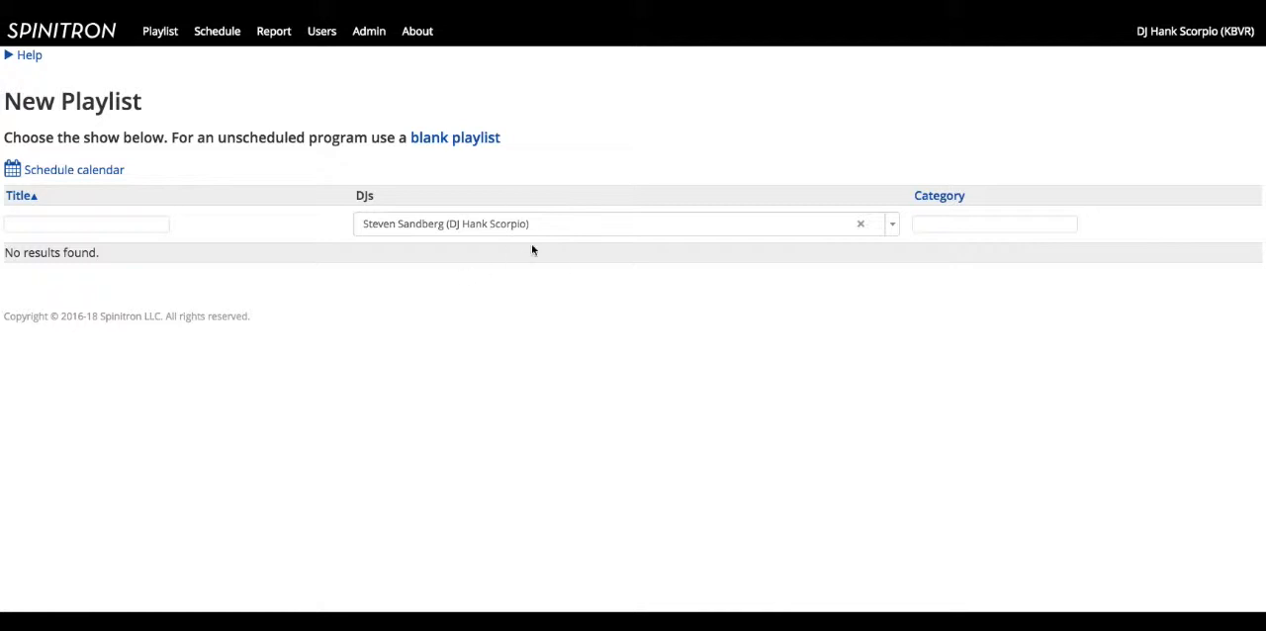
{"action": "left_click", "coordinate": [890, 224]}
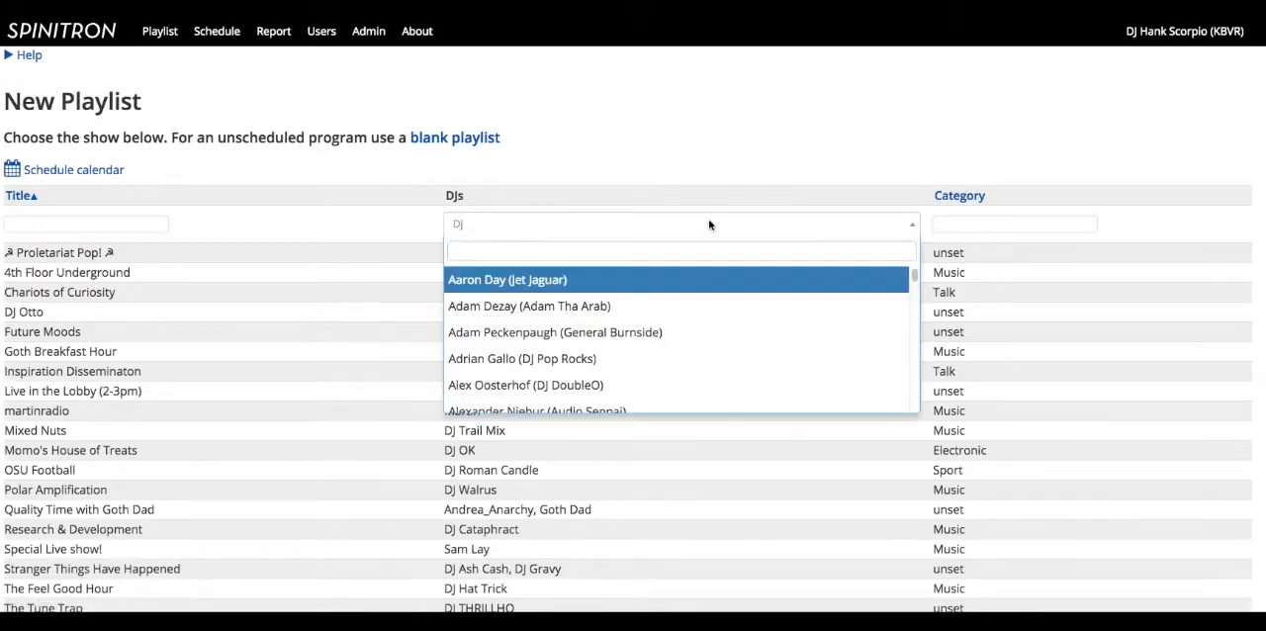
{"action": "type", "text": "dj ok"}
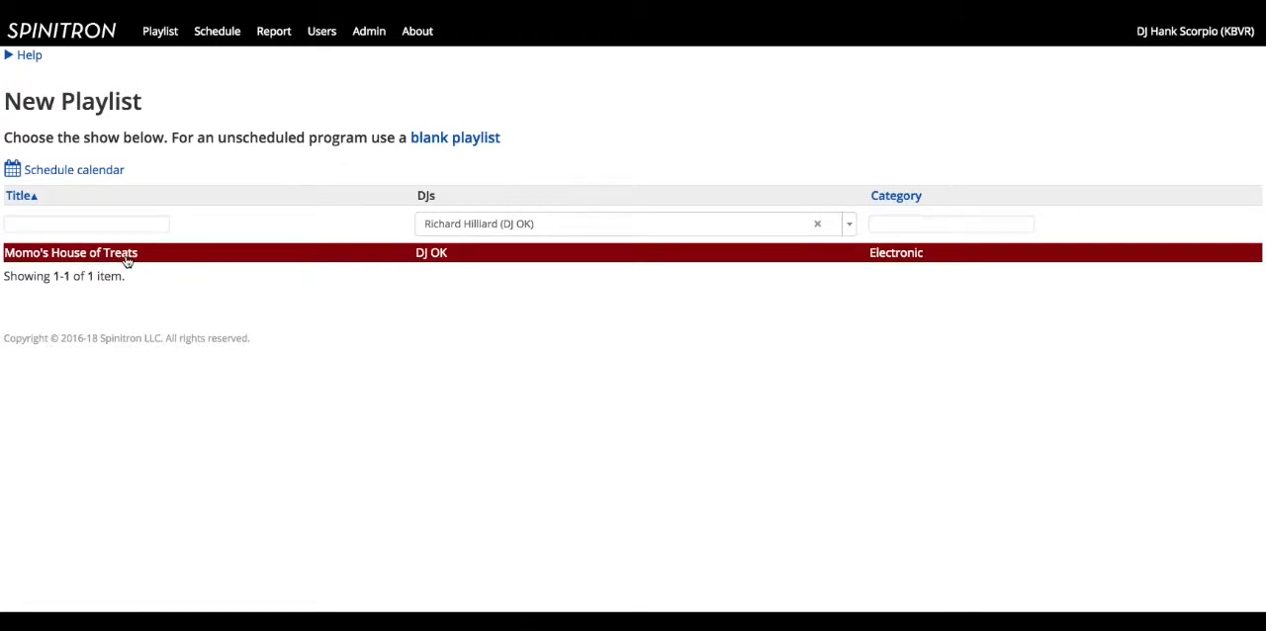
{"action": "mouse_move", "coordinate": [503, 265]}
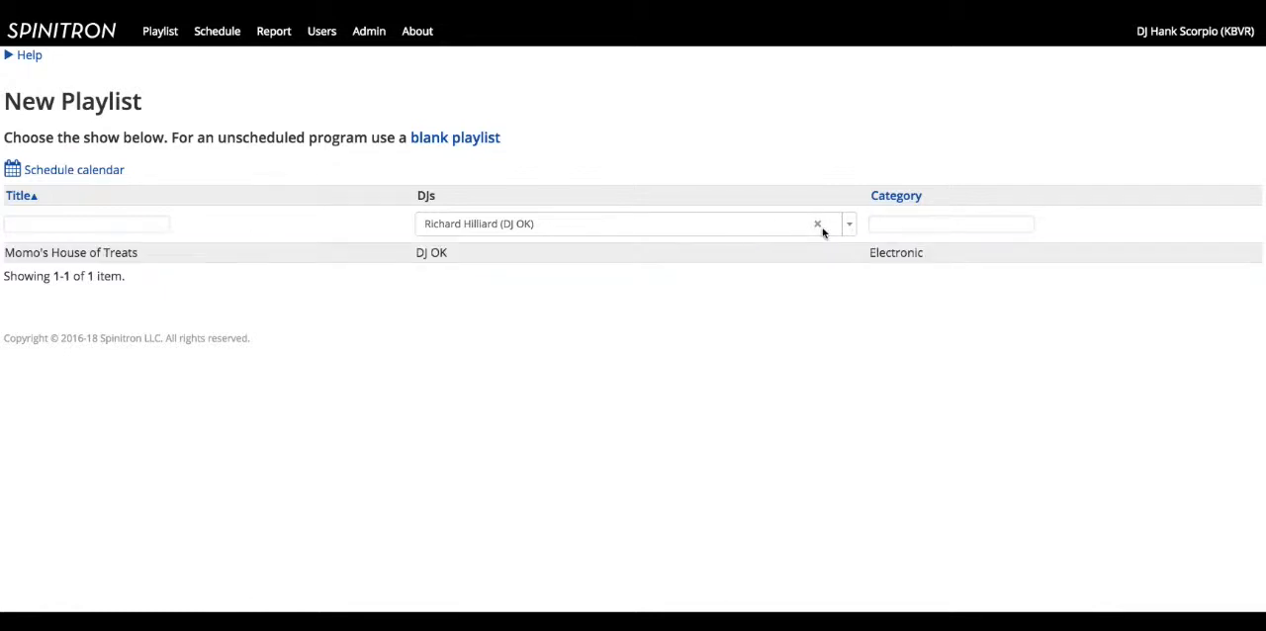
{"action": "mouse_move", "coordinate": [817, 226]}
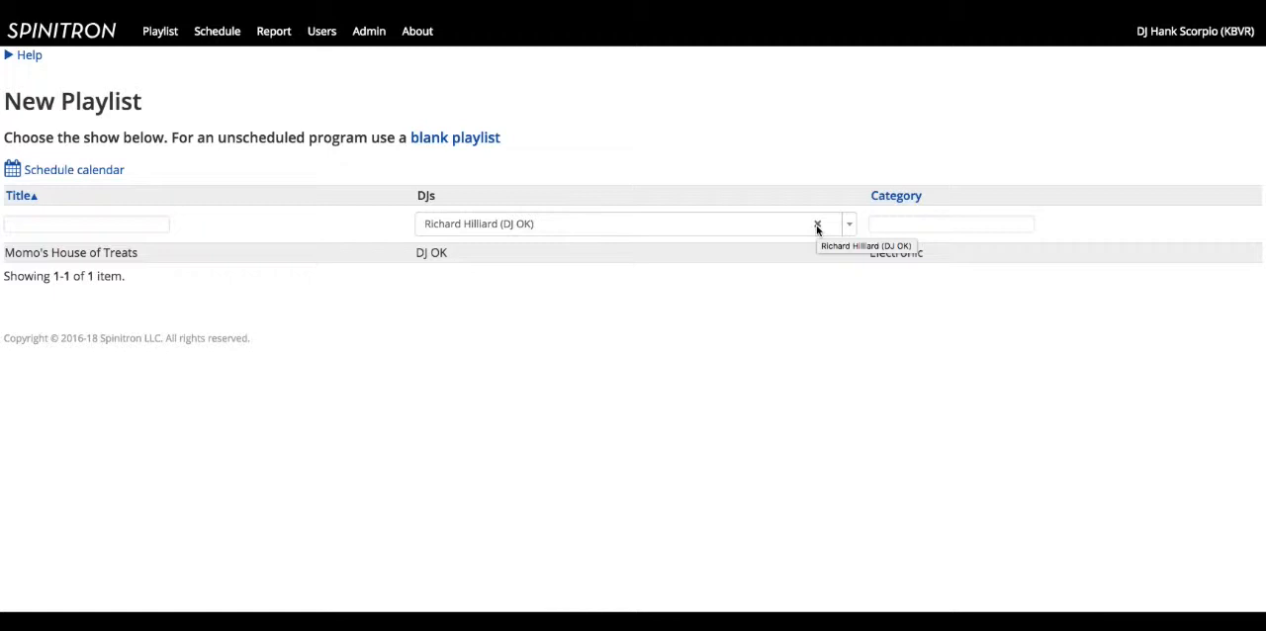
{"action": "mouse_move", "coordinate": [455, 138]}
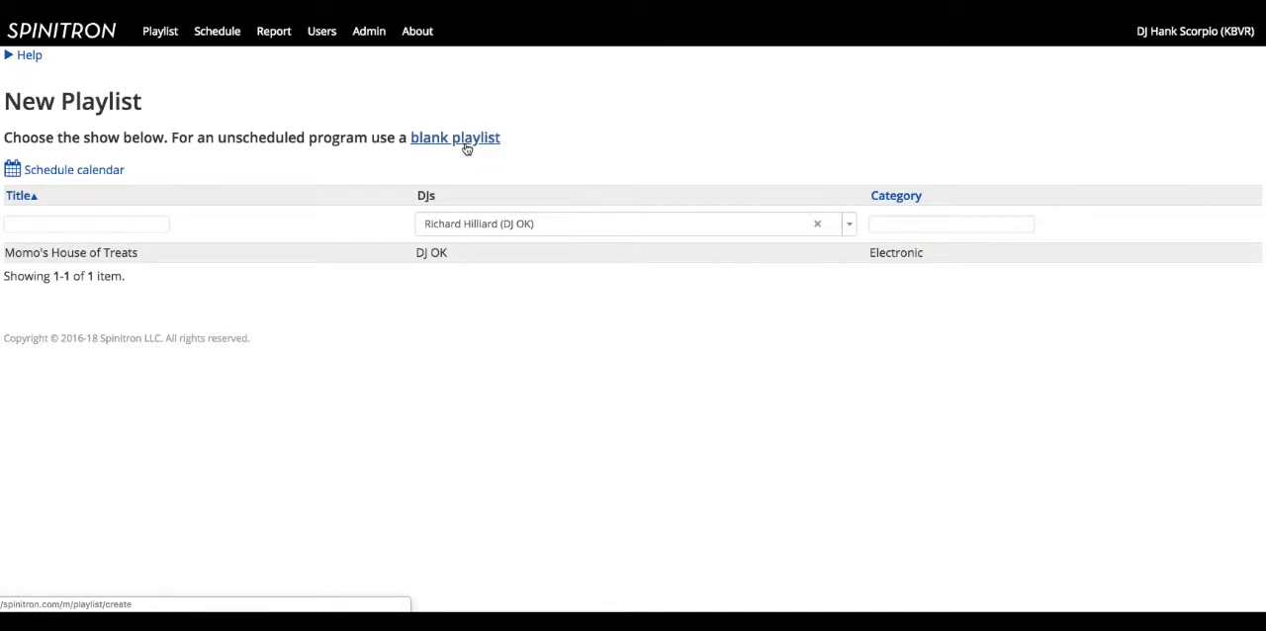
{"action": "mouse_move", "coordinate": [455, 162]}
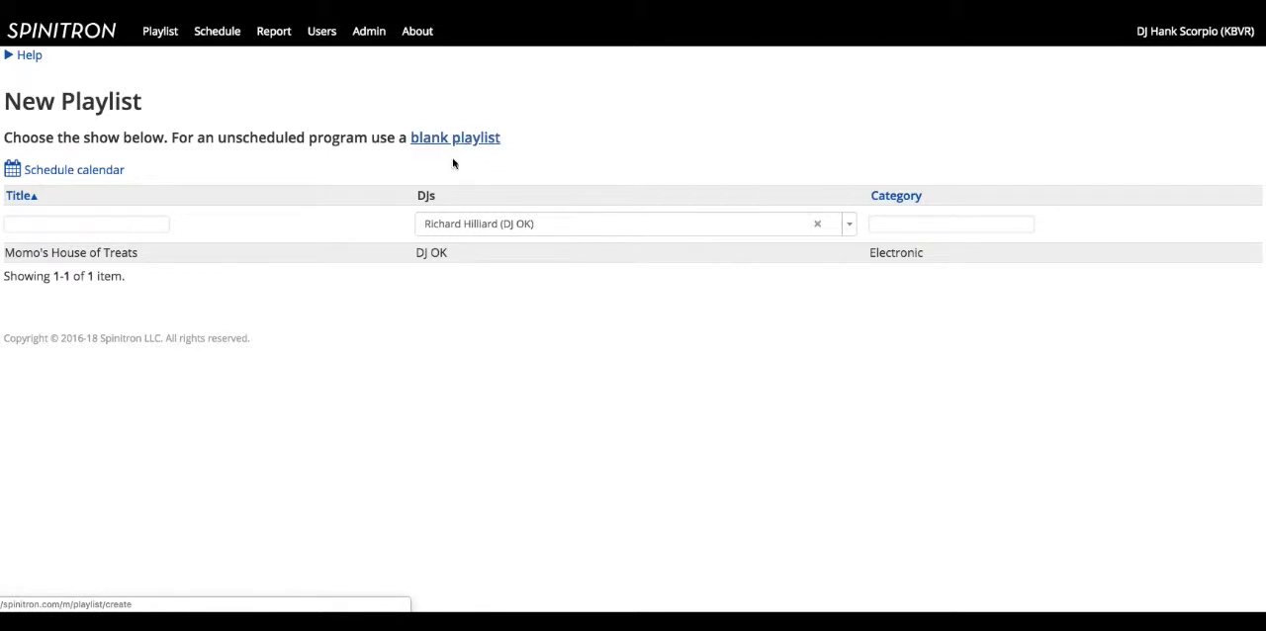
{"action": "mouse_move", "coordinate": [455, 252]}
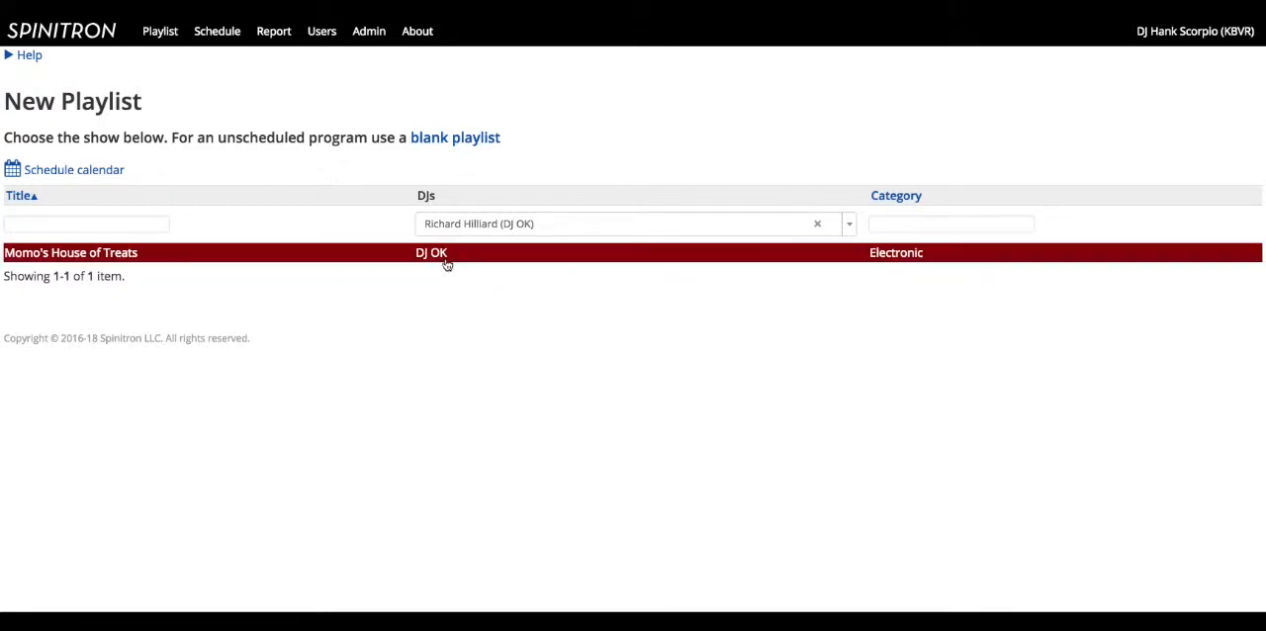
{"action": "mouse_move", "coordinate": [447, 261]}
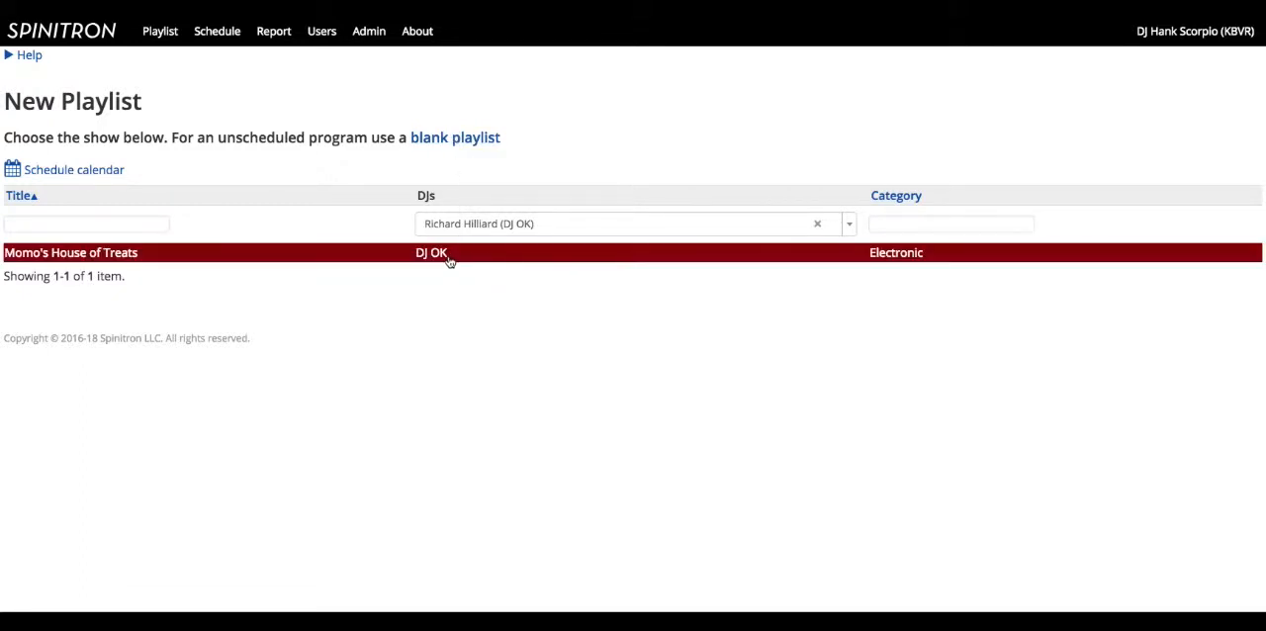
{"action": "mouse_move", "coordinate": [455, 138]}
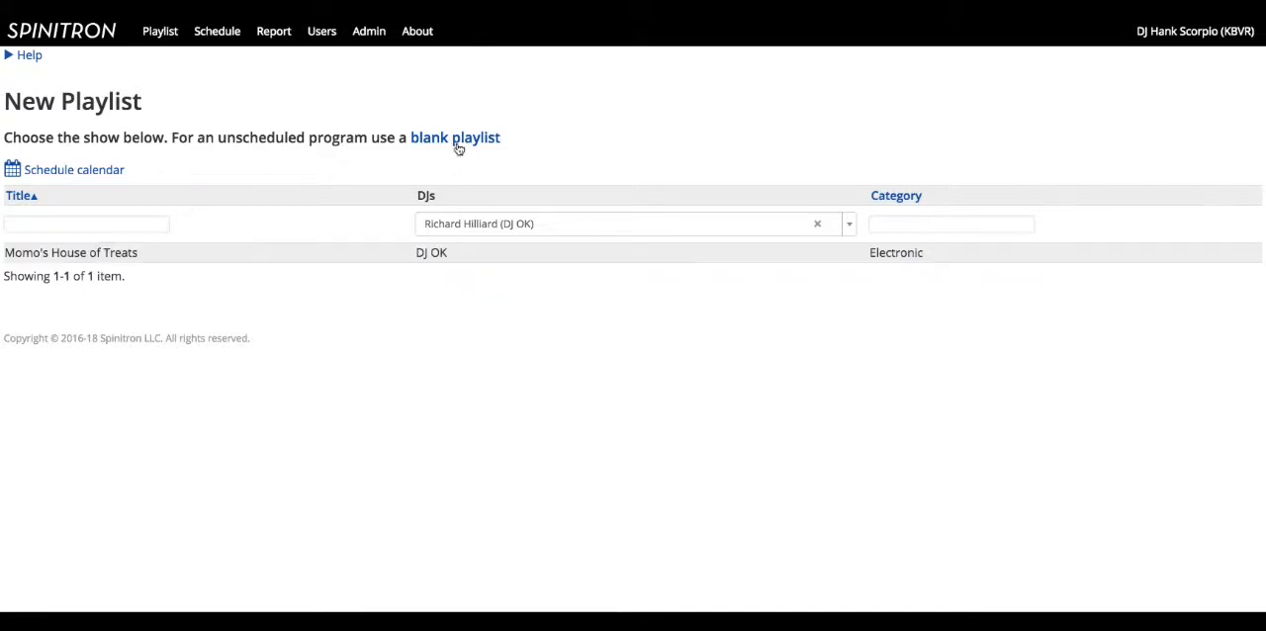
{"action": "mouse_move", "coordinate": [455, 139]}
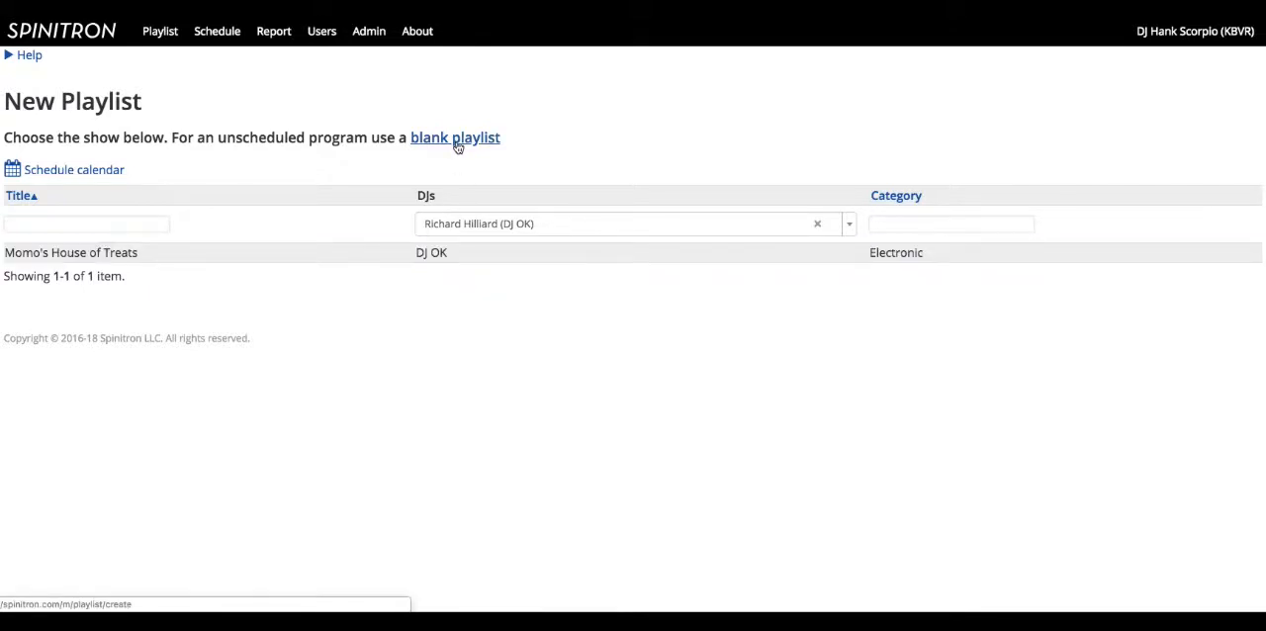
Start a blank playlist named Test Spinitron with category Music.
{"action": "left_click", "coordinate": [455, 136]}
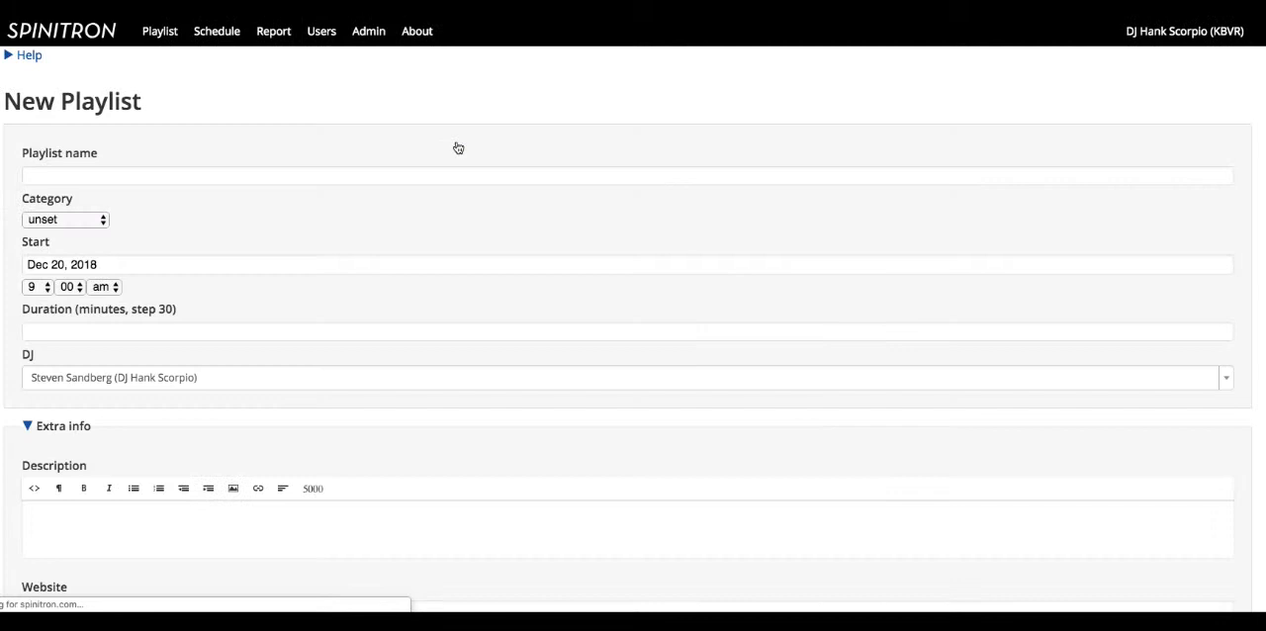
{"action": "left_click", "coordinate": [428, 174]}
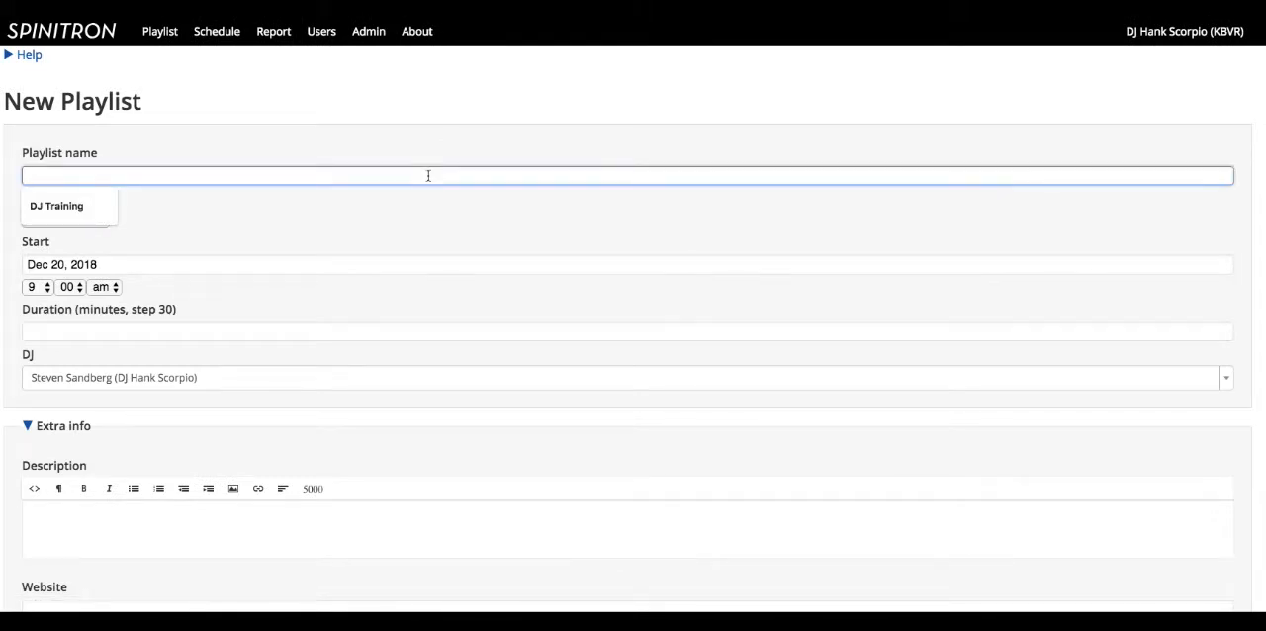
{"action": "type", "text": "Test Spinitron"}
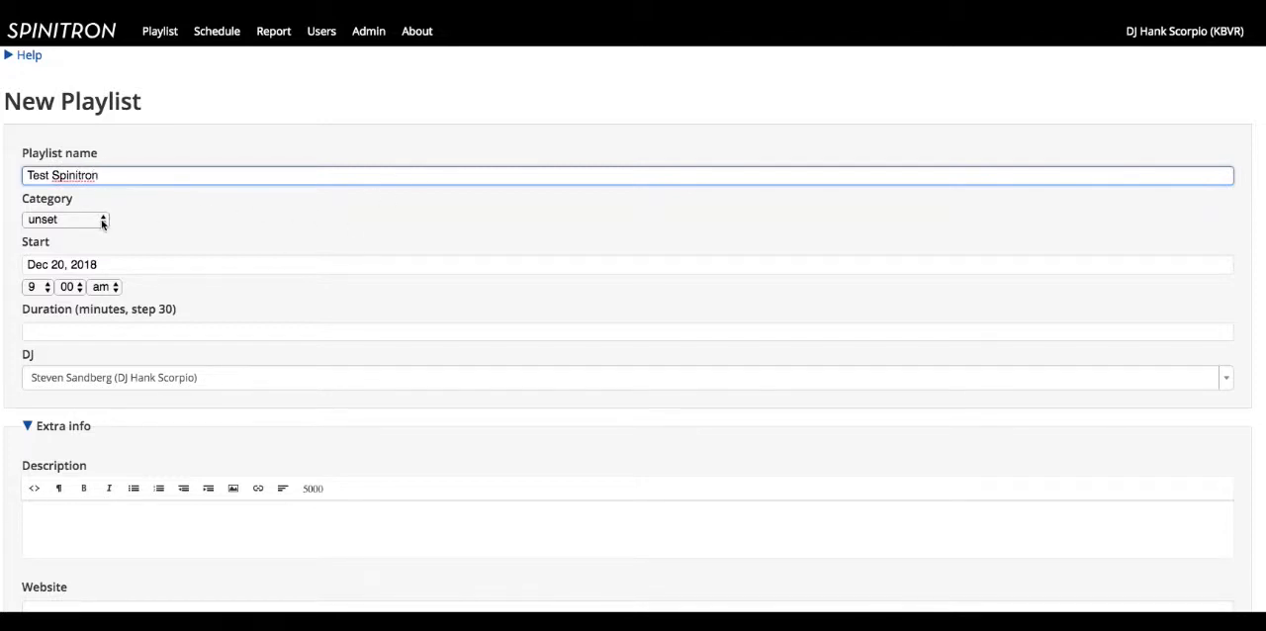
{"action": "left_click", "coordinate": [63, 217]}
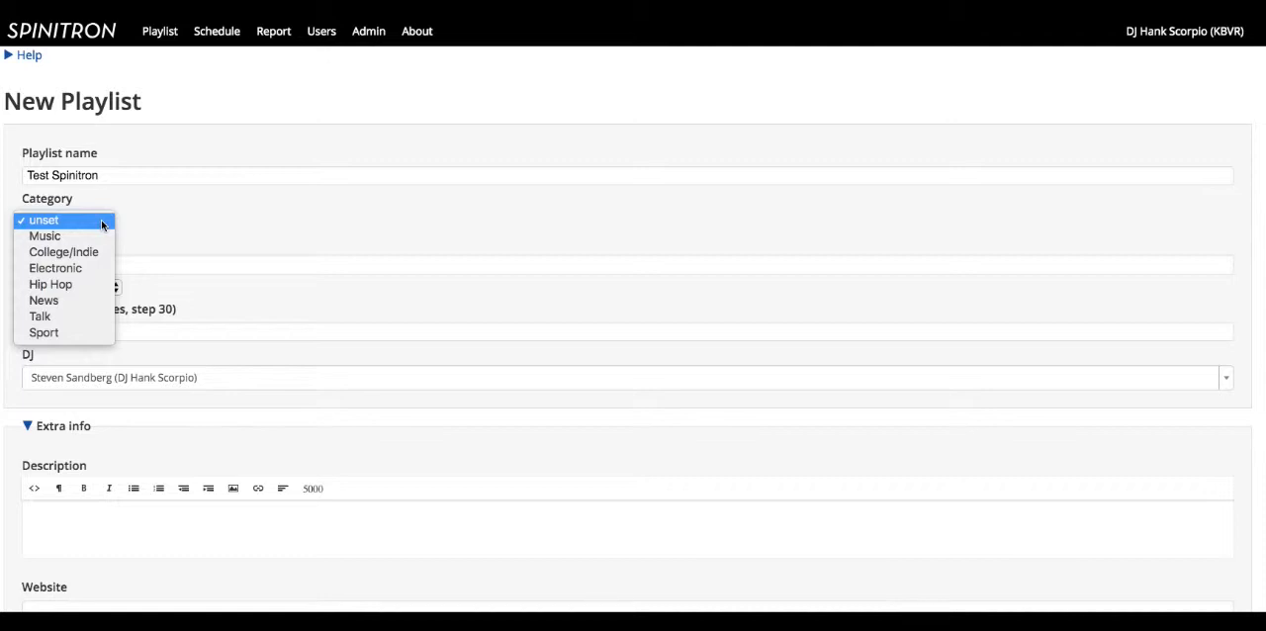
{"action": "mouse_move", "coordinate": [52, 285]}
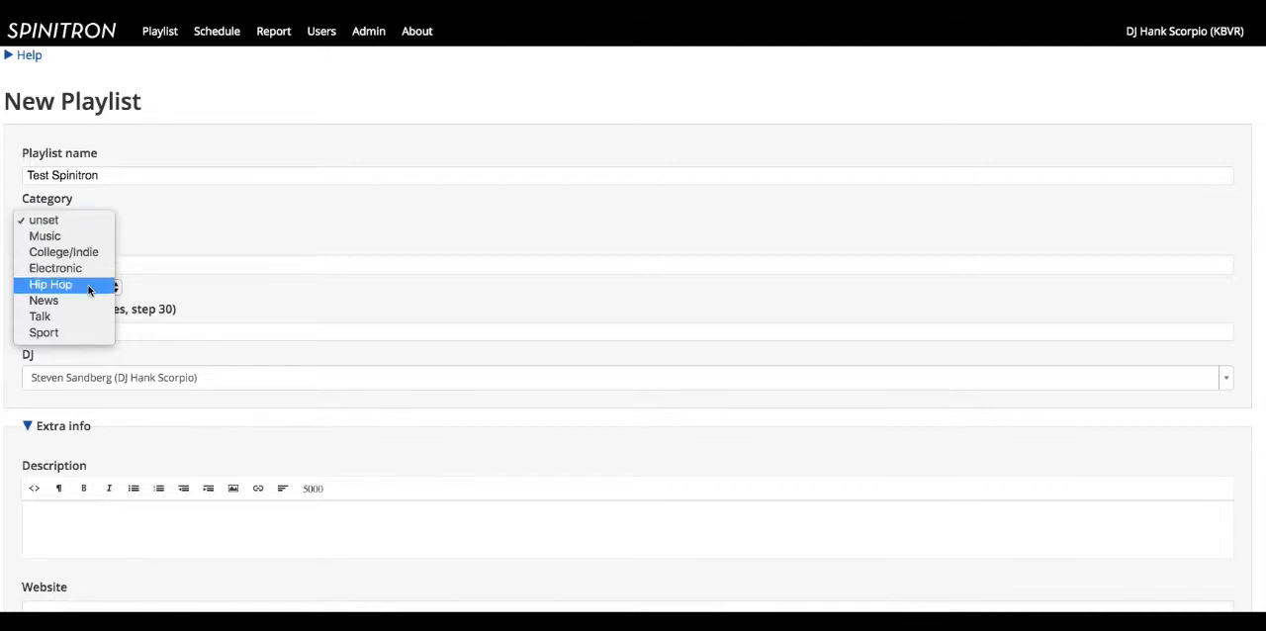
{"action": "mouse_move", "coordinate": [43, 332]}
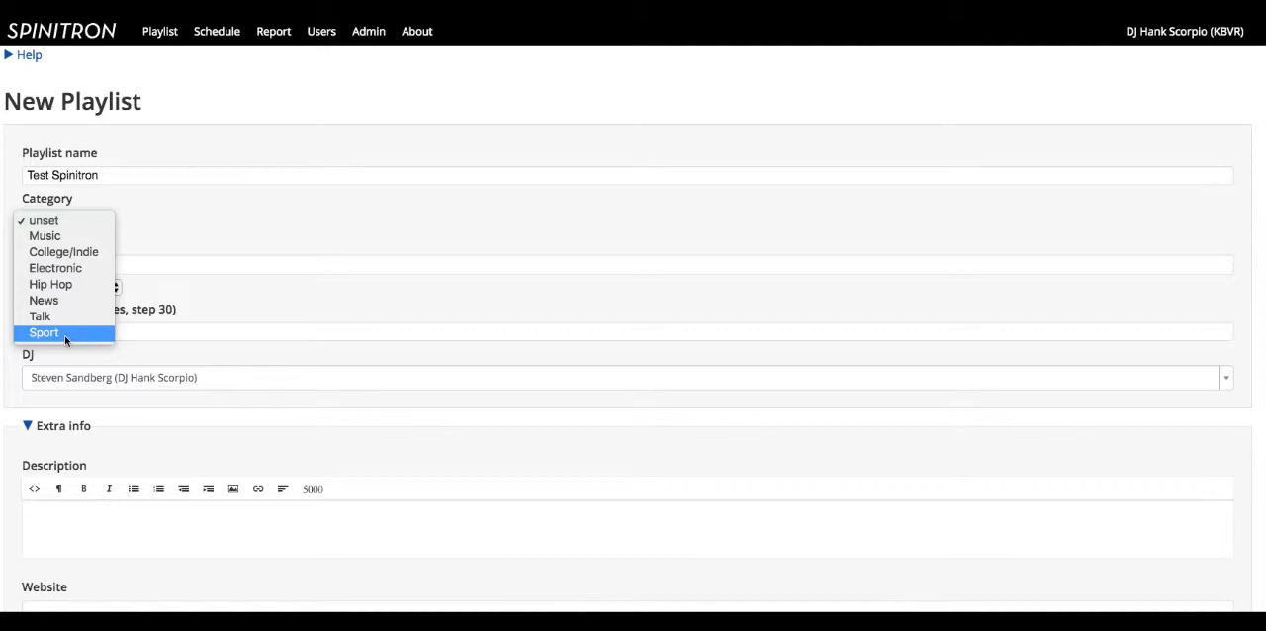
{"action": "mouse_move", "coordinate": [44, 235]}
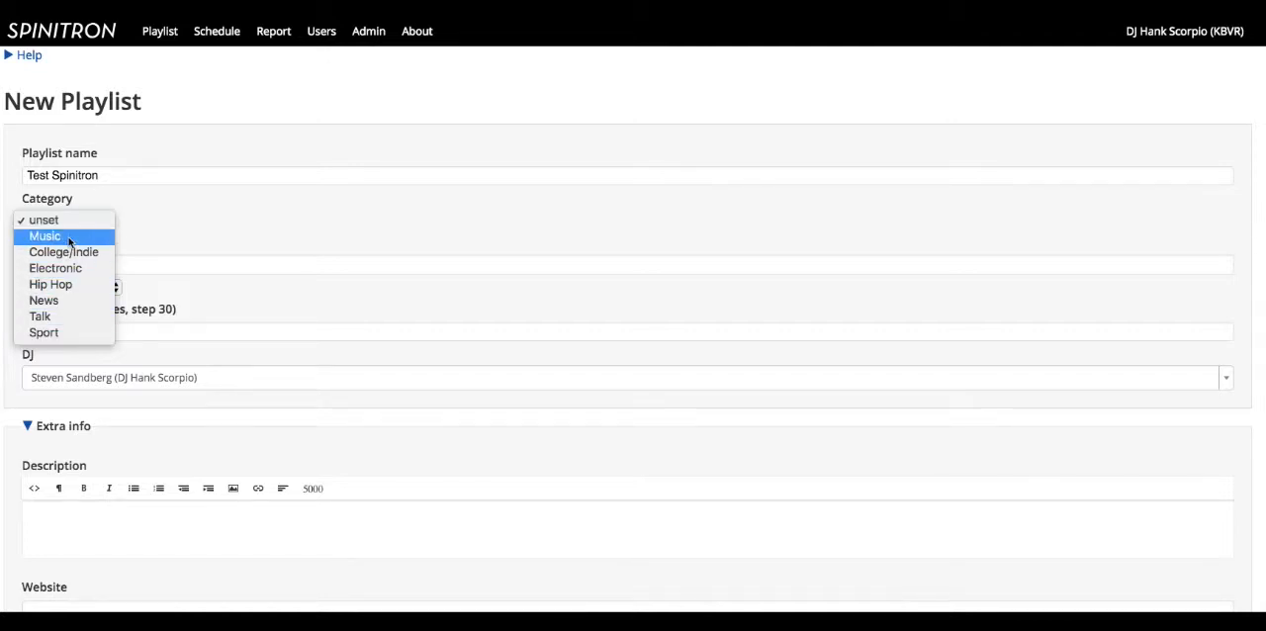
{"action": "left_click", "coordinate": [43, 236]}
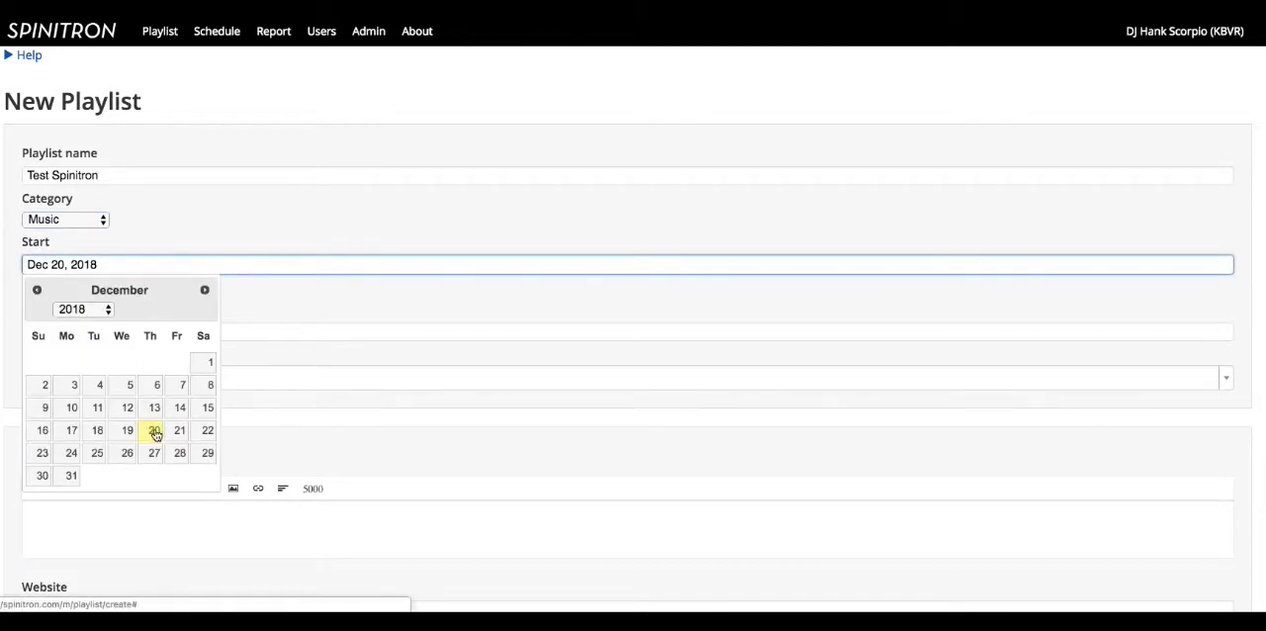
Keep the Dec 20 start at 9 am and set the duration to 60 minutes.
{"action": "left_click", "coordinate": [154, 429]}
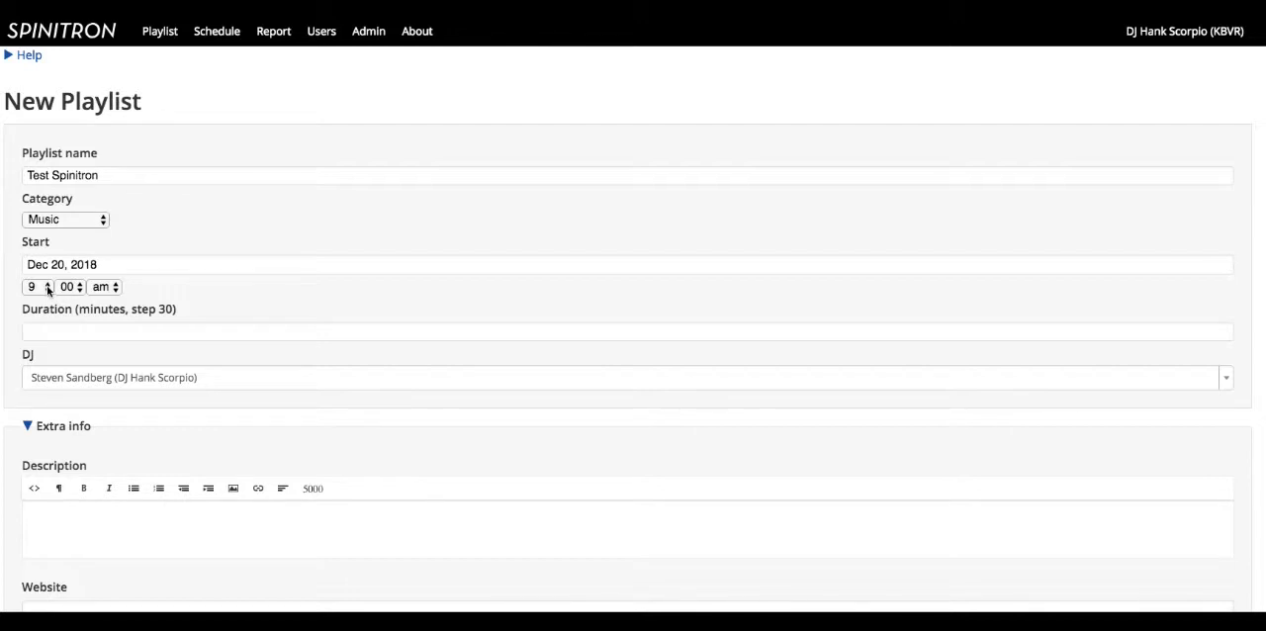
{"action": "left_click", "coordinate": [40, 287]}
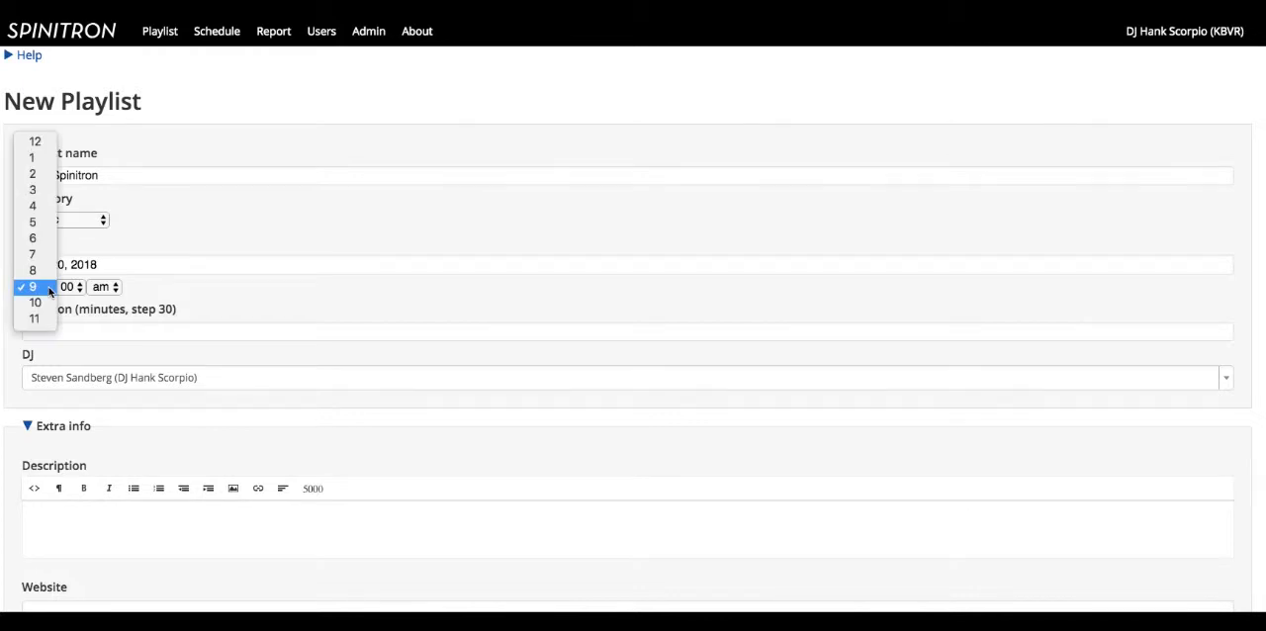
{"action": "mouse_move", "coordinate": [36, 319]}
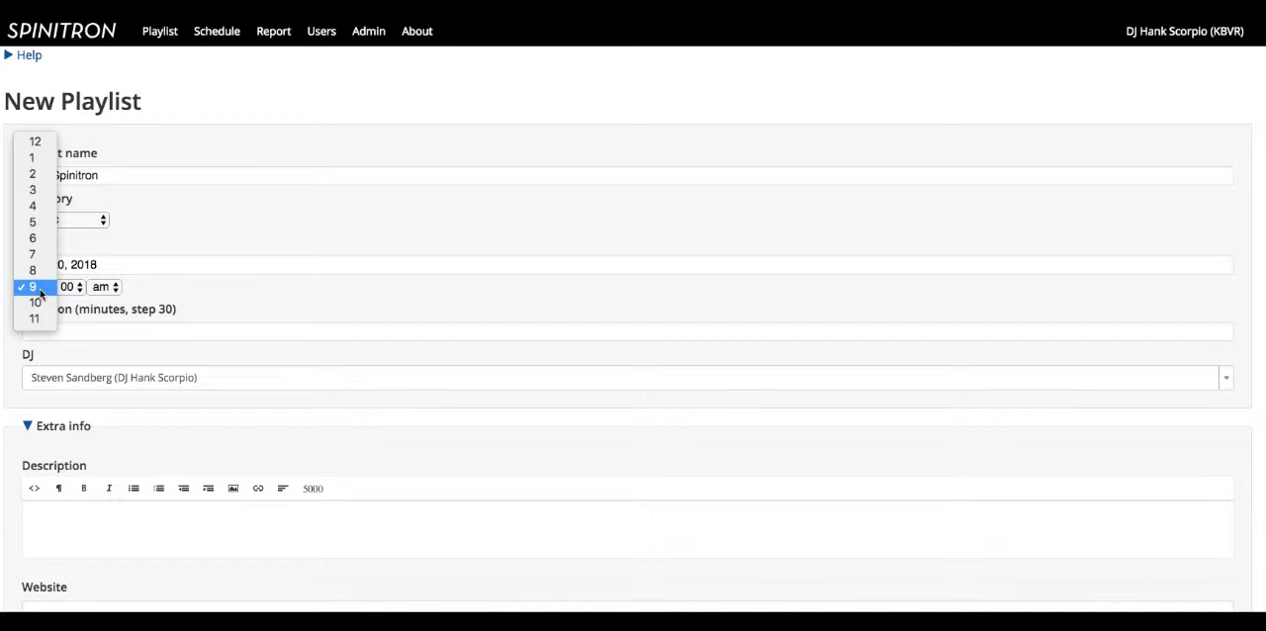
{"action": "left_click", "coordinate": [33, 287]}
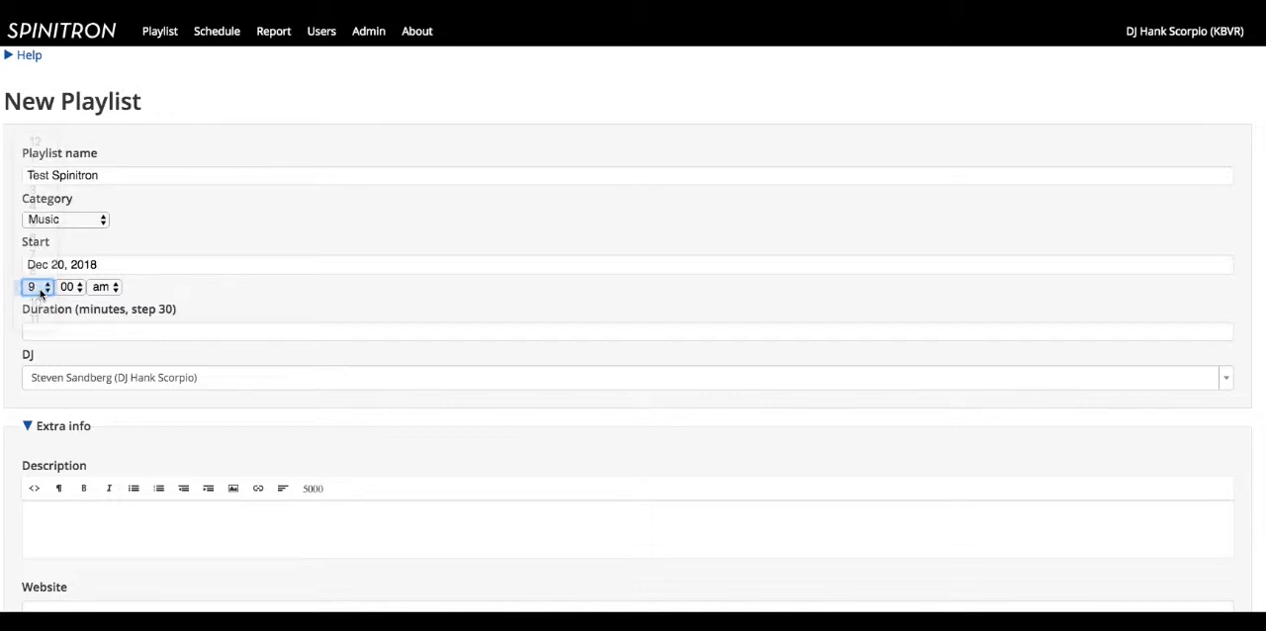
{"action": "left_click", "coordinate": [627, 332]}
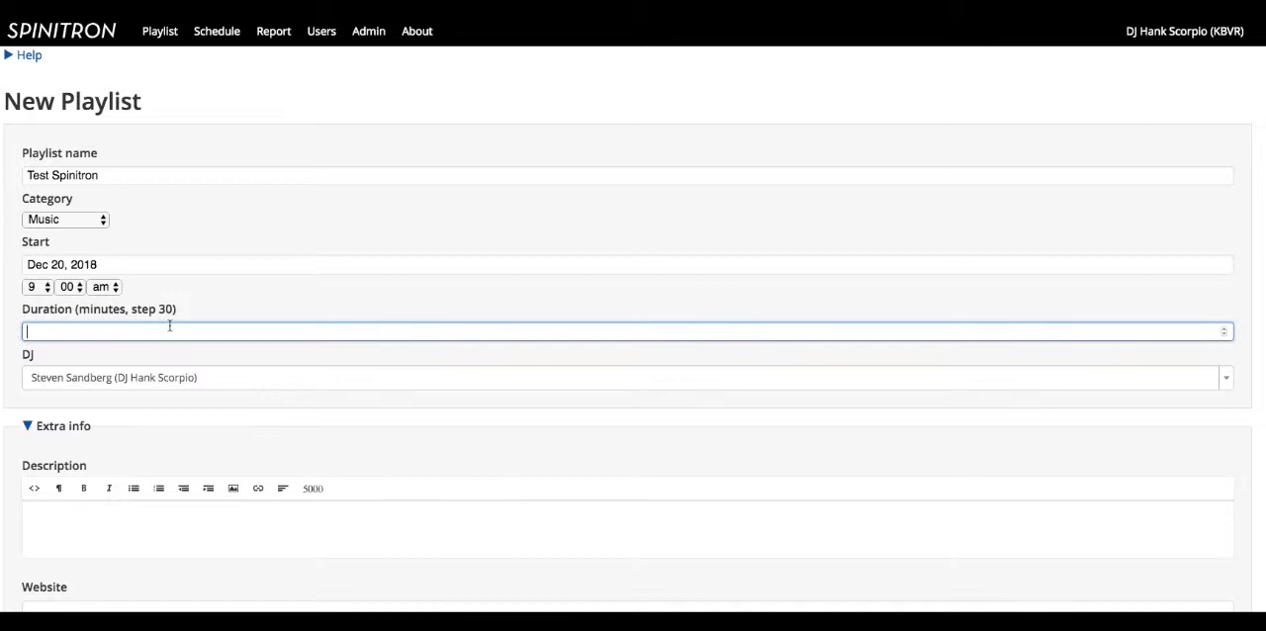
{"action": "type", "text": "6"}
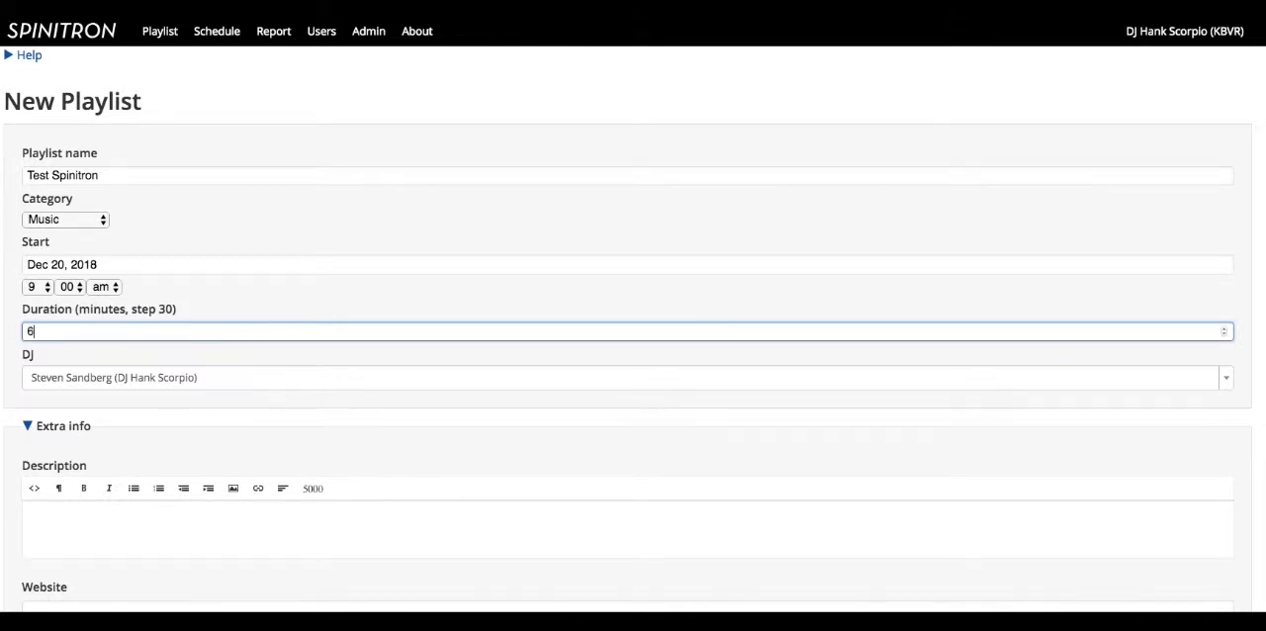
{"action": "type", "text": "0"}
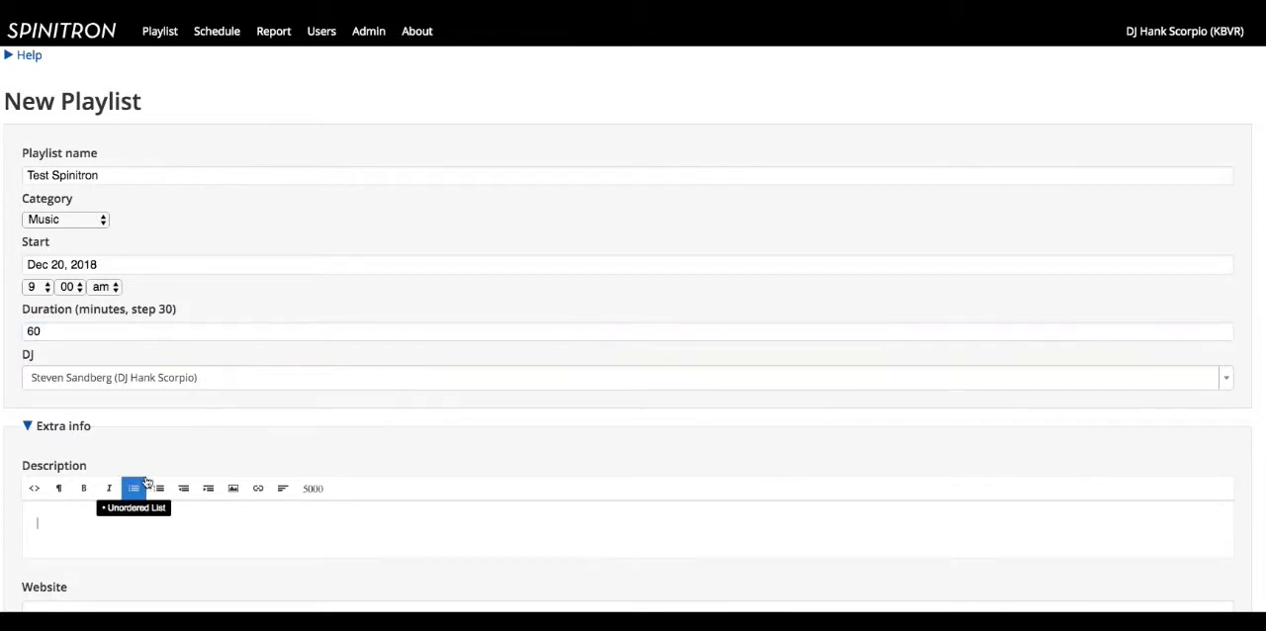
Describe the show as 'Come hang with me as I test Spinitron' and submit it.
{"action": "scroll", "scroll_direction": "down", "scroll_amount": 3}
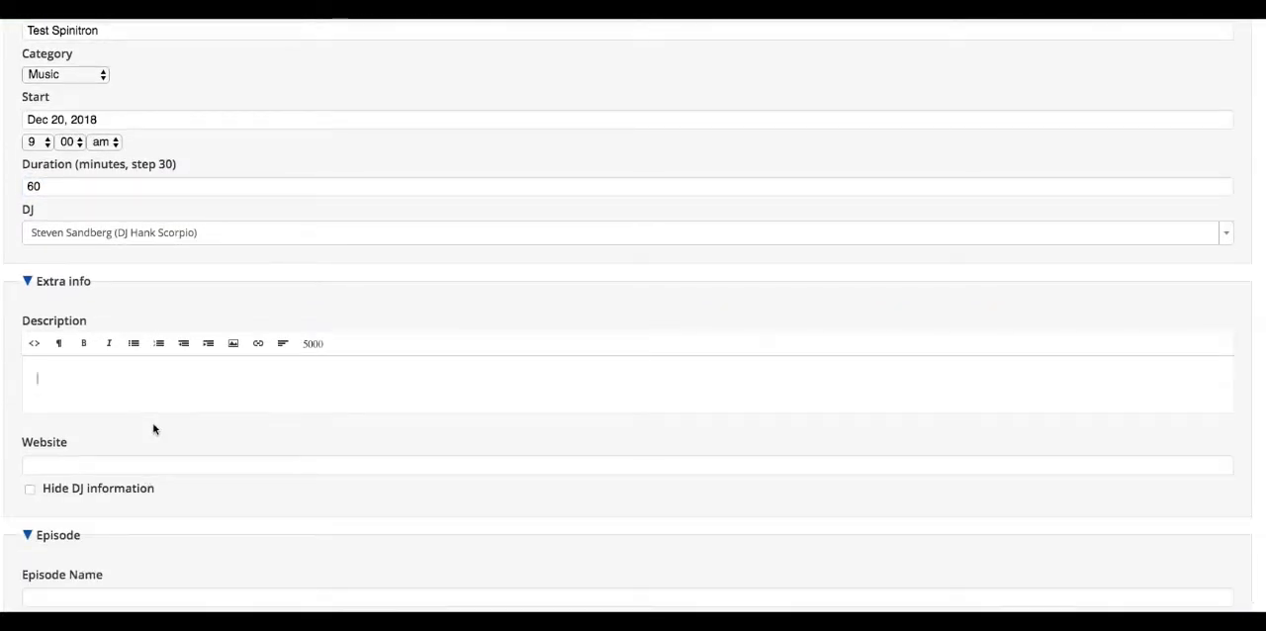
{"action": "type", "text": "Come"}
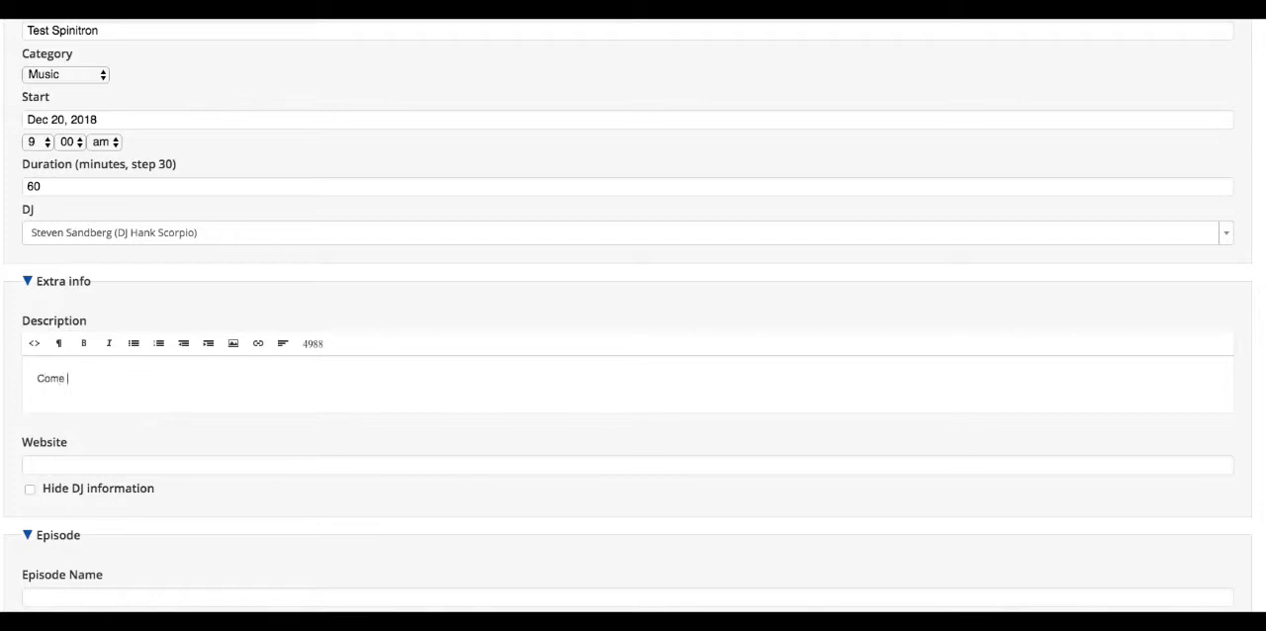
{"action": "type", "text": "hang with me as"}
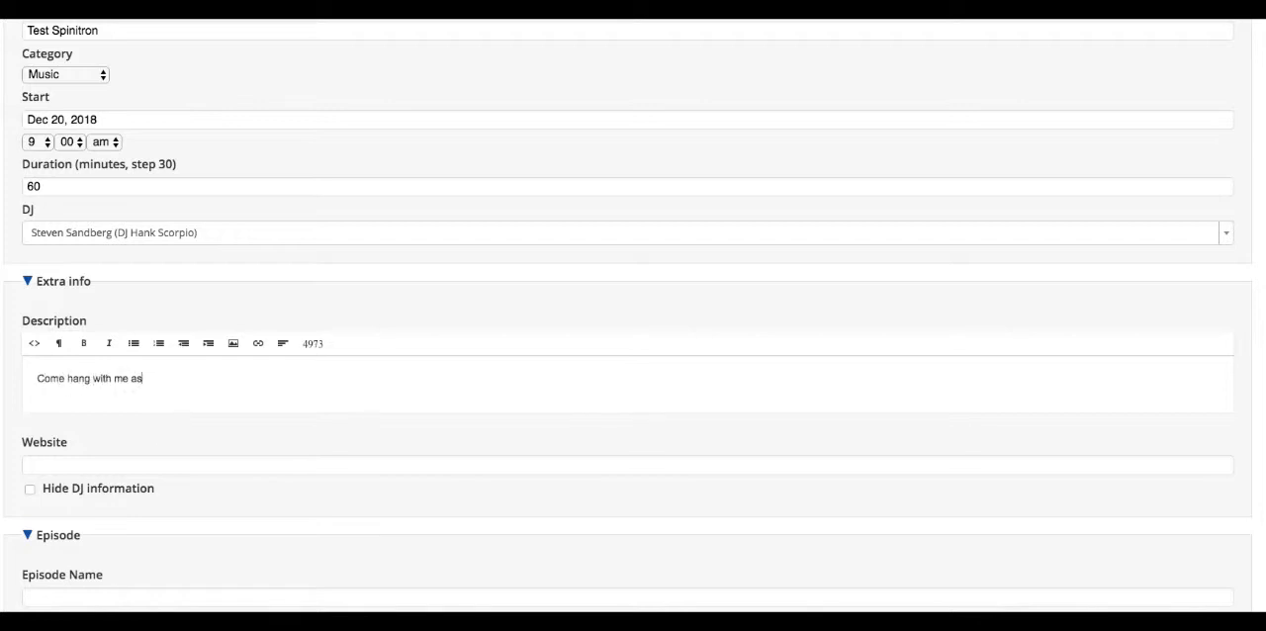
{"action": "type", "text": "I test Sp"}
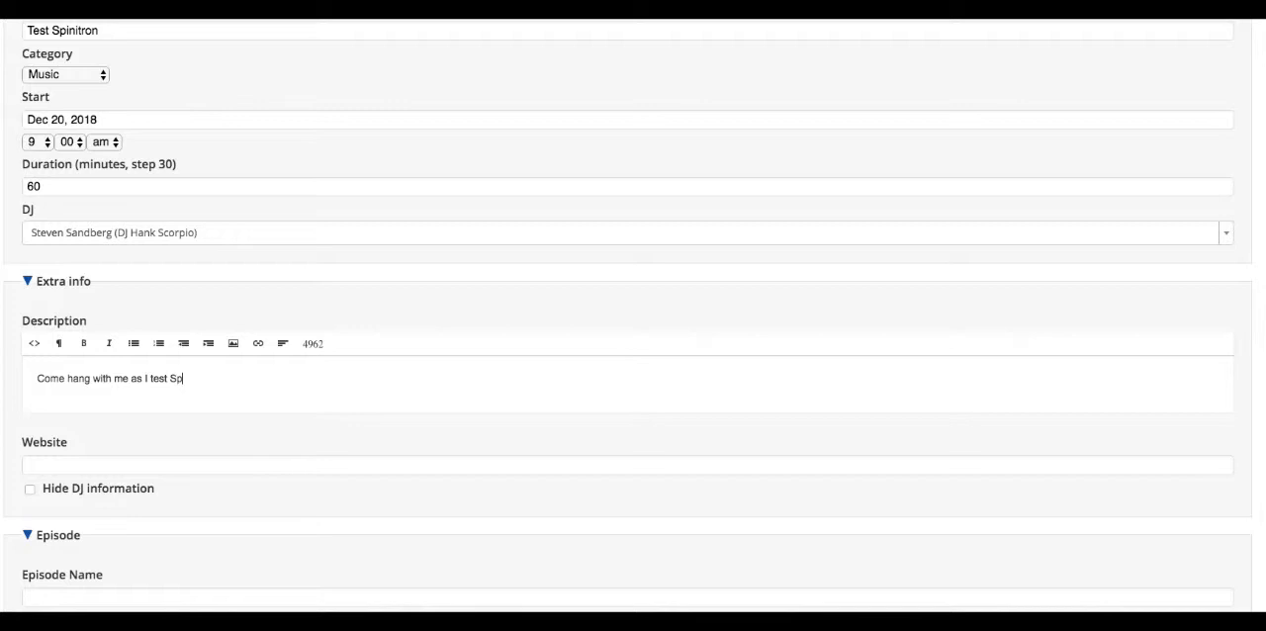
{"action": "type", "text": "initron"}
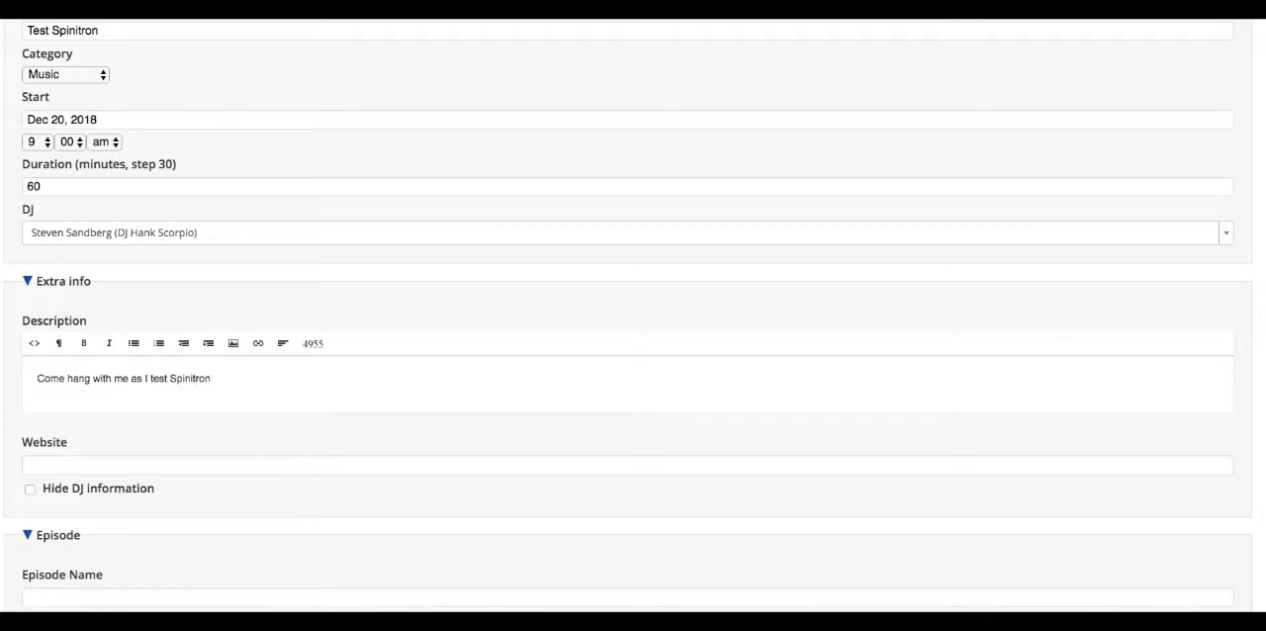
{"action": "scroll", "scroll_direction": "down", "scroll_amount": 3}
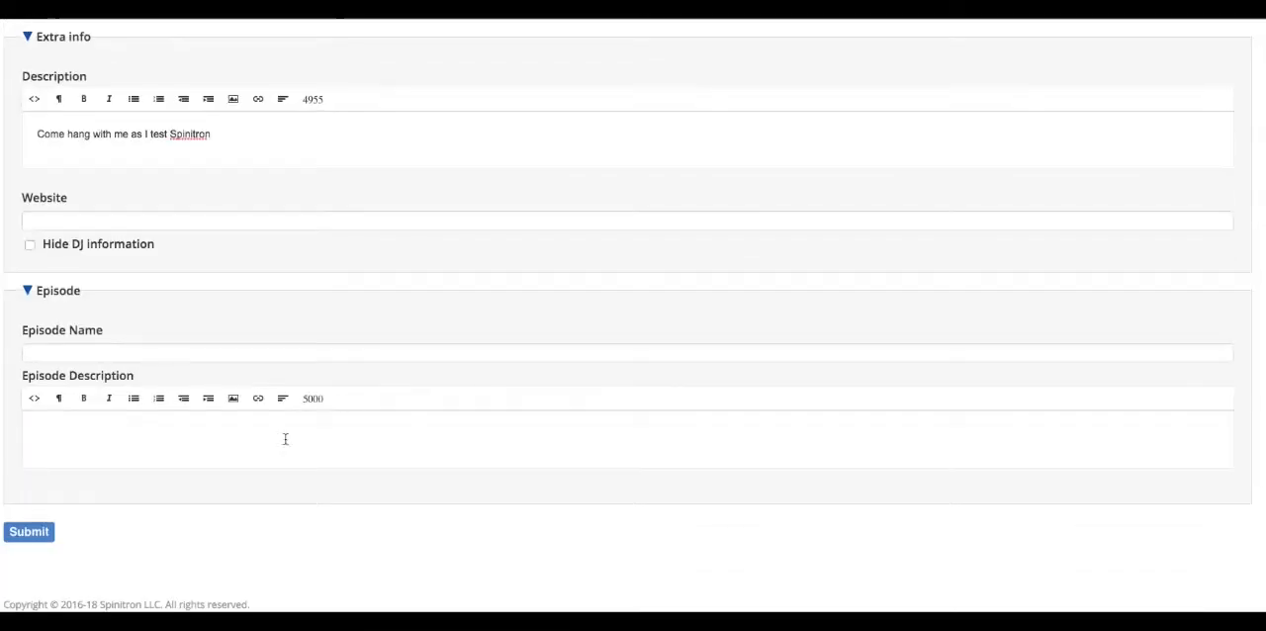
{"action": "left_click", "coordinate": [28, 532]}
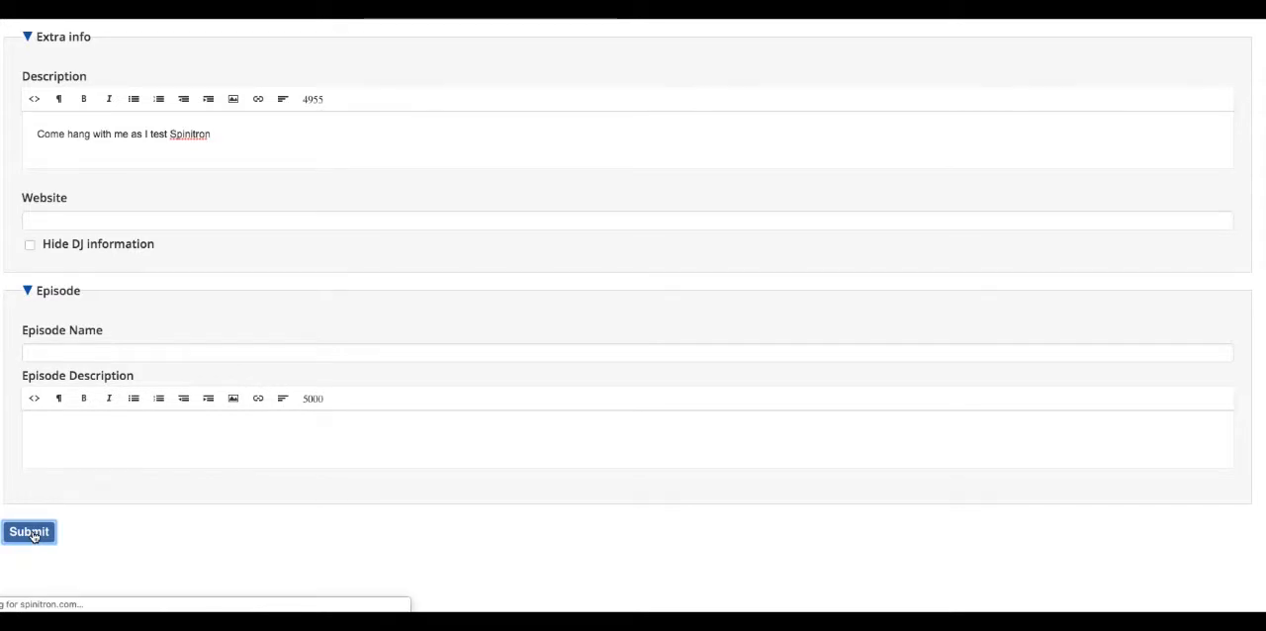
{"action": "left_click", "coordinate": [28, 532]}
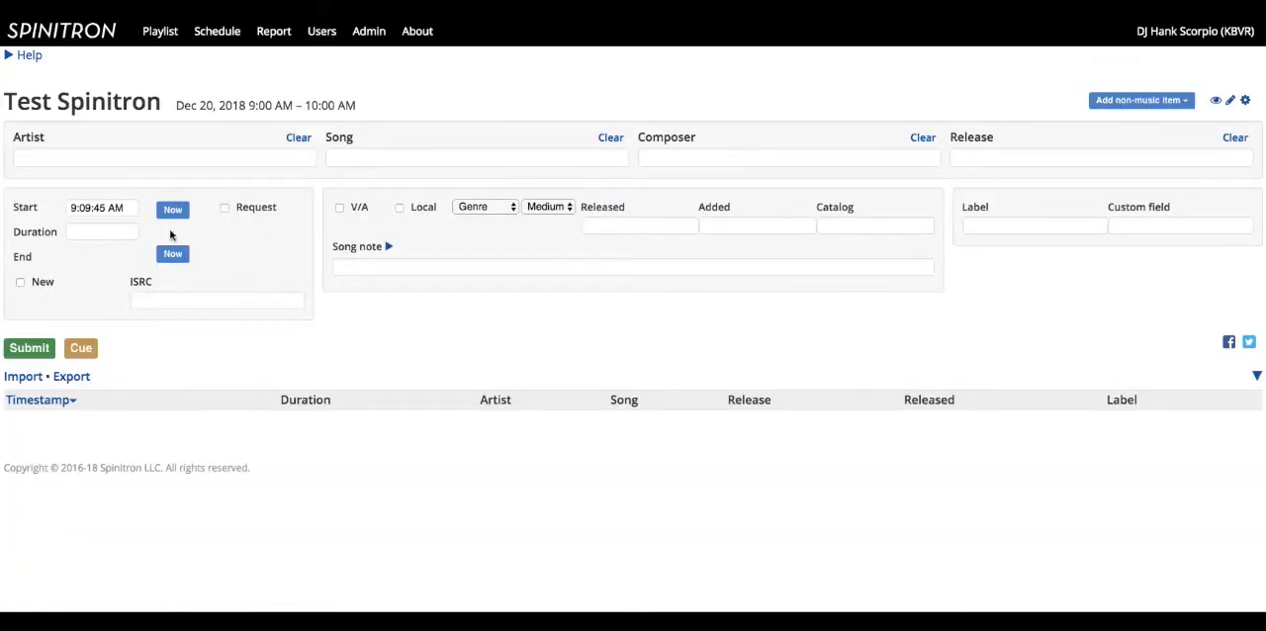
{"action": "left_click", "coordinate": [162, 158]}
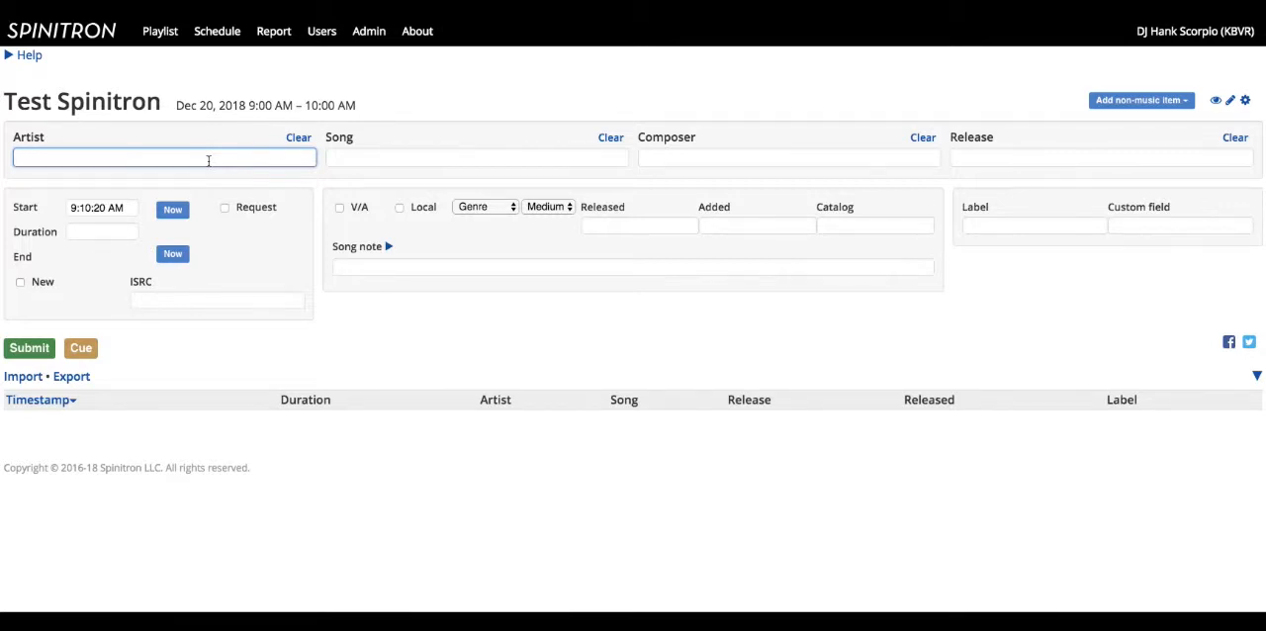
Cue The Beatles' A Hard Day's Night from the A Hard Day's Night release.
{"action": "type", "text": "T"}
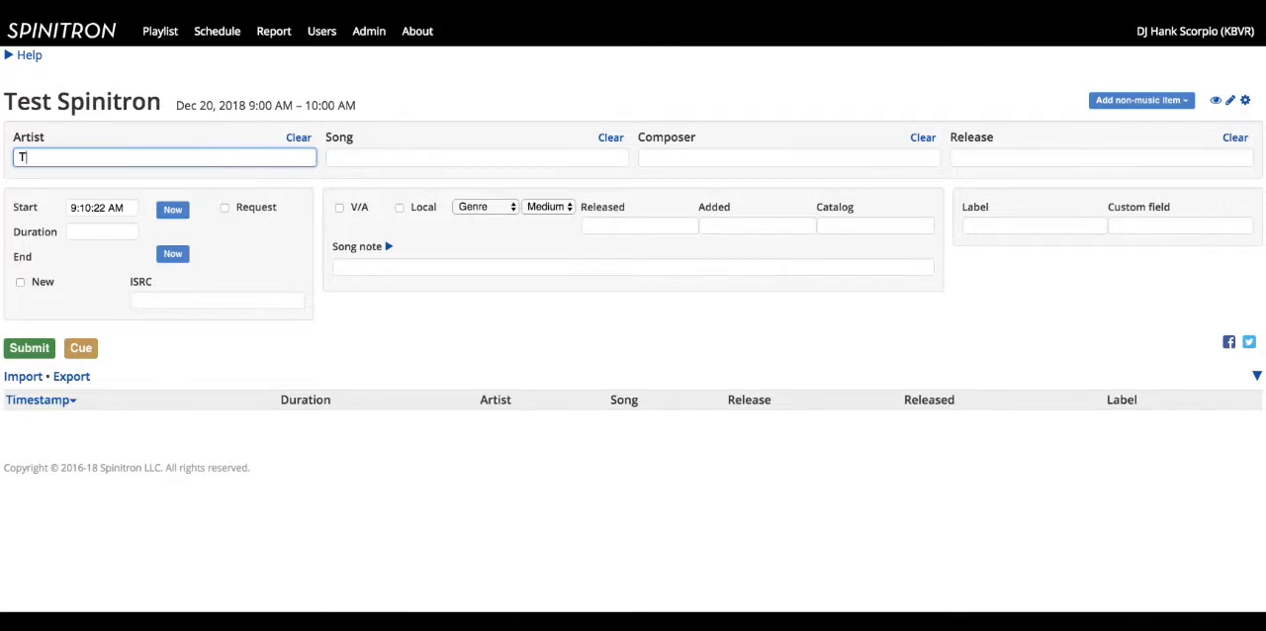
{"action": "type", "text": "he Beatles"}
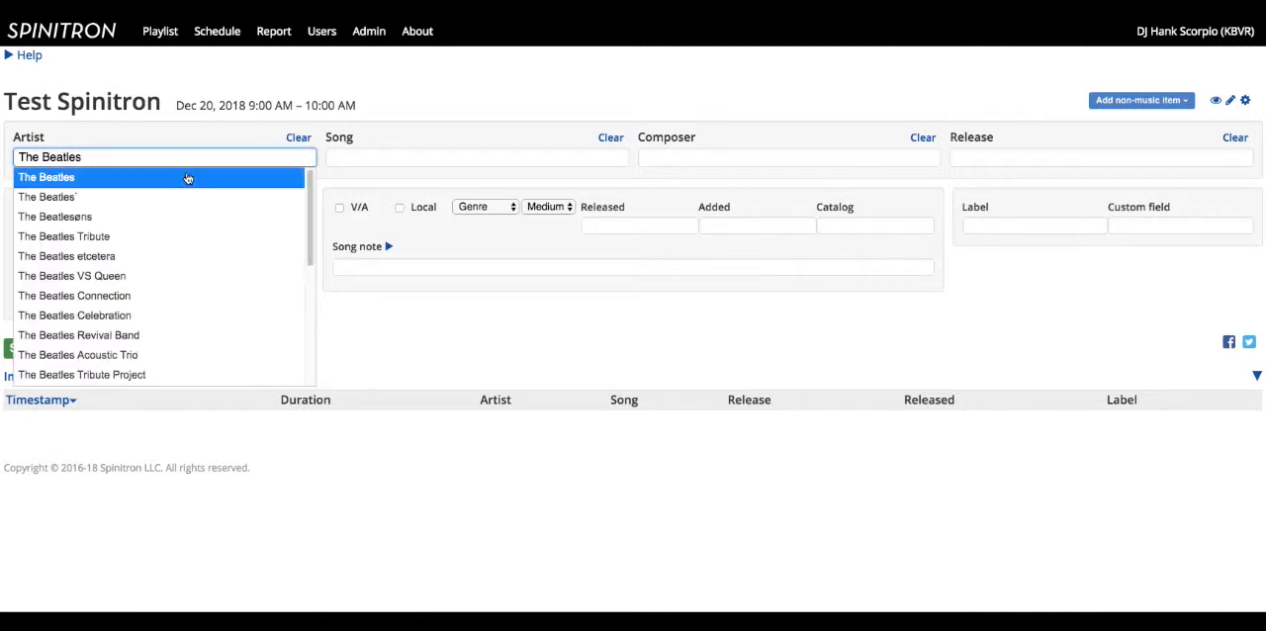
{"action": "mouse_move", "coordinate": [131, 178]}
{"action": "type", "text": "A Hard Day's Night"}
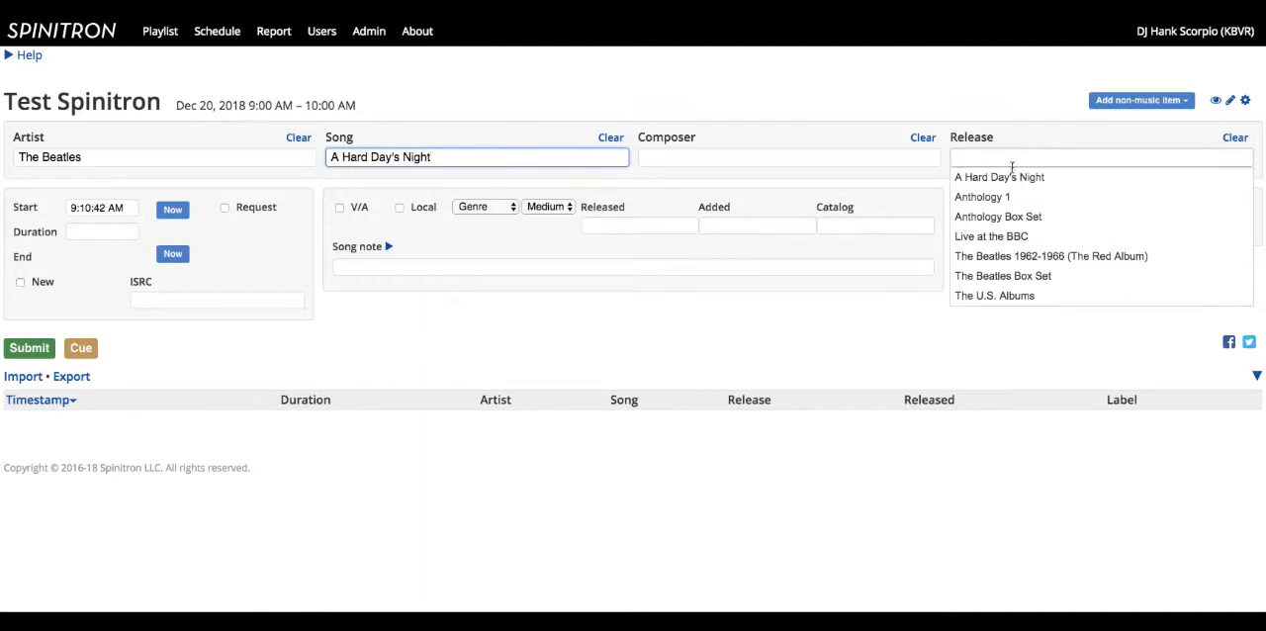
{"action": "left_click", "coordinate": [997, 177]}
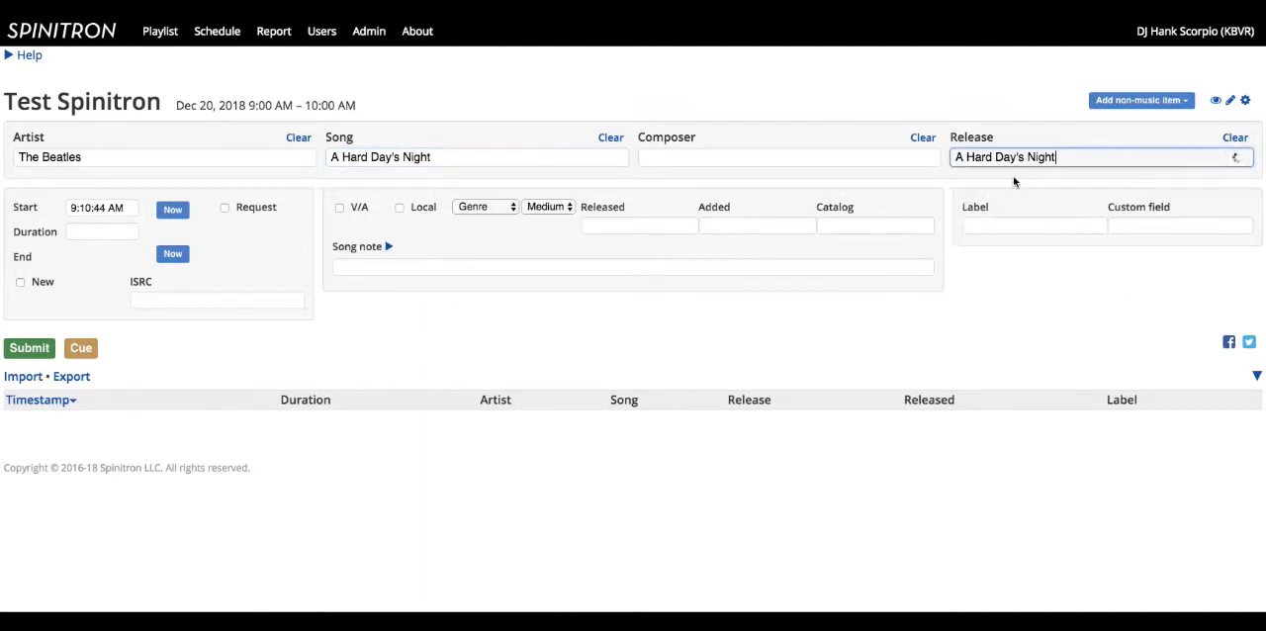
{"action": "left_click", "coordinate": [1235, 159]}
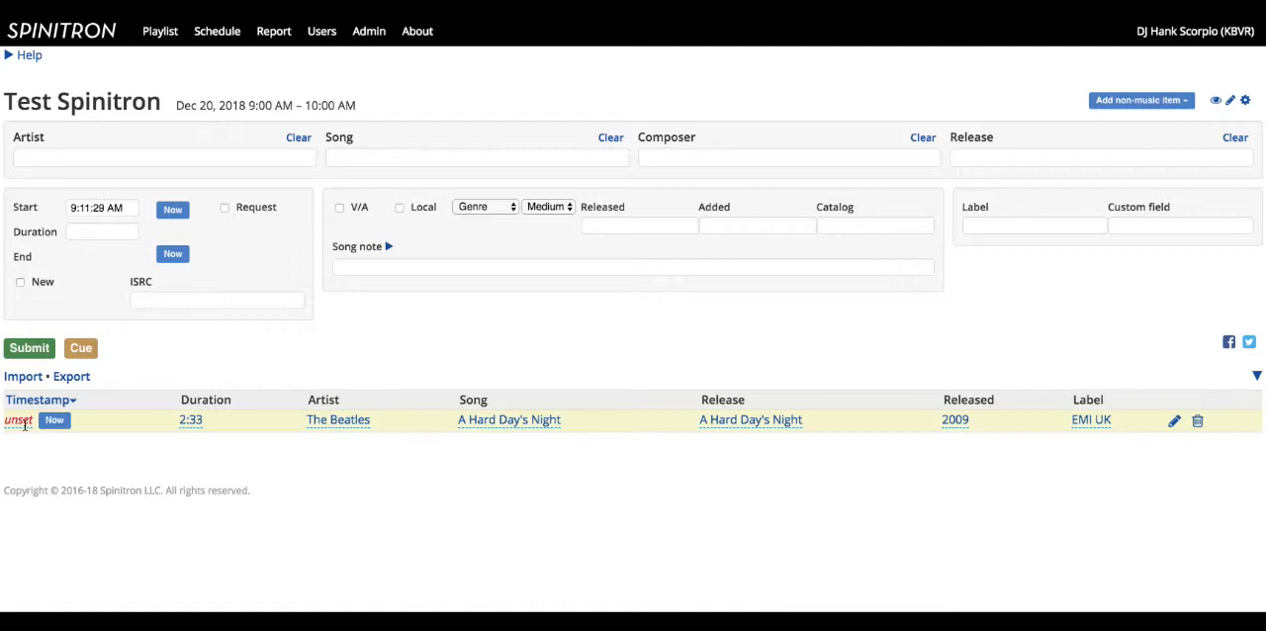
Cue Bob Dylan's Shelter from the Storm from Blood On the Tracks.
{"action": "left_click", "coordinate": [162, 158]}
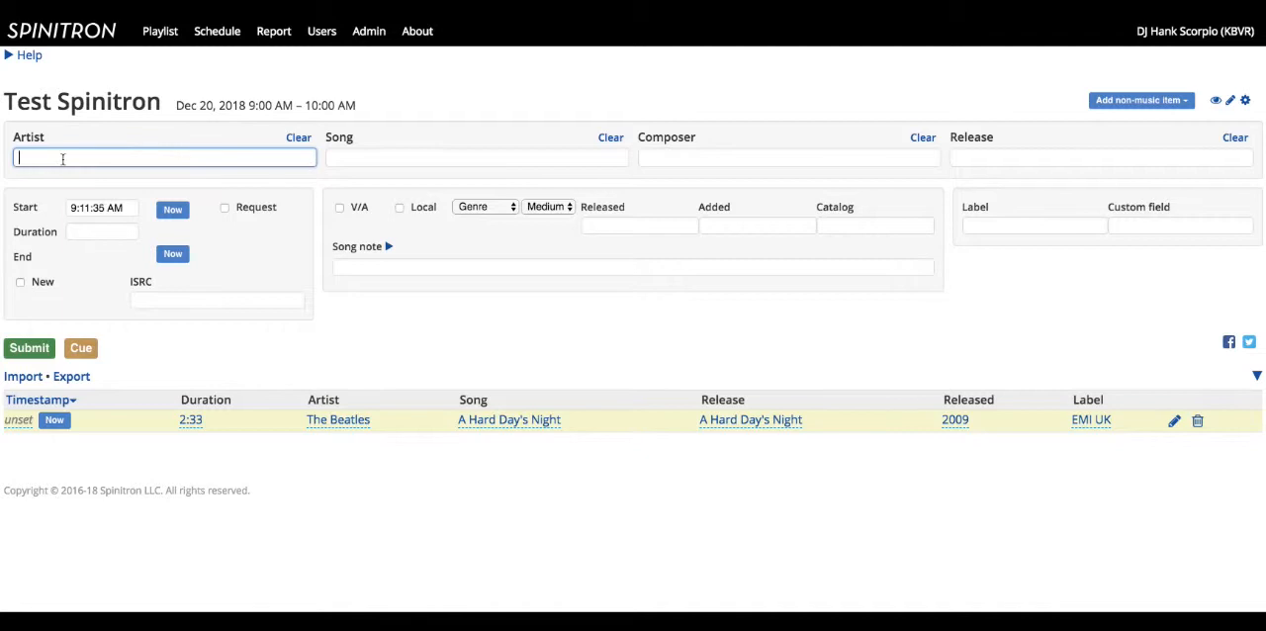
{"action": "type", "text": "Bob Dylan"}
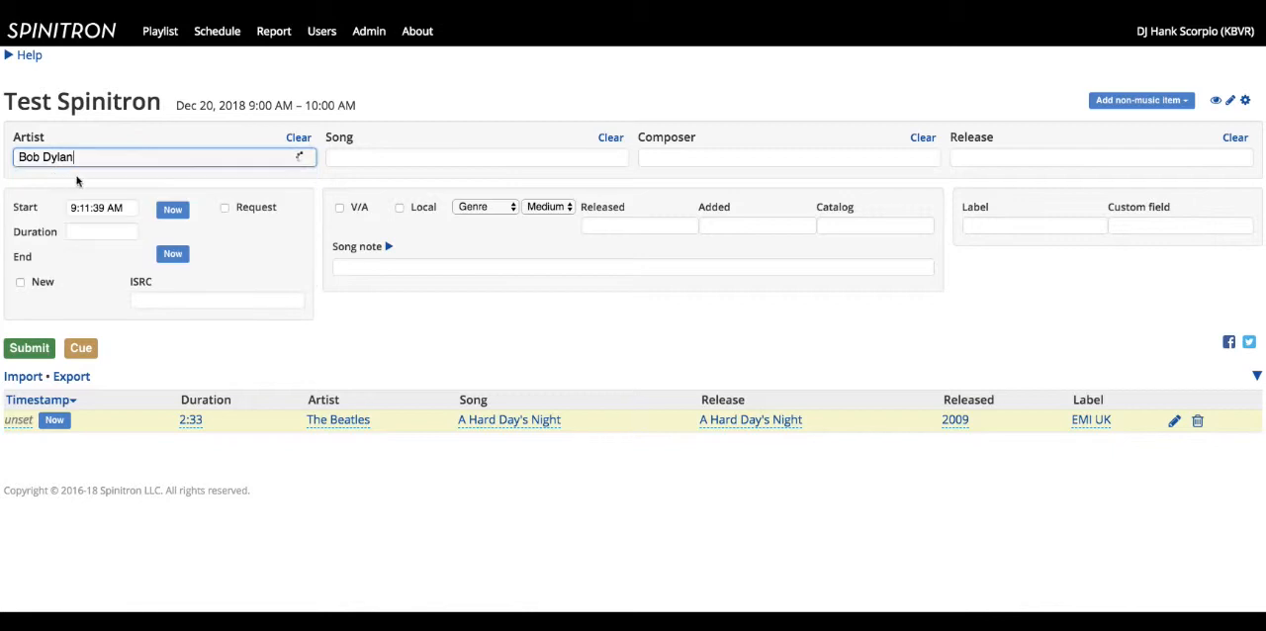
{"action": "left_click", "coordinate": [477, 158]}
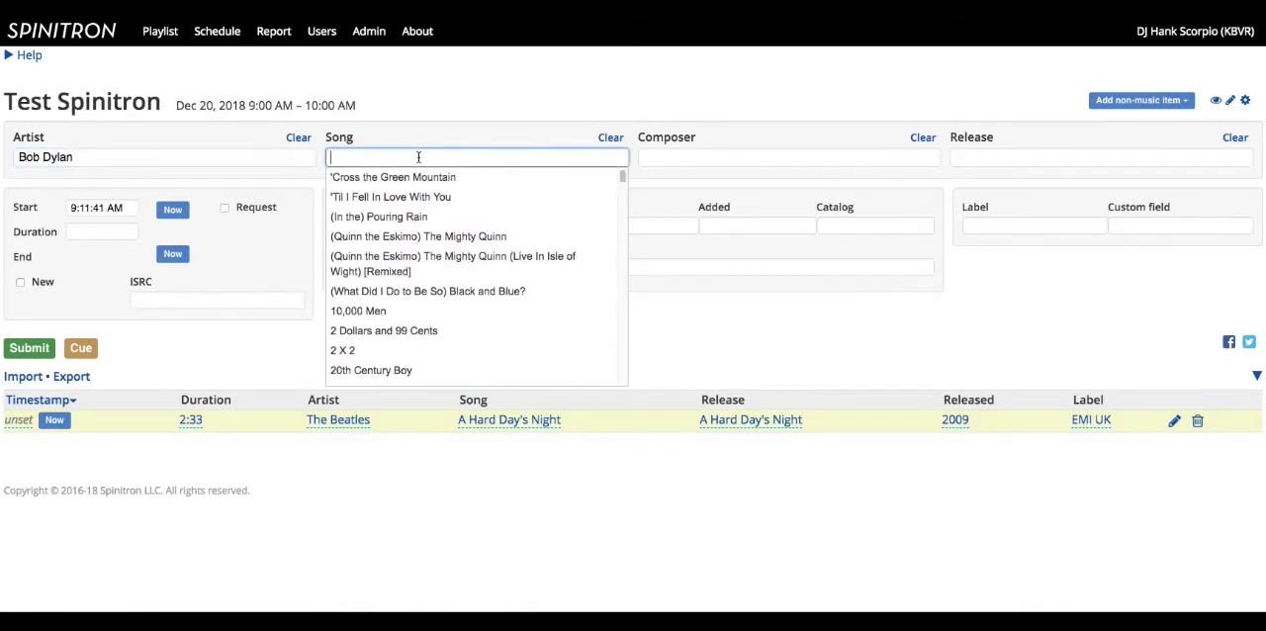
{"action": "type", "text": "Shelter from the Storm"}
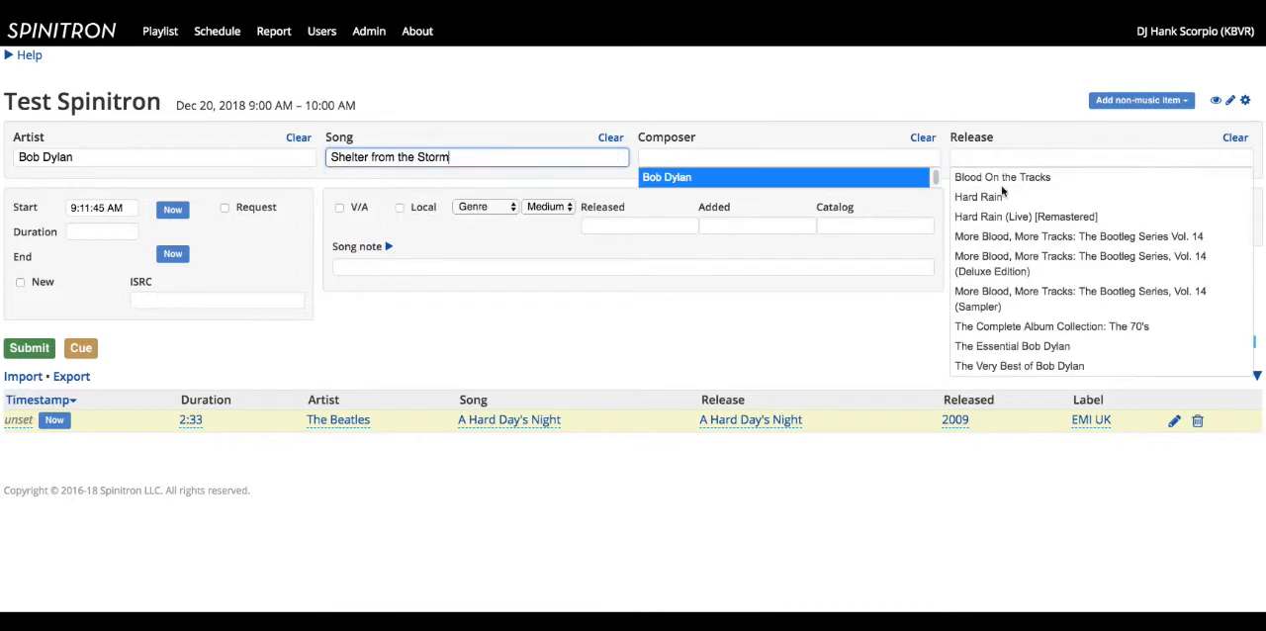
{"action": "left_click", "coordinate": [1001, 176]}
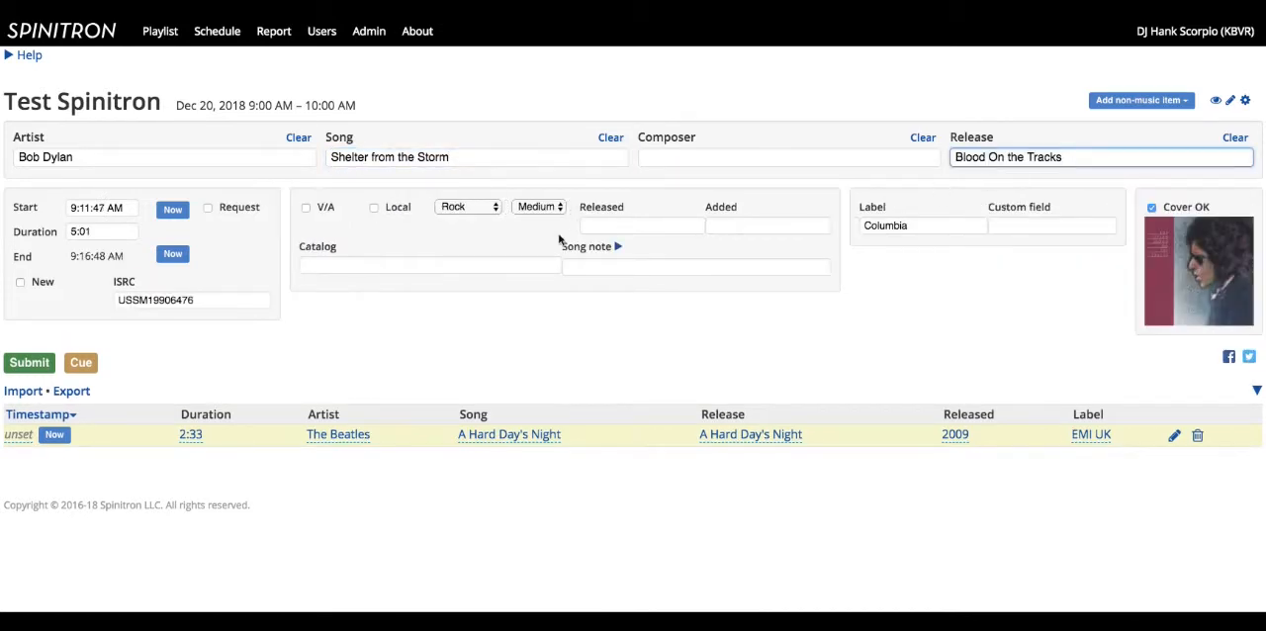
{"action": "left_click", "coordinate": [27, 363]}
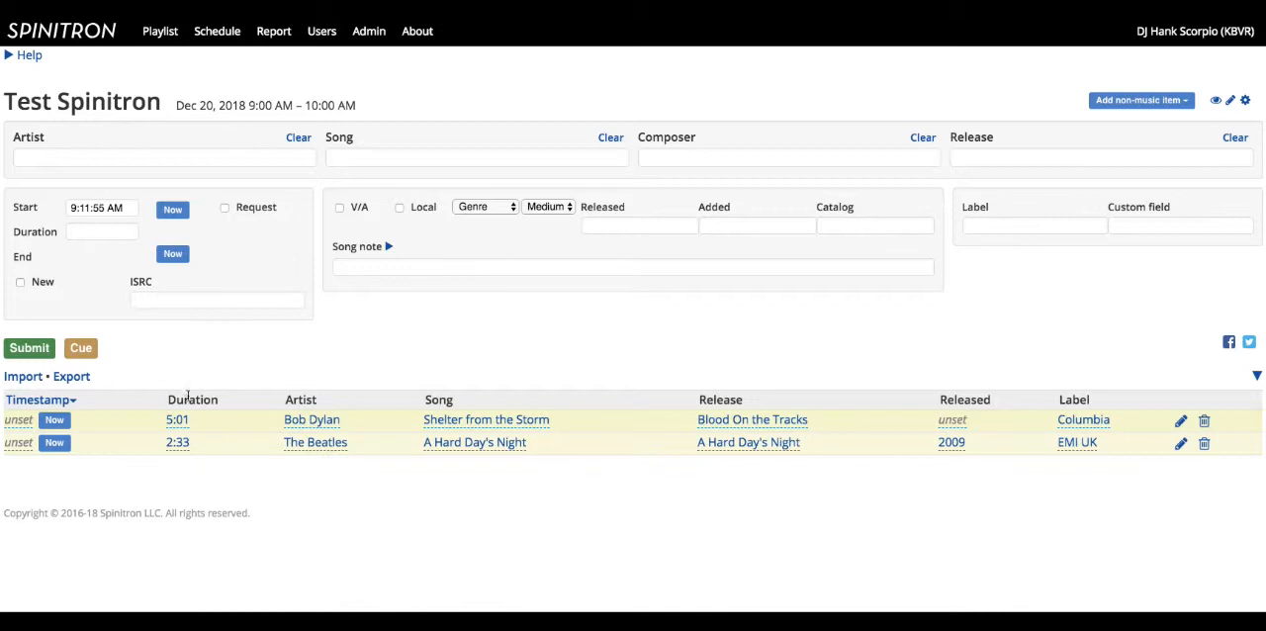
Cue The Rolling Stones' Satisfaction from Big Hits (High Tide and Green Grass).
{"action": "left_click", "coordinate": [163, 158]}
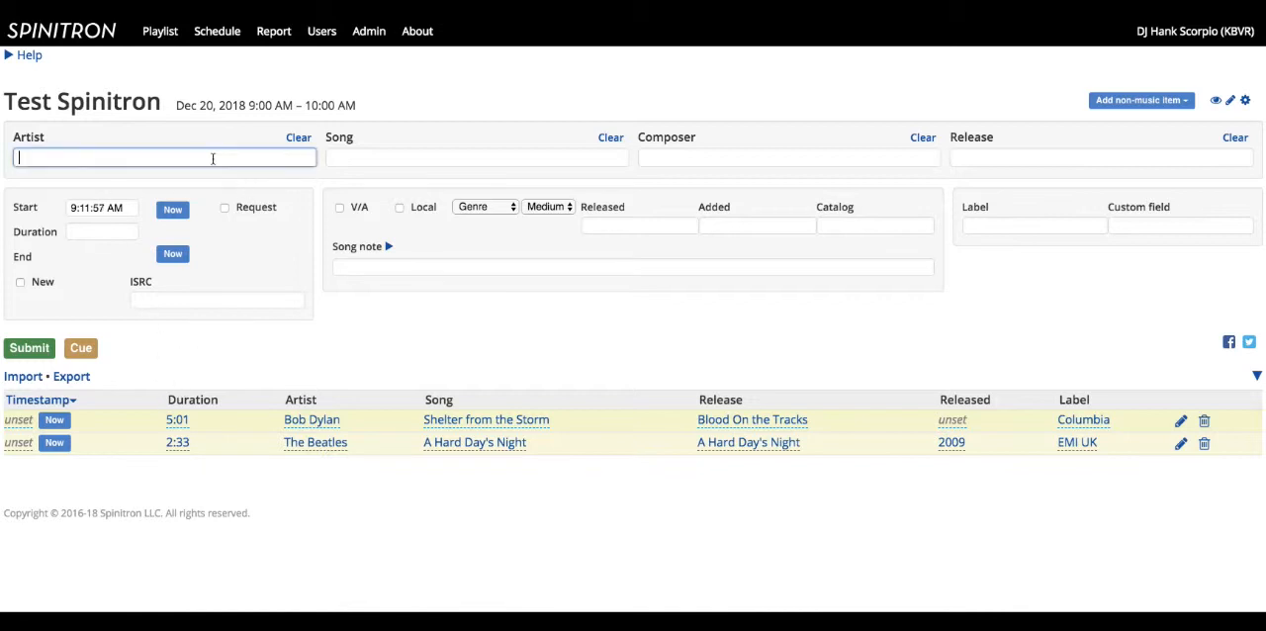
{"action": "type", "text": "Rolling Stones"}
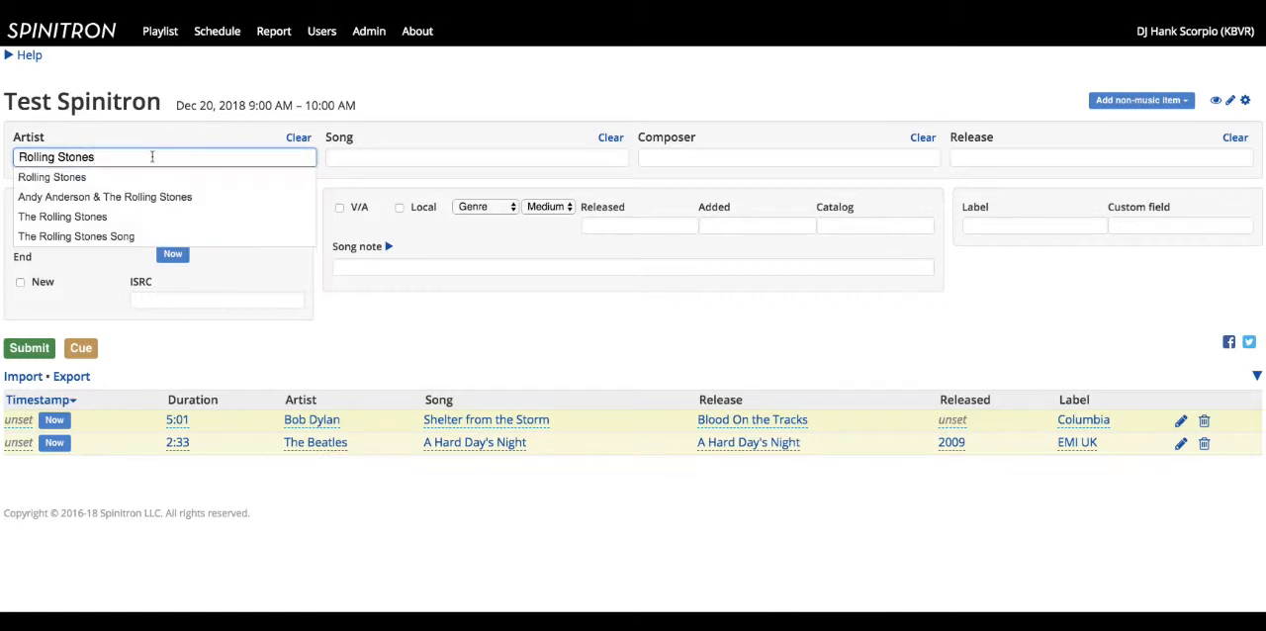
{"action": "left_click", "coordinate": [63, 215]}
{"action": "type", "text": "(I Can't Get No) Satisfaction"}
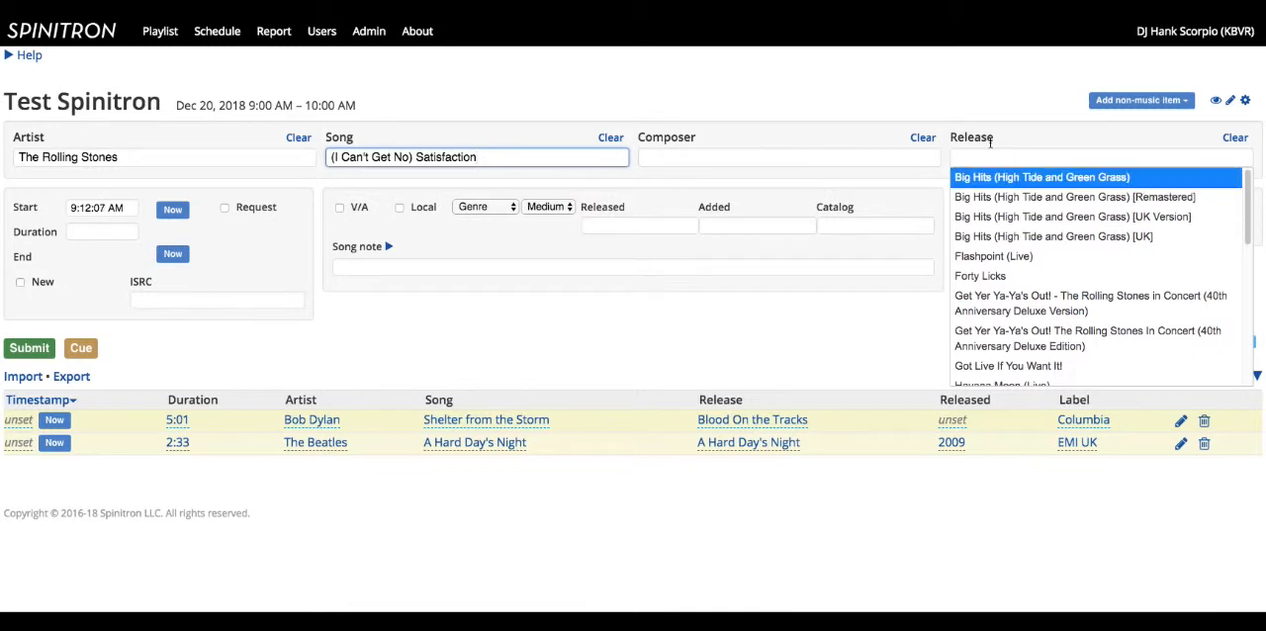
{"action": "mouse_move", "coordinate": [981, 141]}
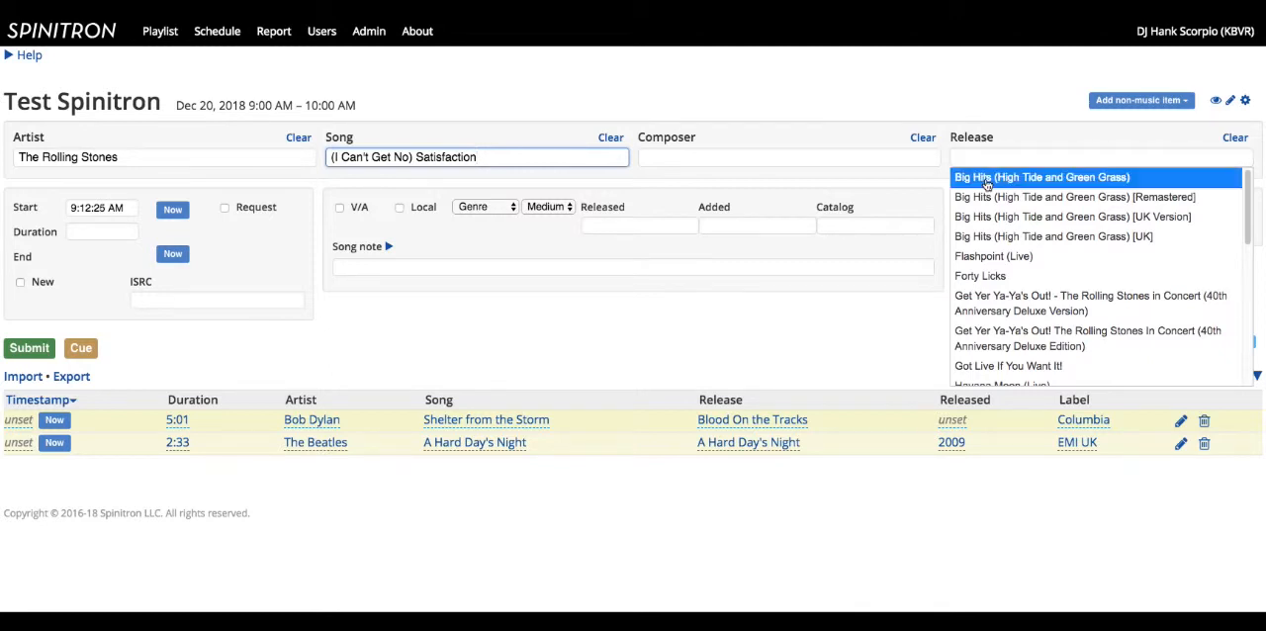
{"action": "left_click", "coordinate": [1040, 178]}
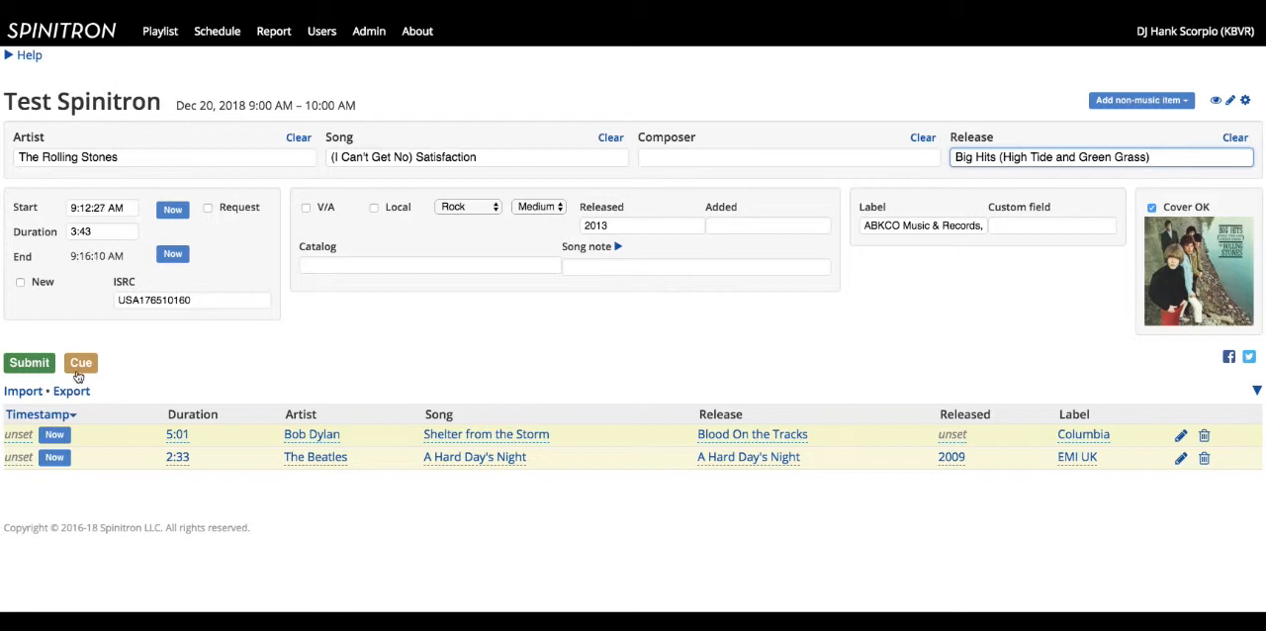
{"action": "left_click", "coordinate": [27, 362]}
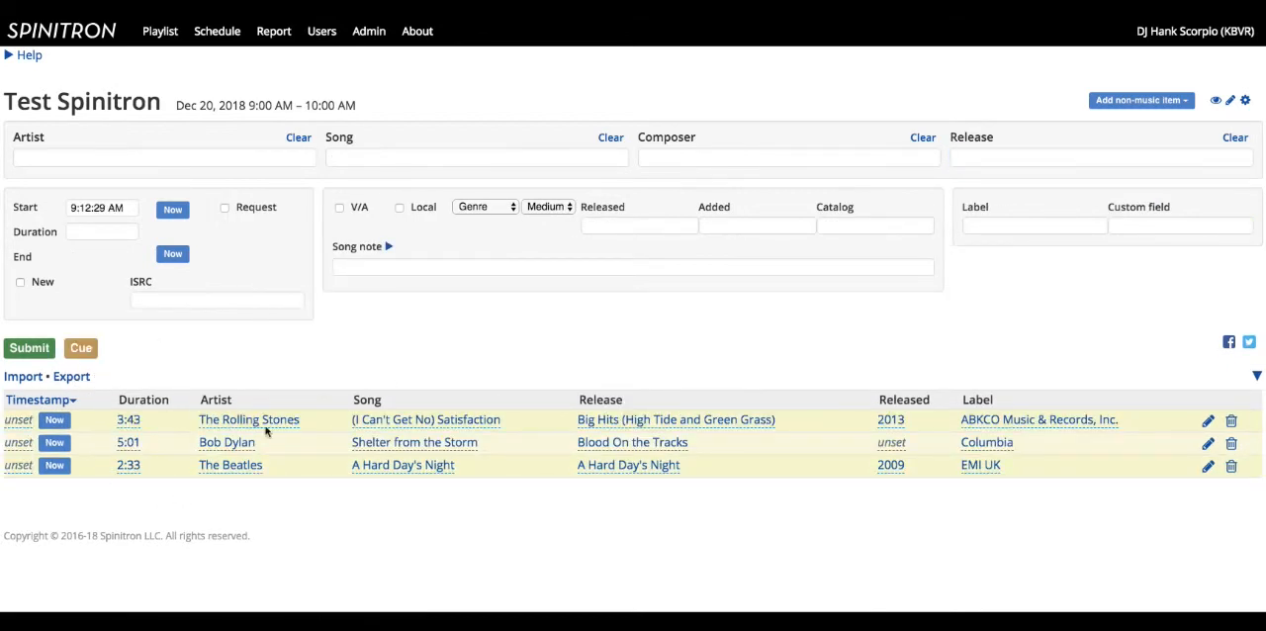
{"action": "mouse_move", "coordinate": [106, 368]}
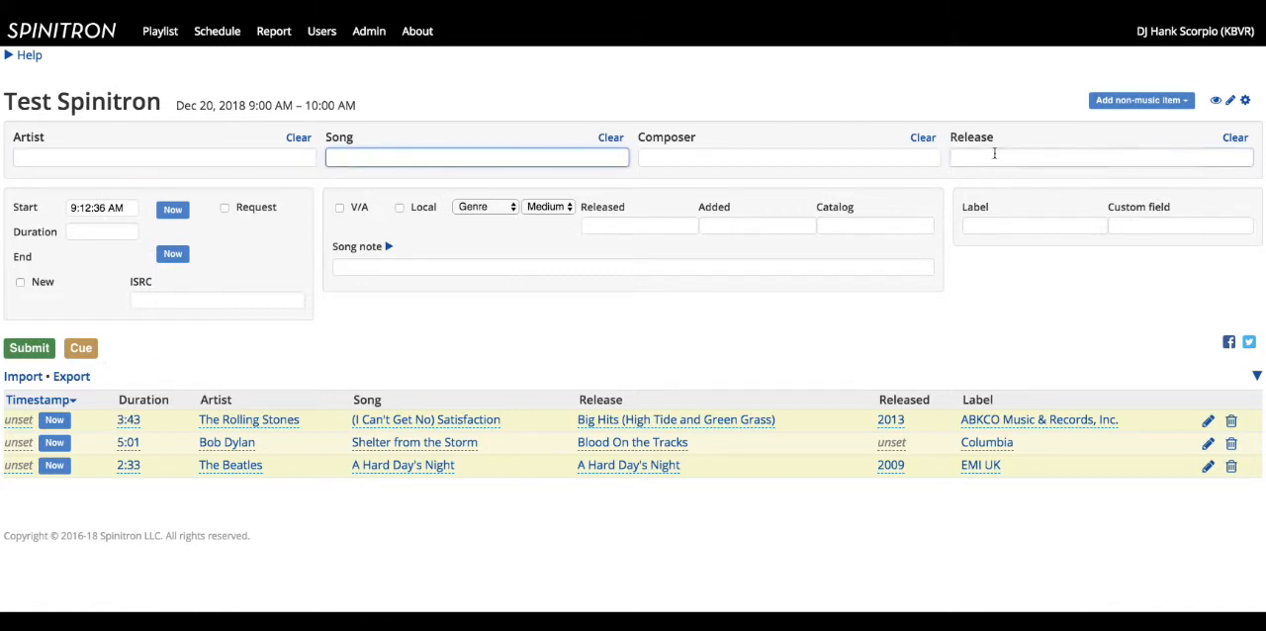
Timestamp the cued spins with the current time via Now, starting with The Beatles.
{"action": "left_click", "coordinate": [1100, 156]}
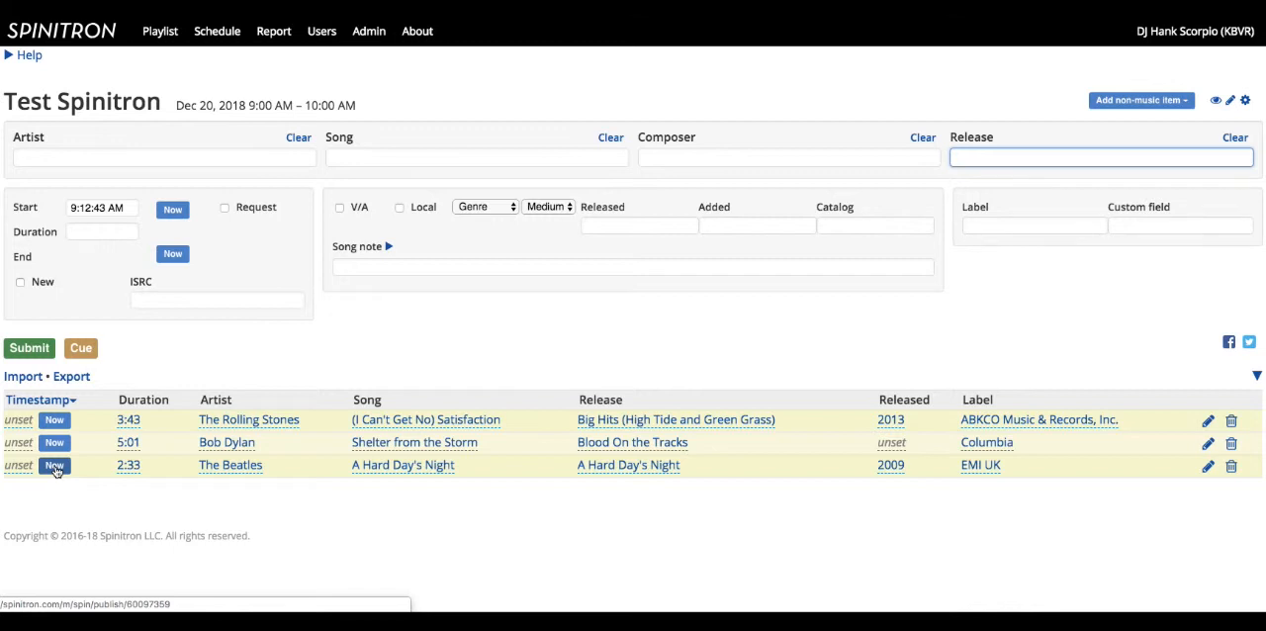
{"action": "left_click", "coordinate": [55, 465]}
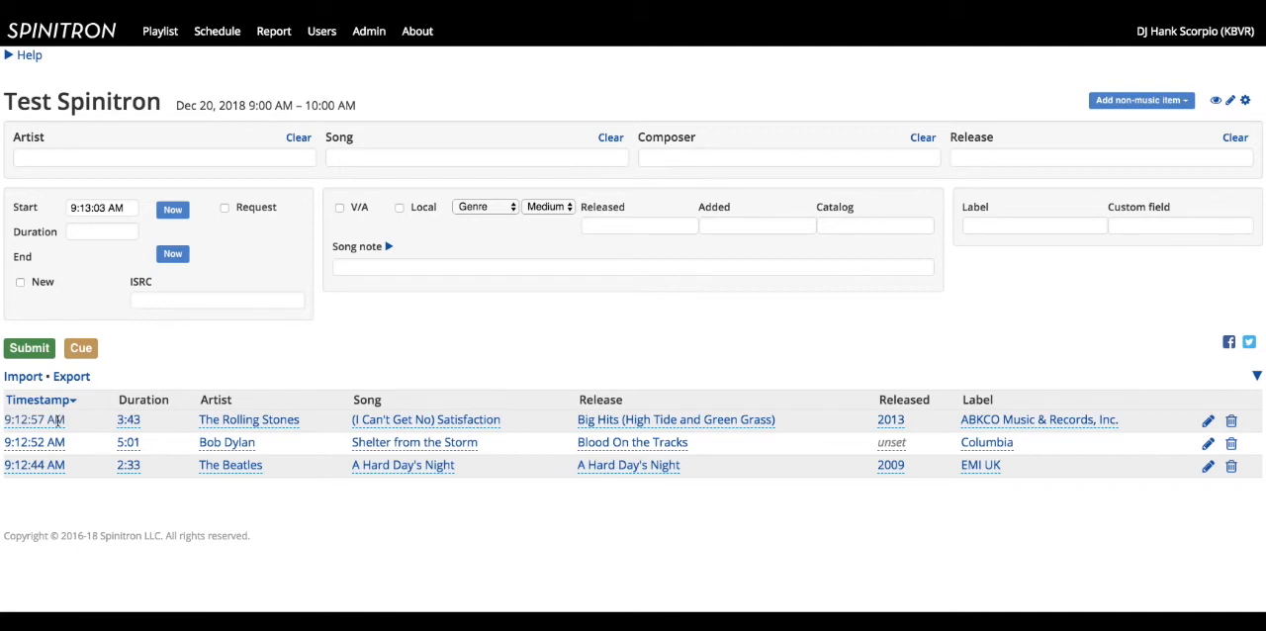
{"action": "mouse_move", "coordinate": [214, 134]}
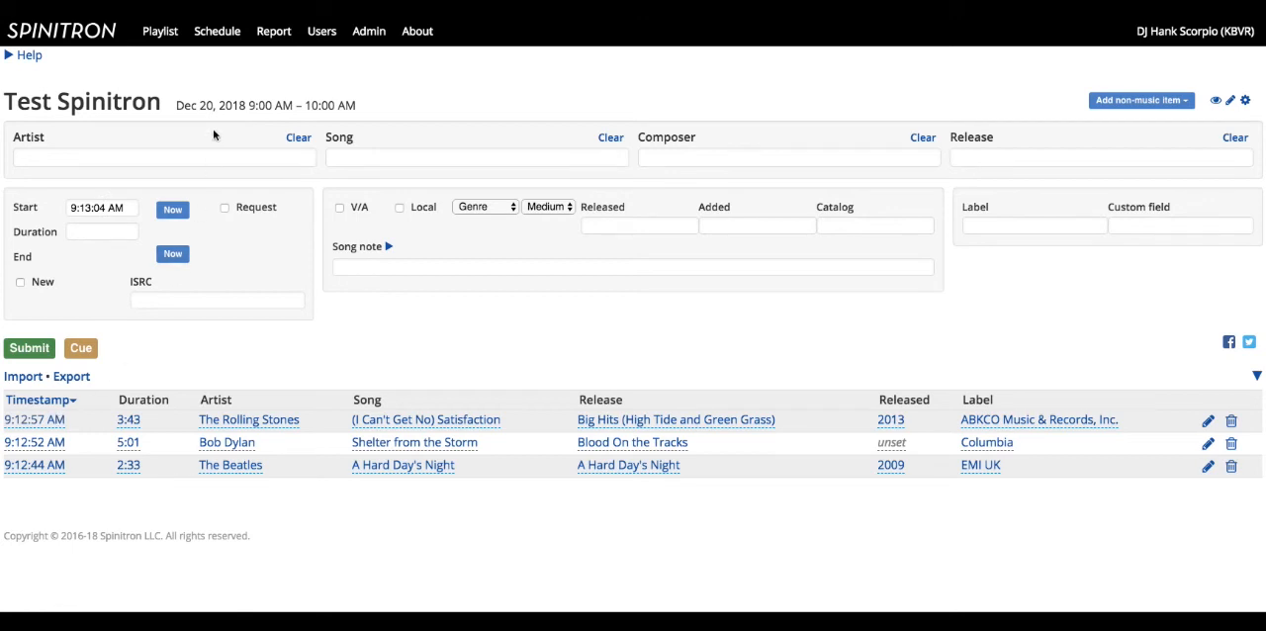
{"action": "left_click", "coordinate": [162, 158]}
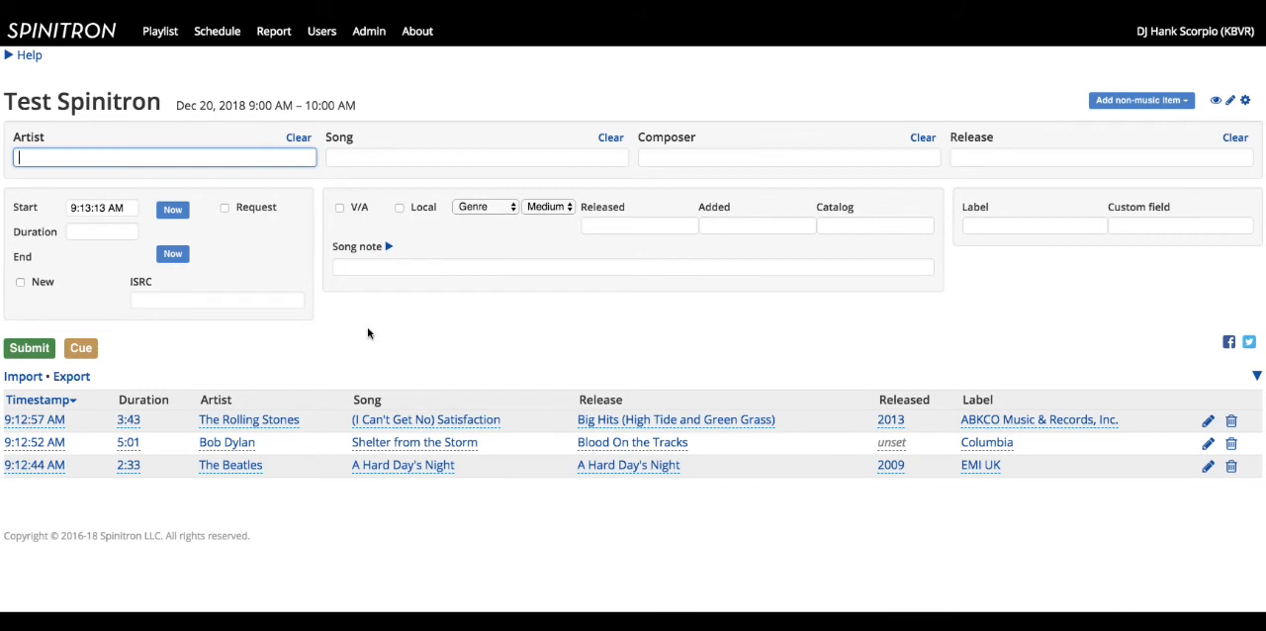
Log out of the DJ account from the account menu.
{"action": "left_click", "coordinate": [1195, 29]}
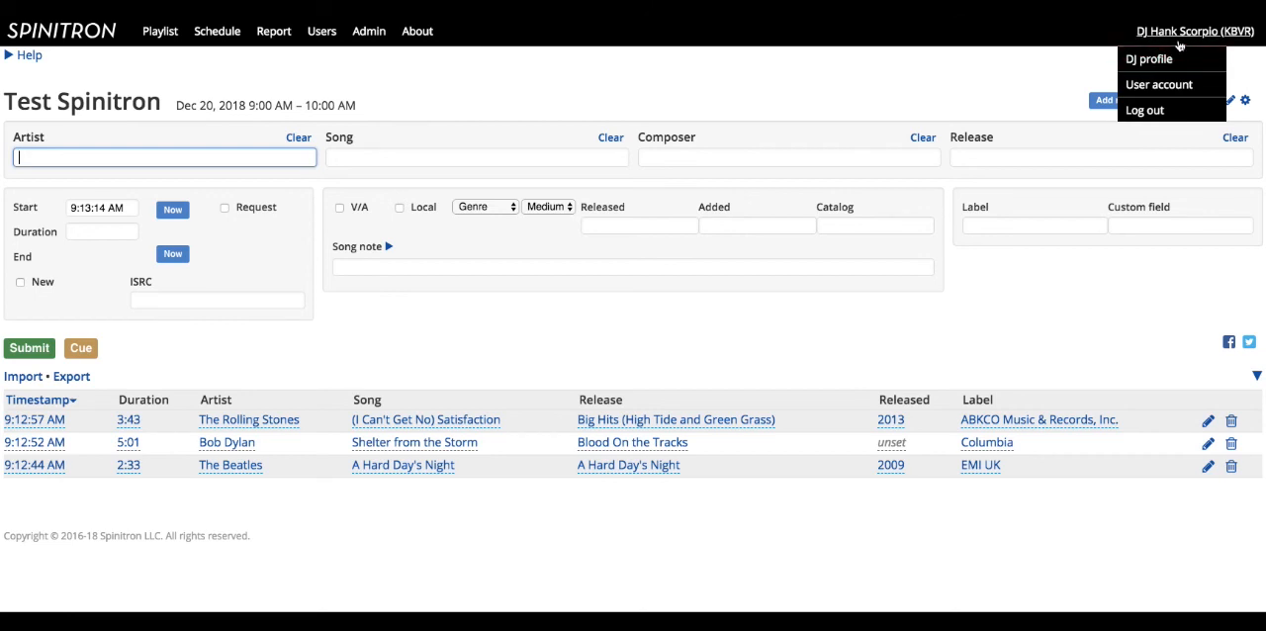
{"action": "left_click", "coordinate": [1144, 111]}
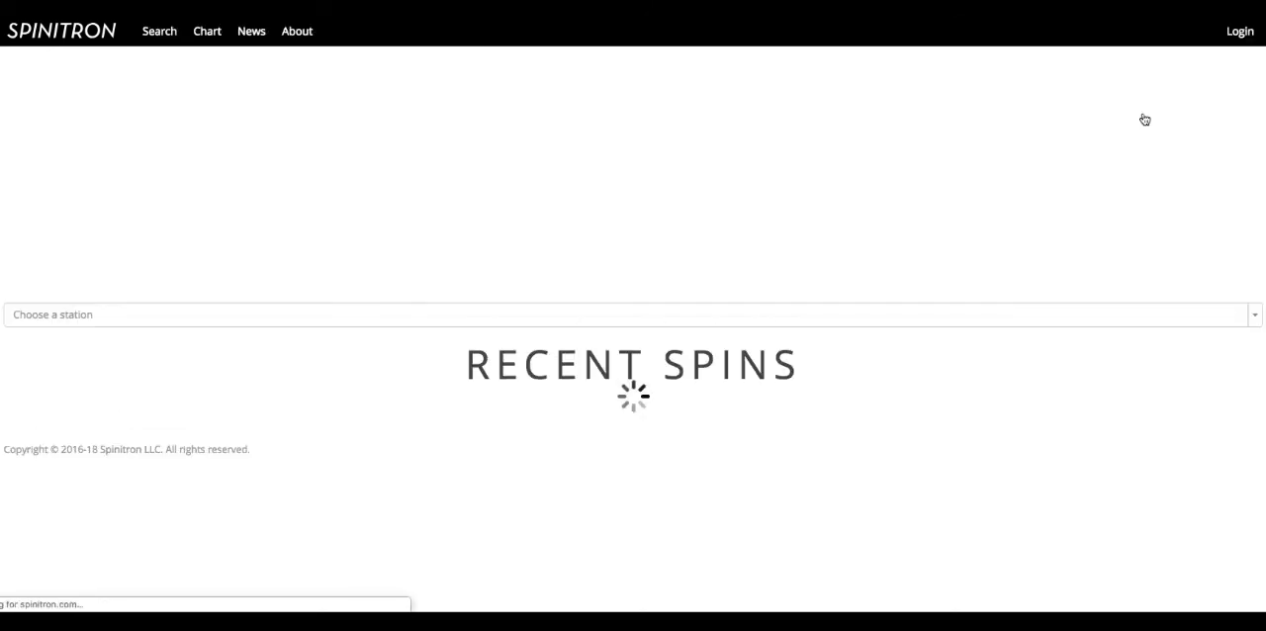